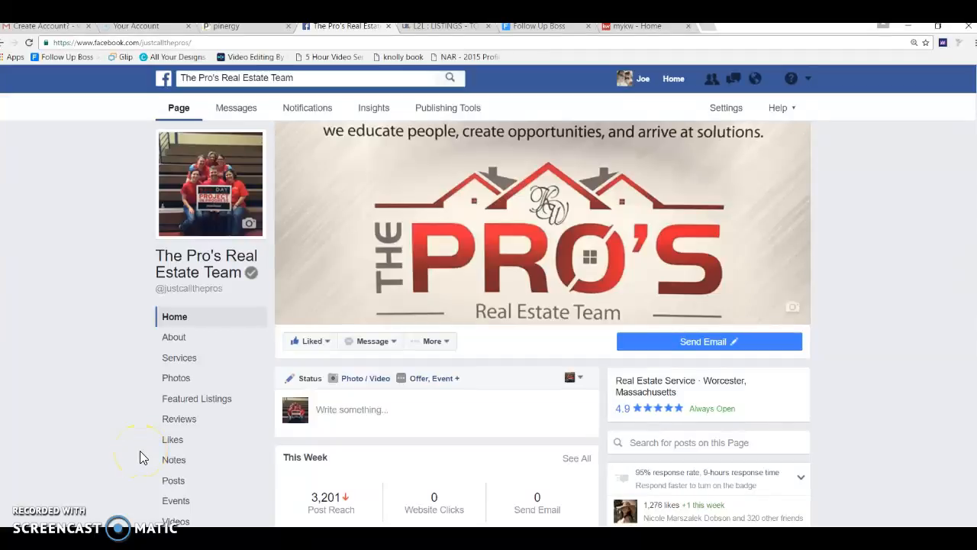
pyautogui.moveTo(451, 122)
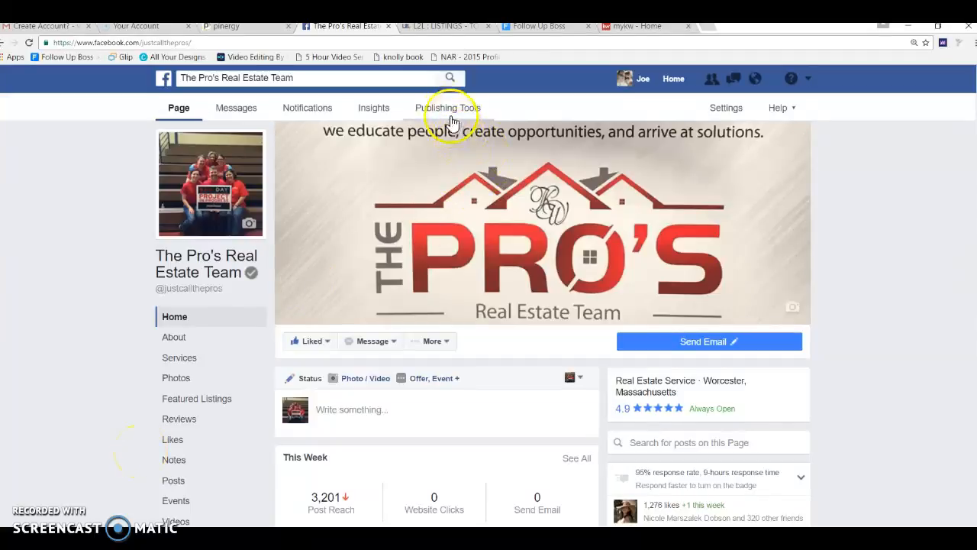
pyautogui.click(448, 107)
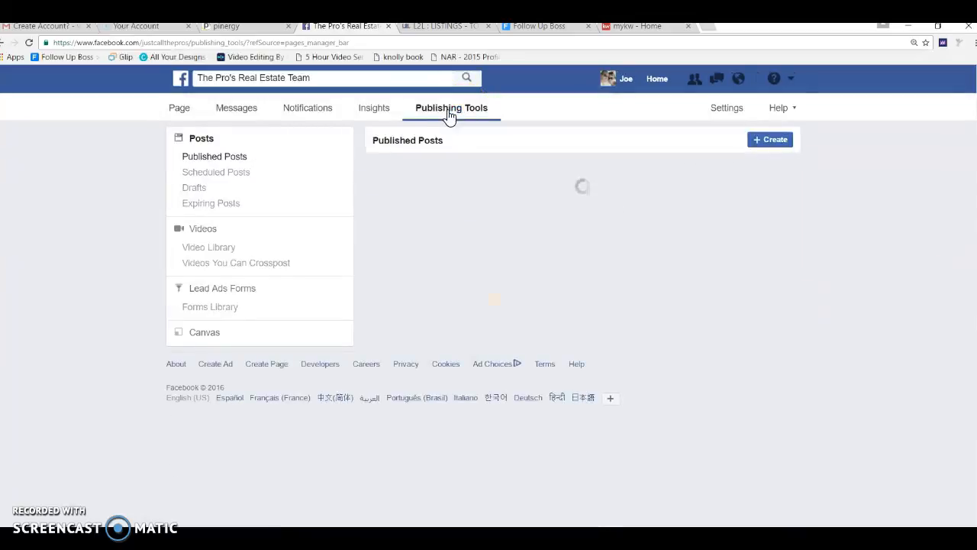
pyautogui.moveTo(384, 349)
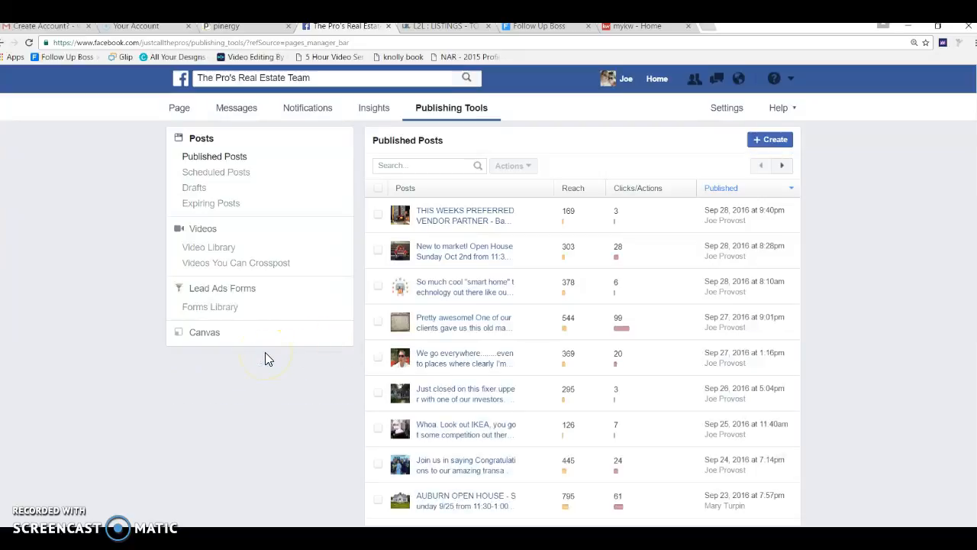
pyautogui.click(204, 332)
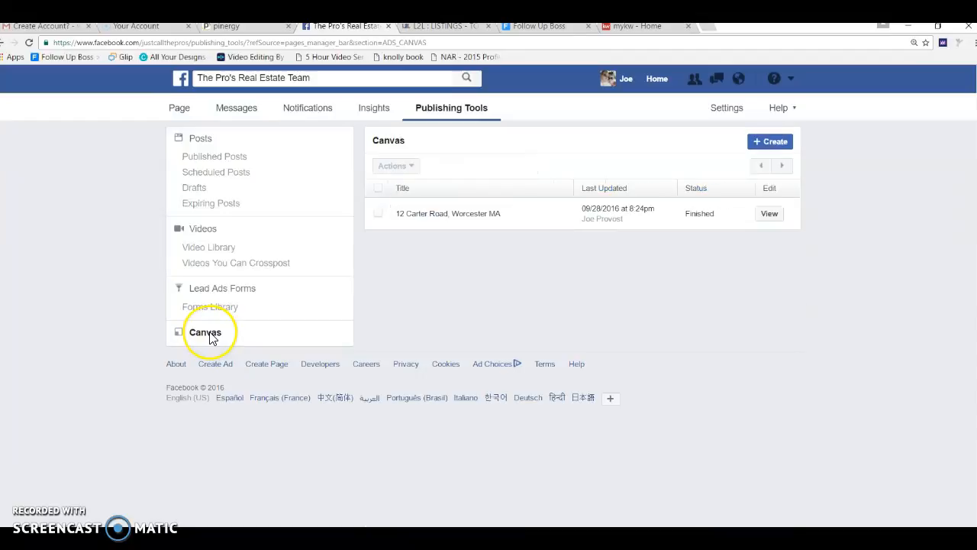
pyautogui.moveTo(729, 153)
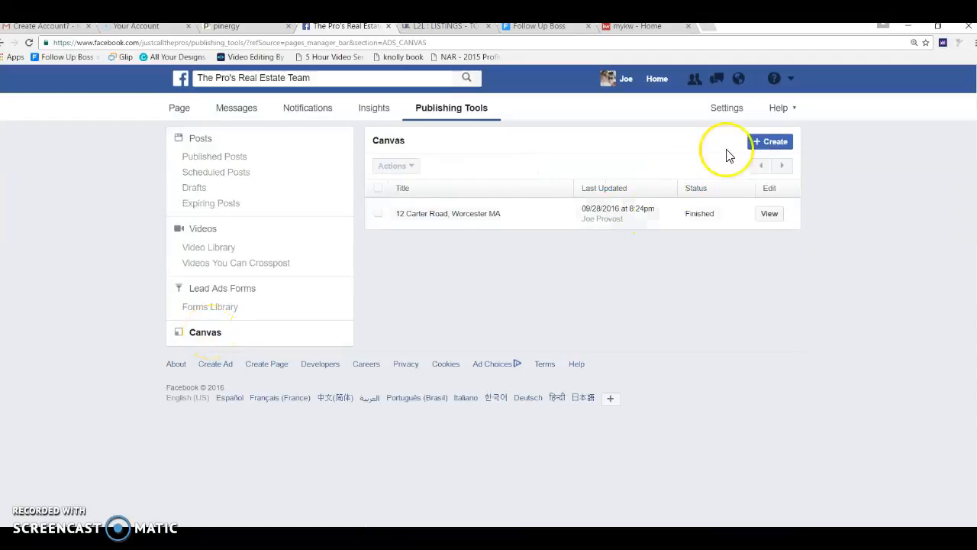
pyautogui.click(771, 142)
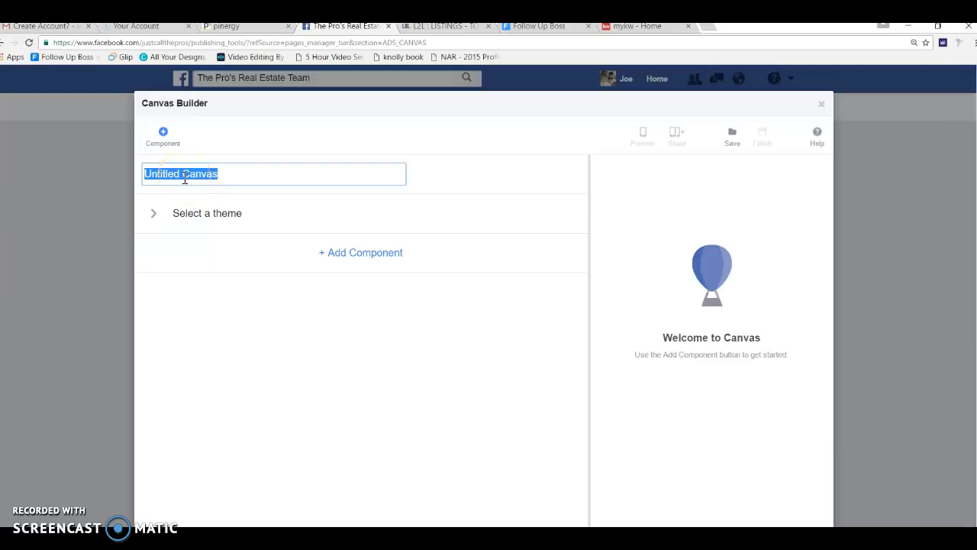
pyautogui.write('79 Barry R')
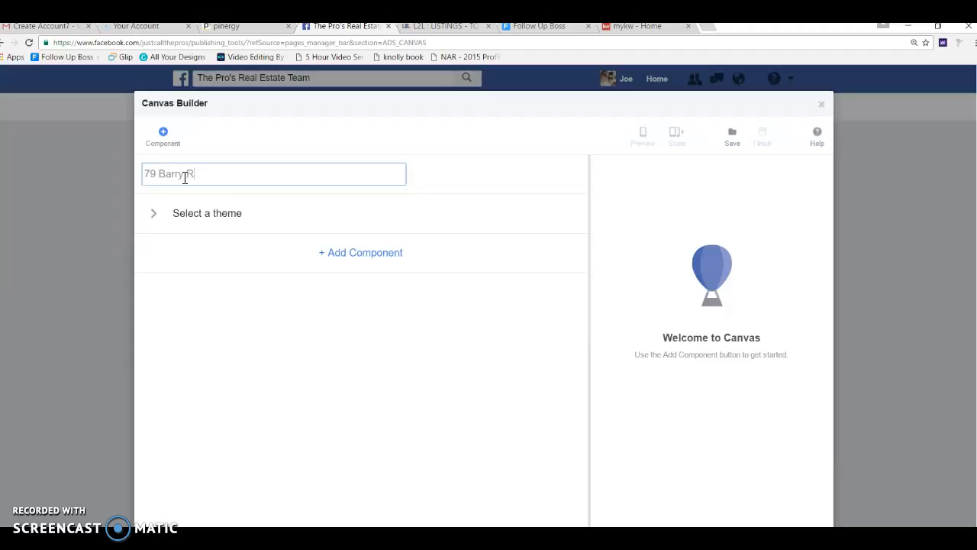
pyautogui.write('oad')
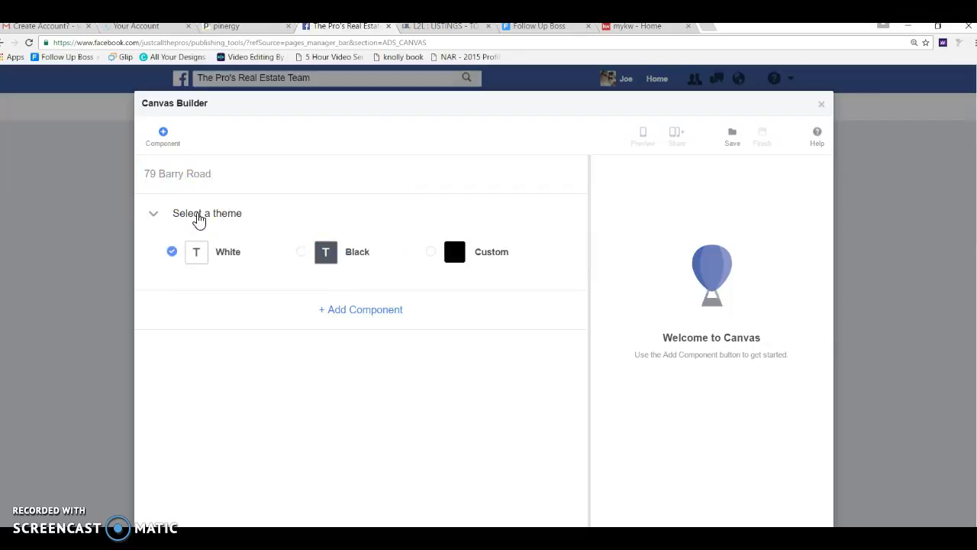
pyautogui.moveTo(659, 380)
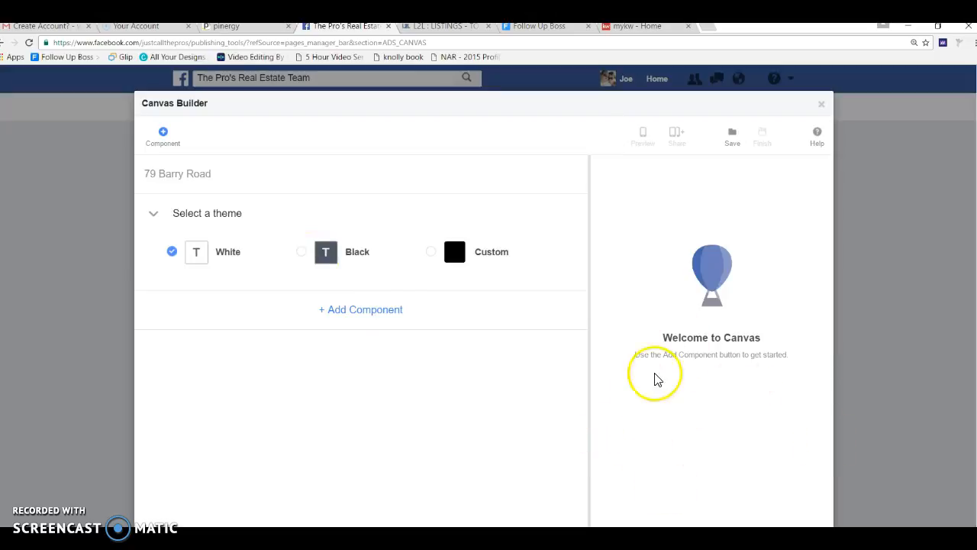
pyautogui.moveTo(710, 428)
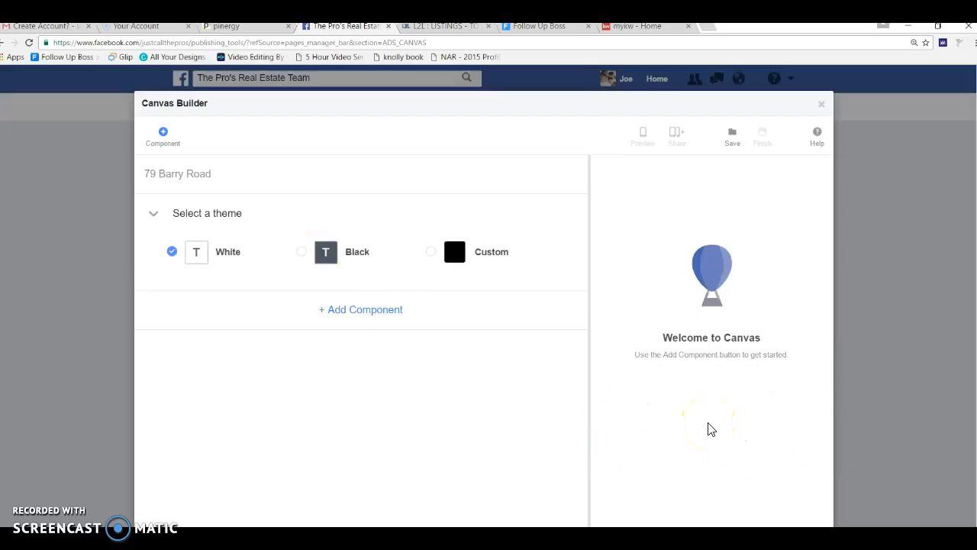
pyautogui.moveTo(620, 257)
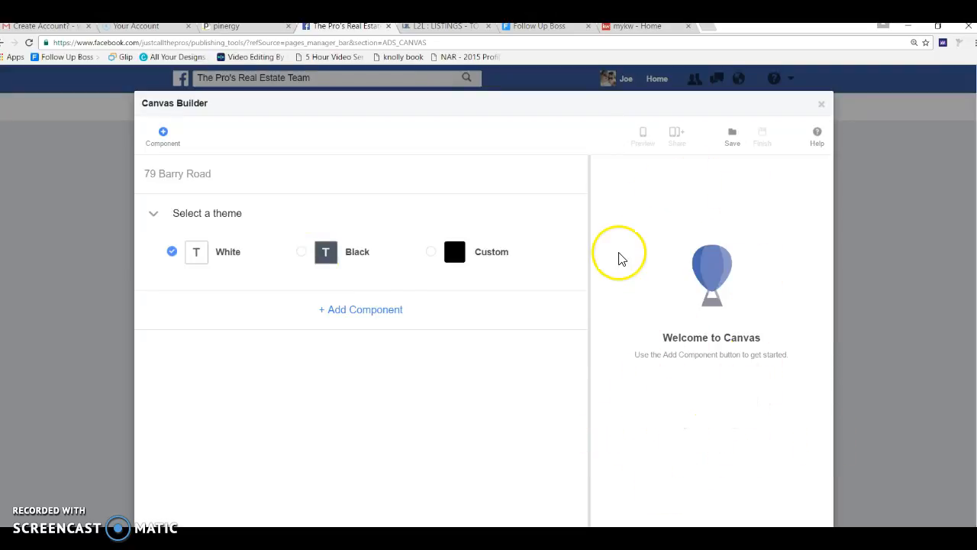
pyautogui.moveTo(477, 348)
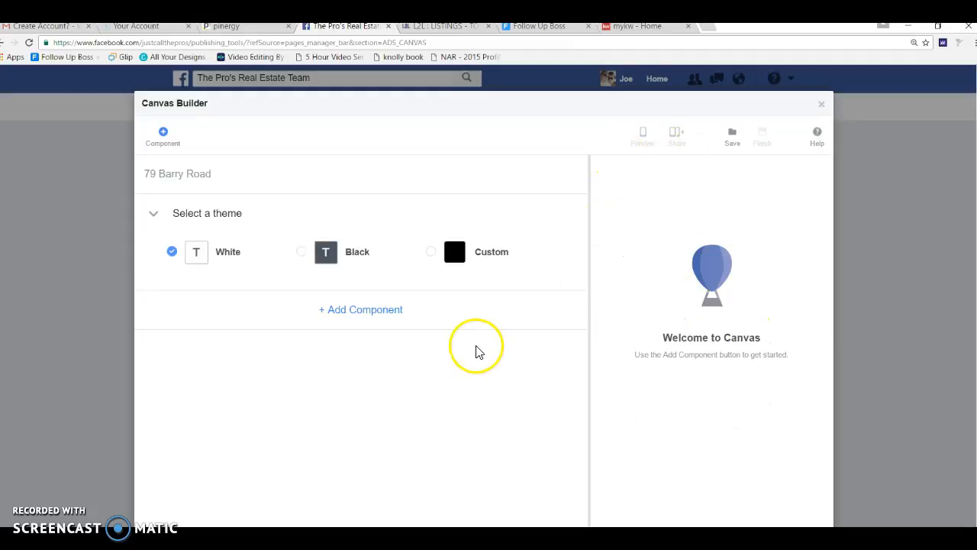
pyautogui.moveTo(300, 256)
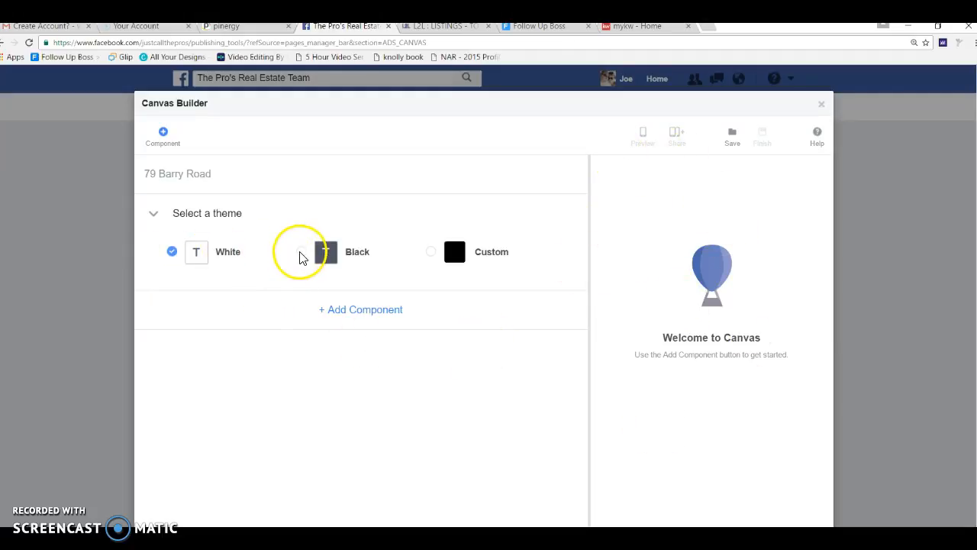
# Step: Try the Black and Custom themes, then return to the White theme
pyautogui.click(326, 252)
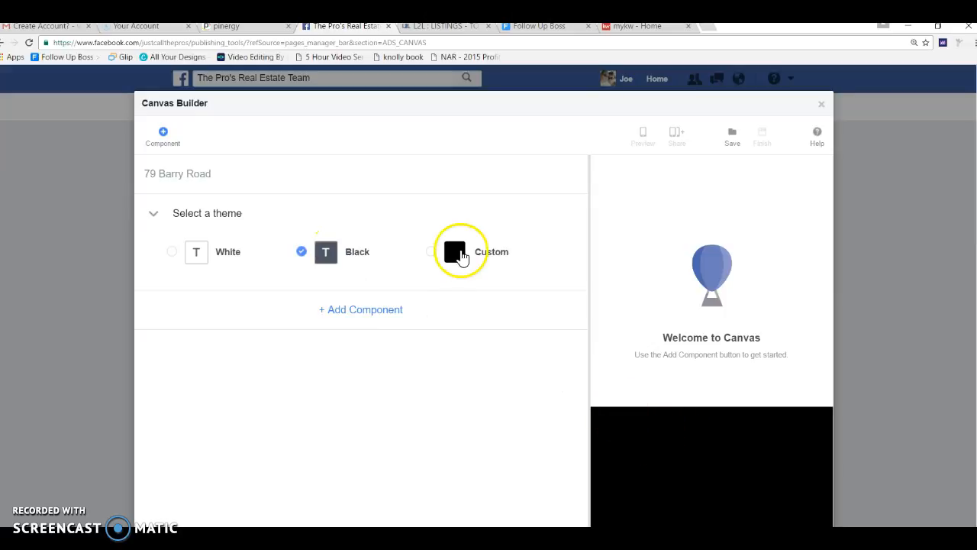
pyautogui.click(430, 251)
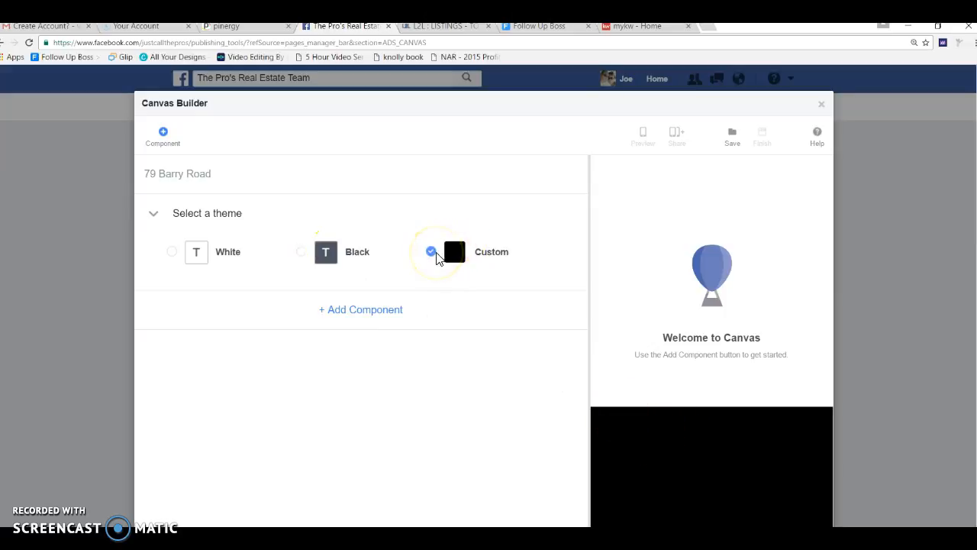
pyautogui.moveTo(172, 252)
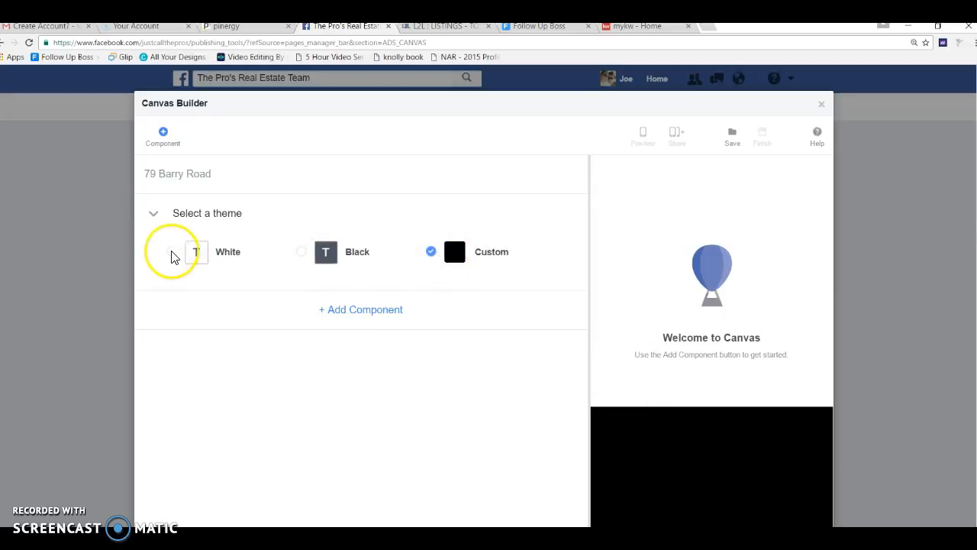
pyautogui.click(172, 251)
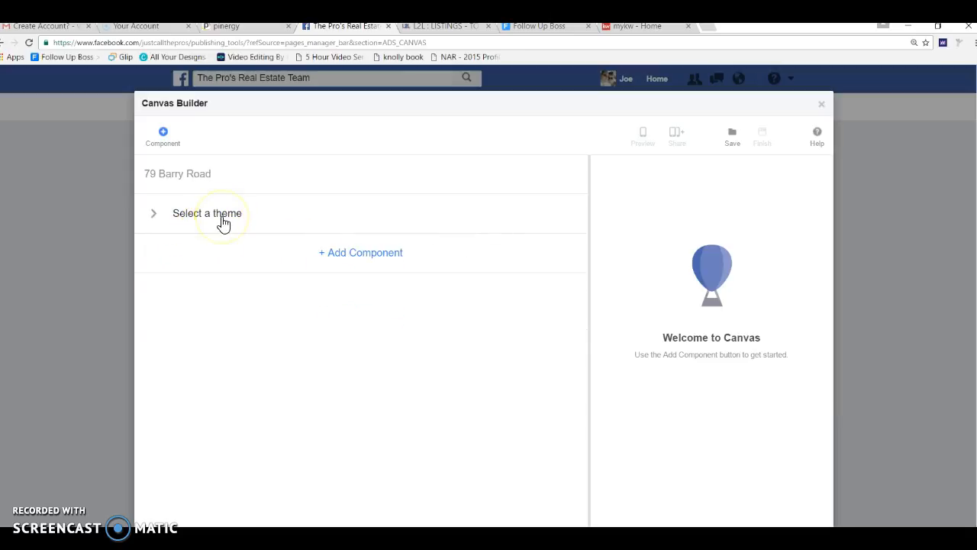
pyautogui.moveTo(361, 253)
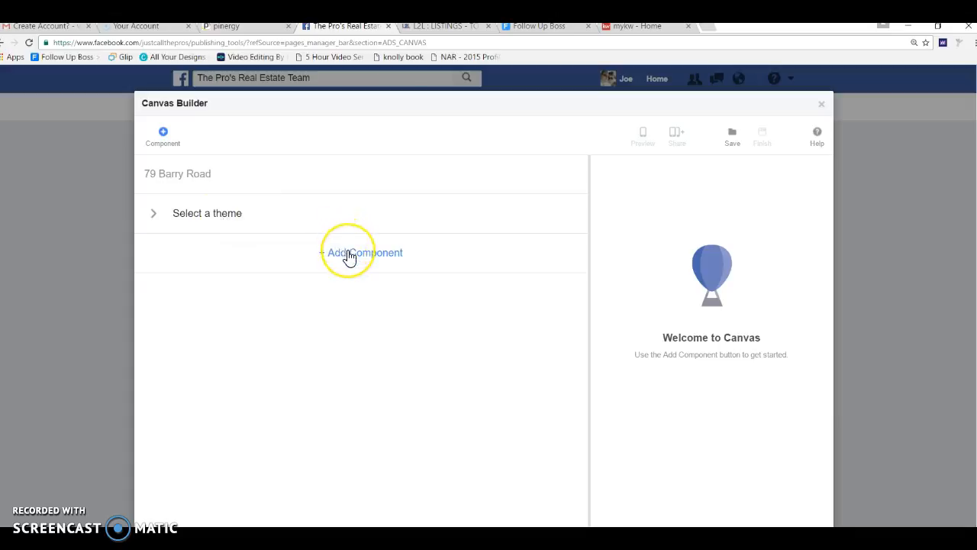
# Step: Browse the component types in Add Component and select Header
pyautogui.click(365, 252)
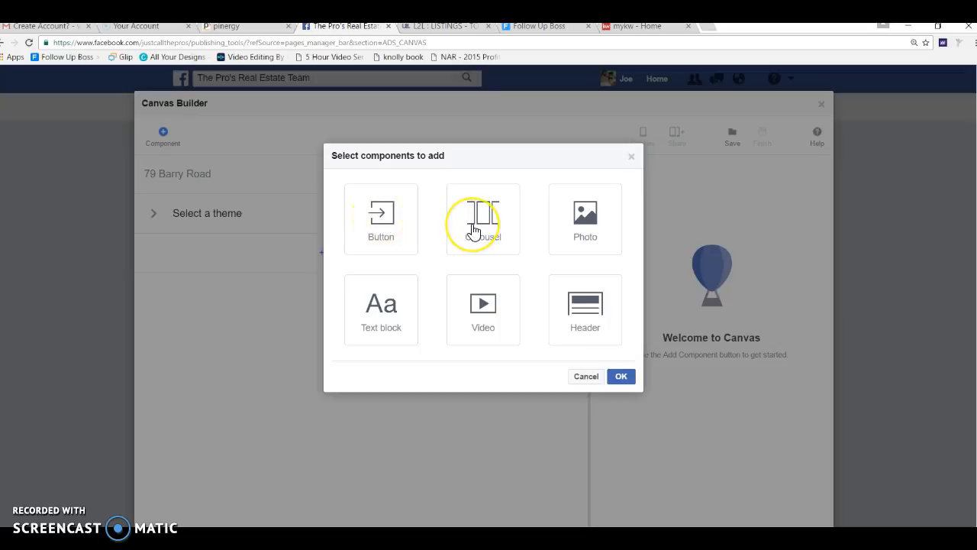
pyautogui.moveTo(482, 221)
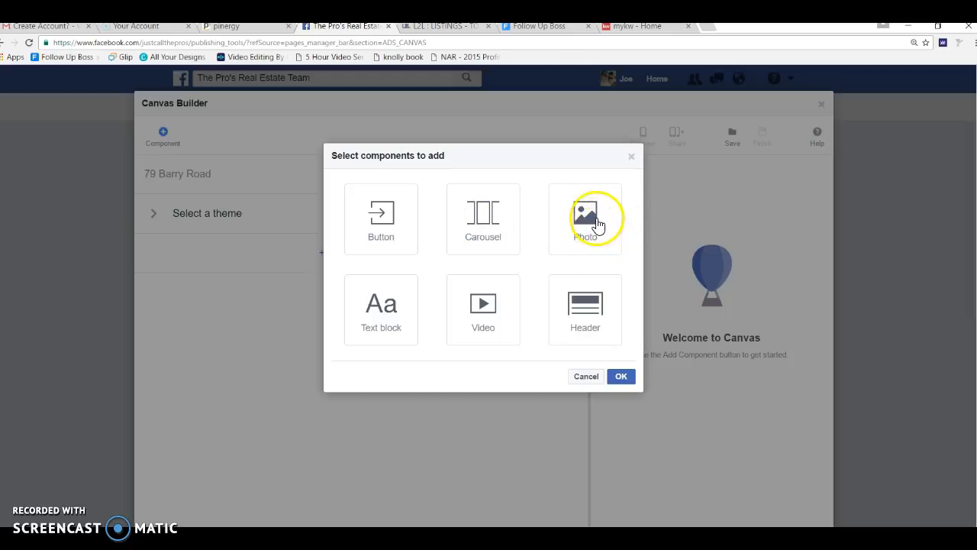
pyautogui.moveTo(374, 313)
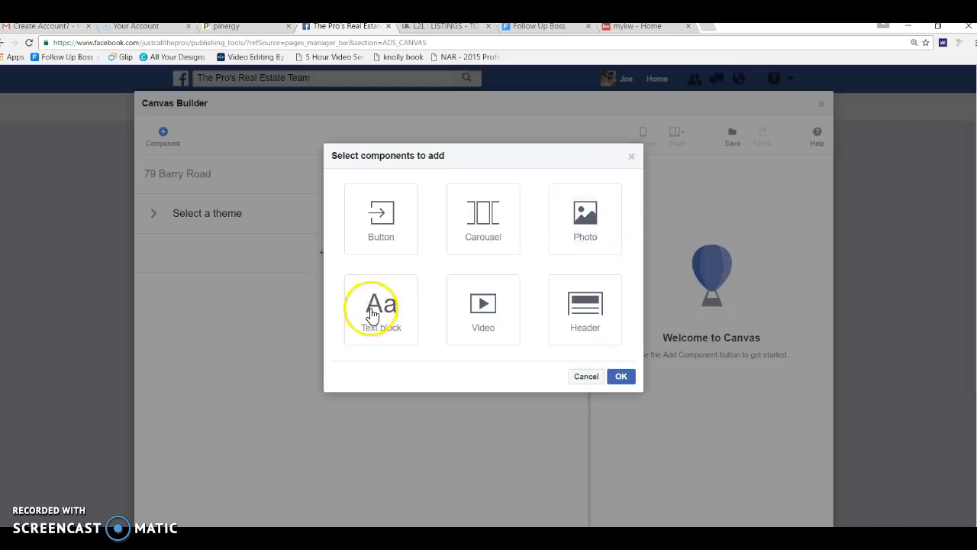
pyautogui.moveTo(381, 313)
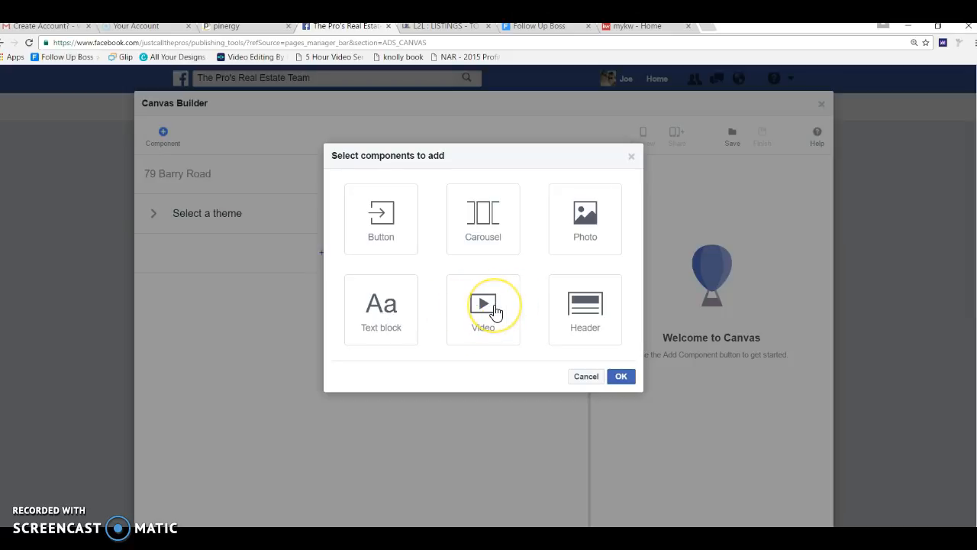
pyautogui.moveTo(484, 309)
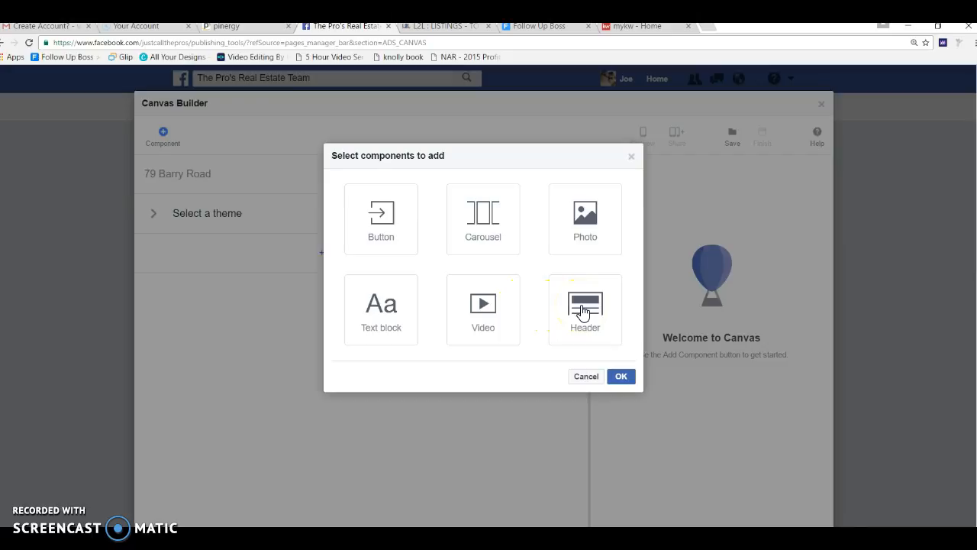
pyautogui.click(585, 309)
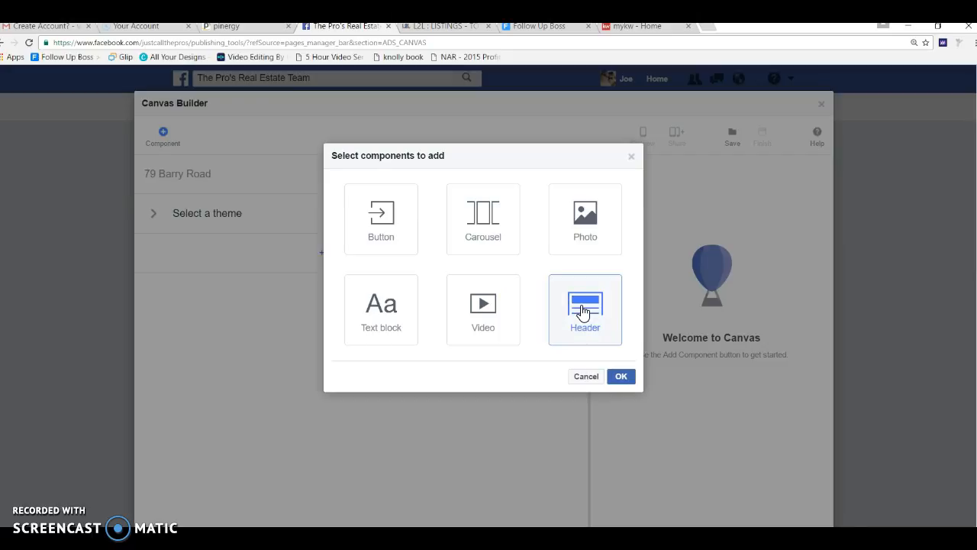
# Step: Confirm the Header component and start uploading a logo photo for it
pyautogui.click(621, 376)
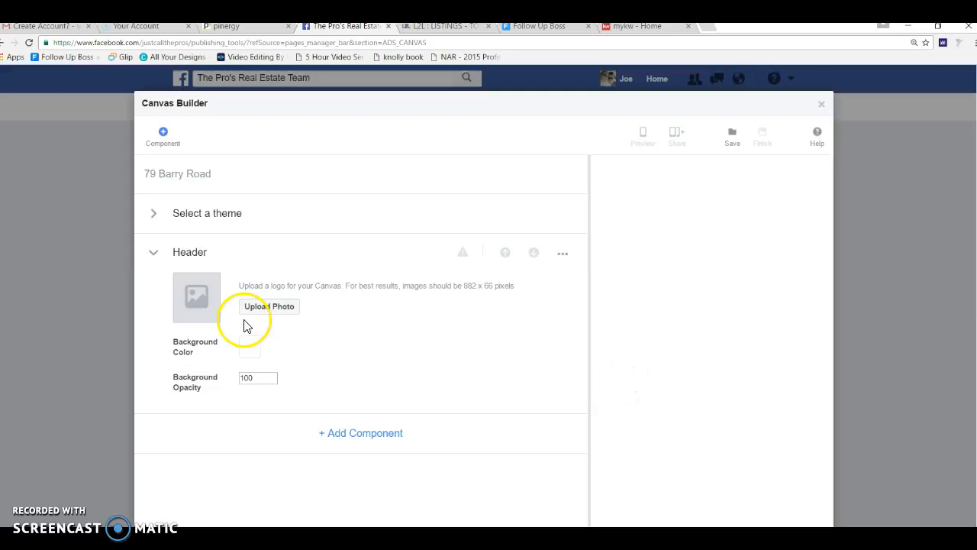
pyautogui.moveTo(266, 306)
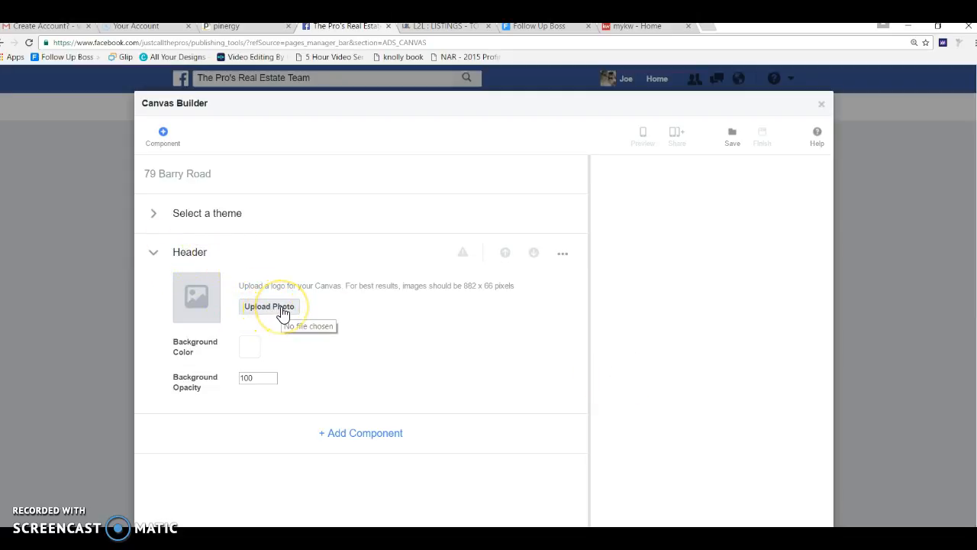
pyautogui.click(269, 306)
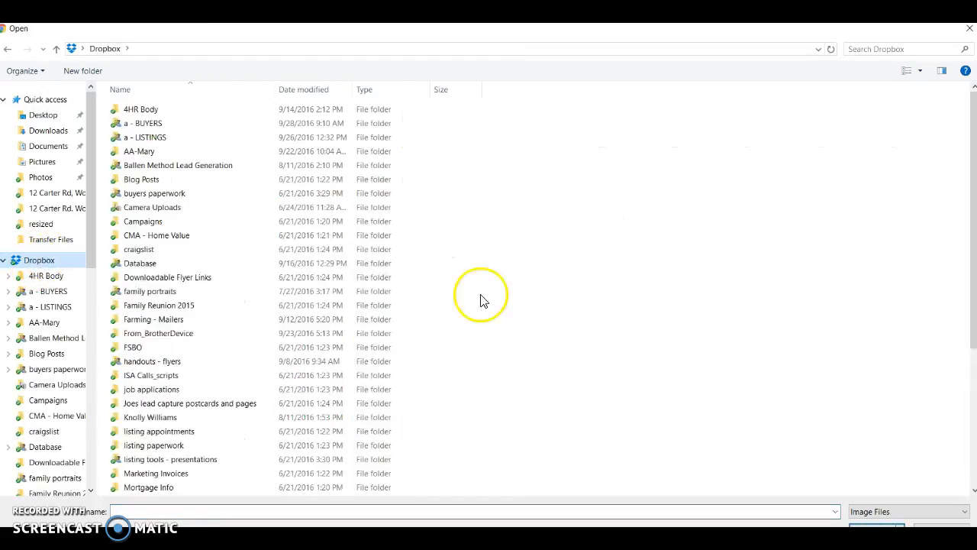
# Step: Choose The Pro's logo image from the pros logo folder
pyautogui.scroll(-3)
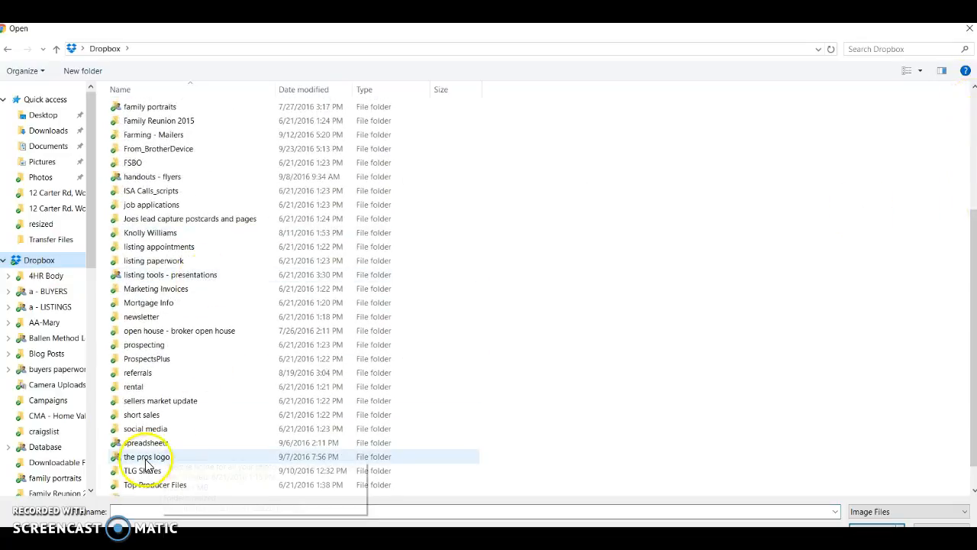
pyautogui.doubleClick(147, 457)
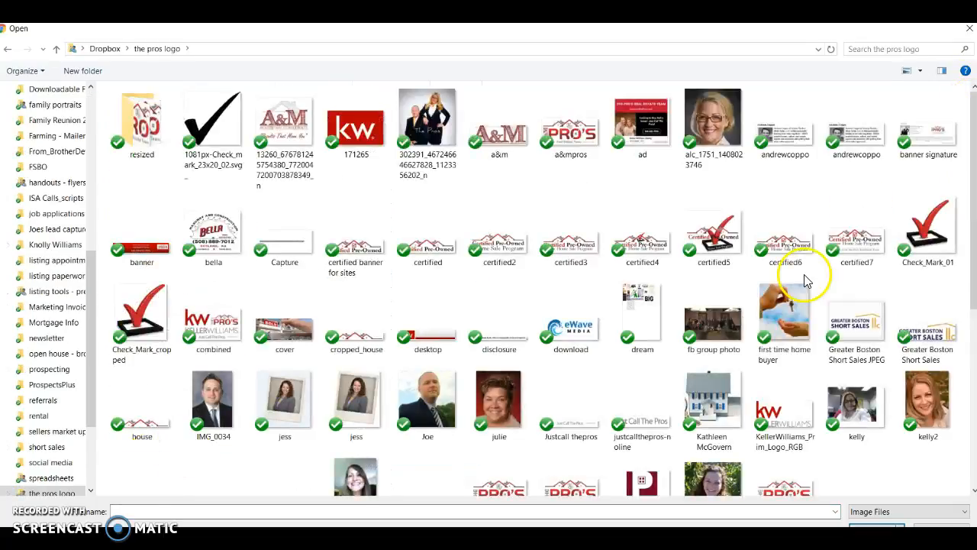
pyautogui.scroll(-3)
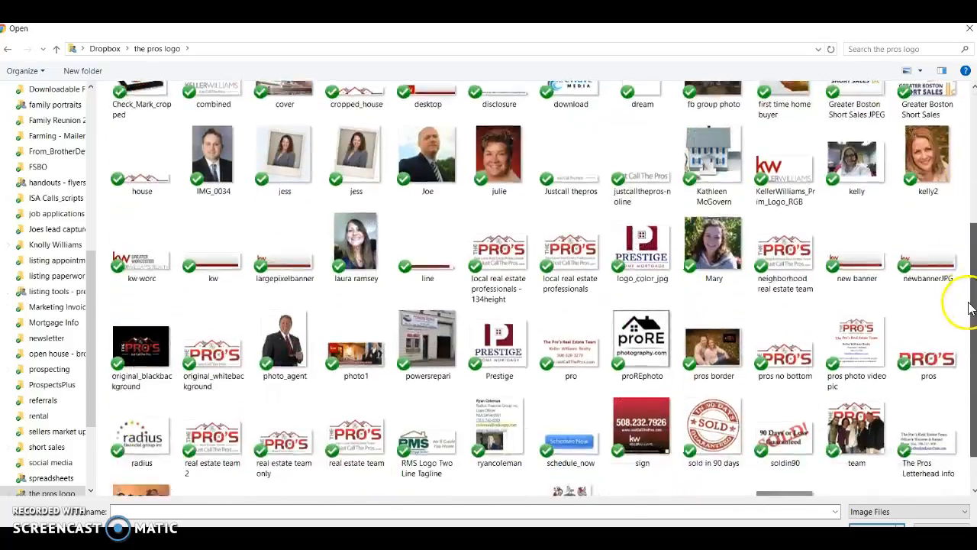
pyautogui.scroll(-3)
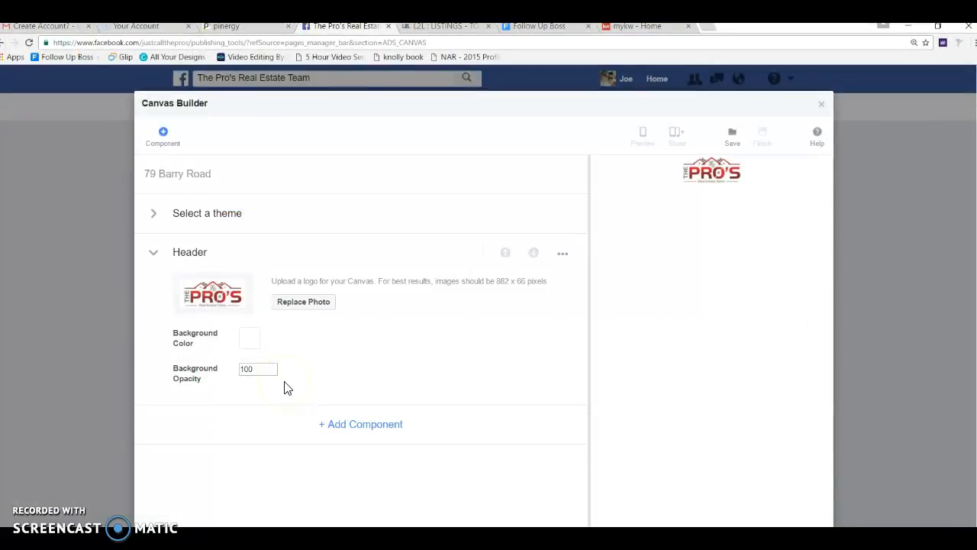
pyautogui.moveTo(248, 342)
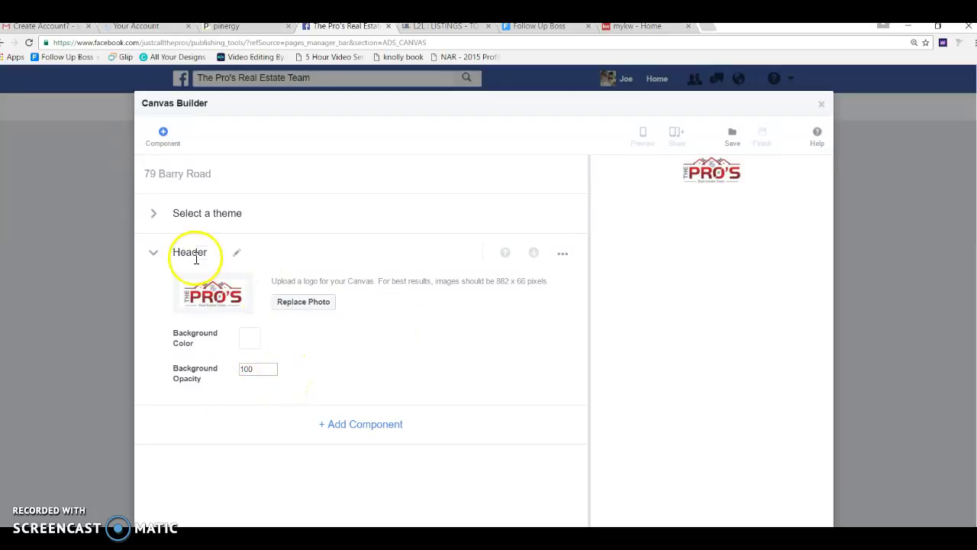
# Step: Collapse the Header section containing The Pro's logo
pyautogui.click(154, 252)
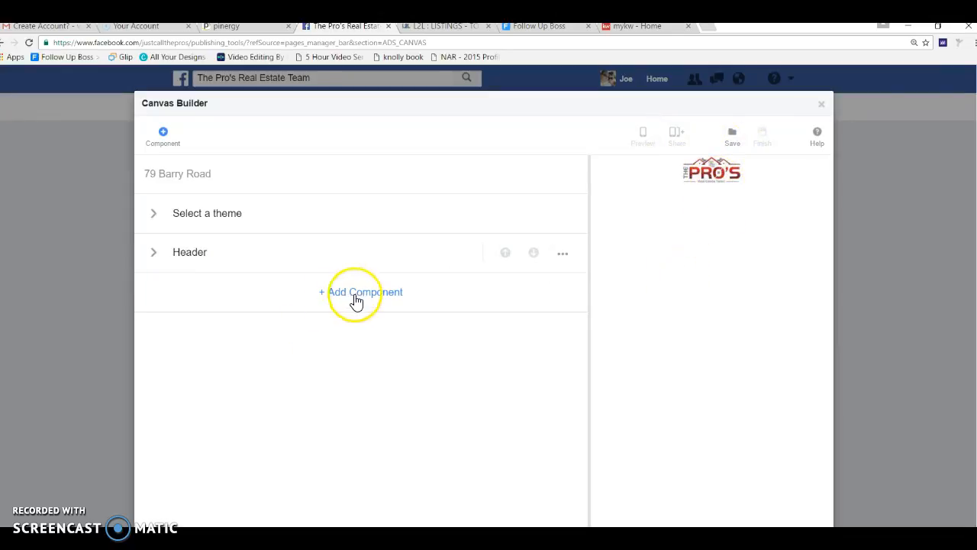
pyautogui.click(362, 292)
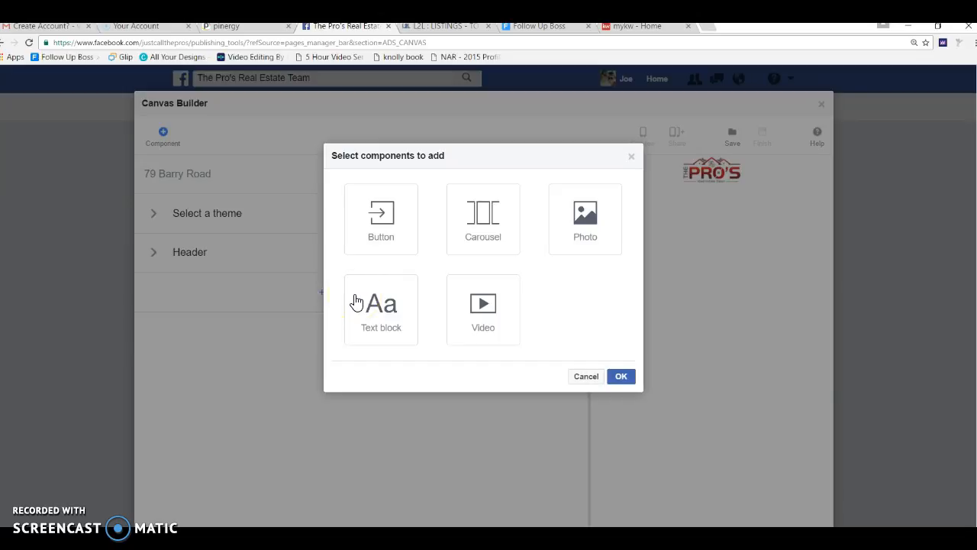
pyautogui.click(482, 219)
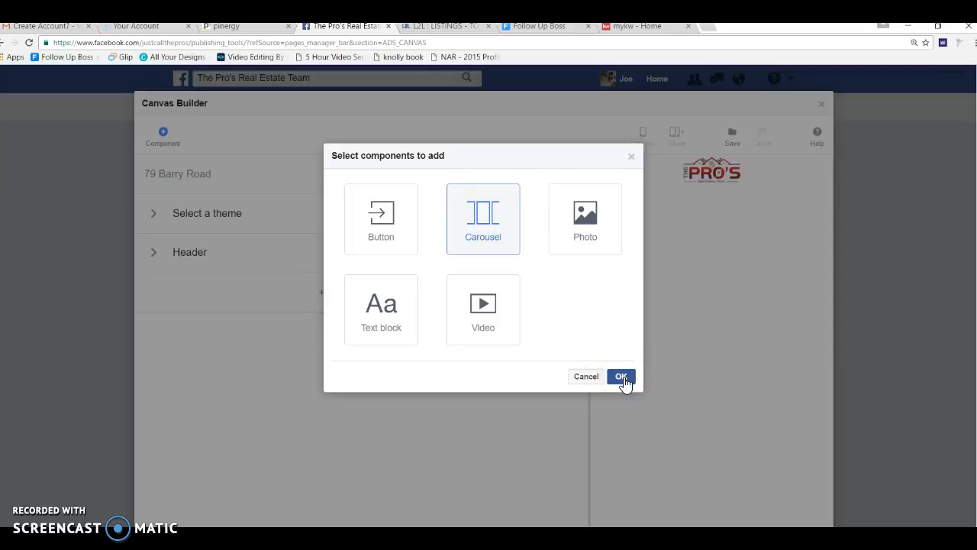
pyautogui.click(621, 375)
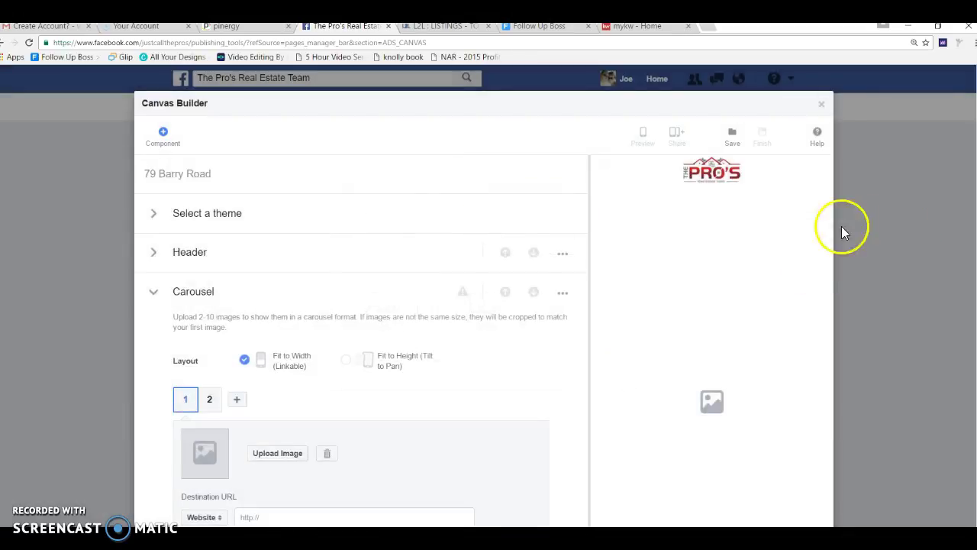
pyautogui.moveTo(878, 229)
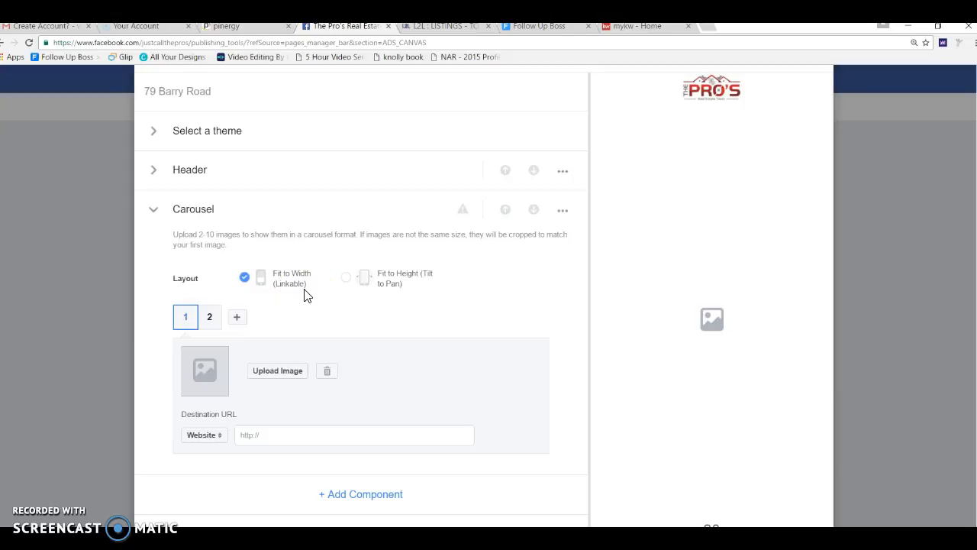
pyautogui.moveTo(359, 296)
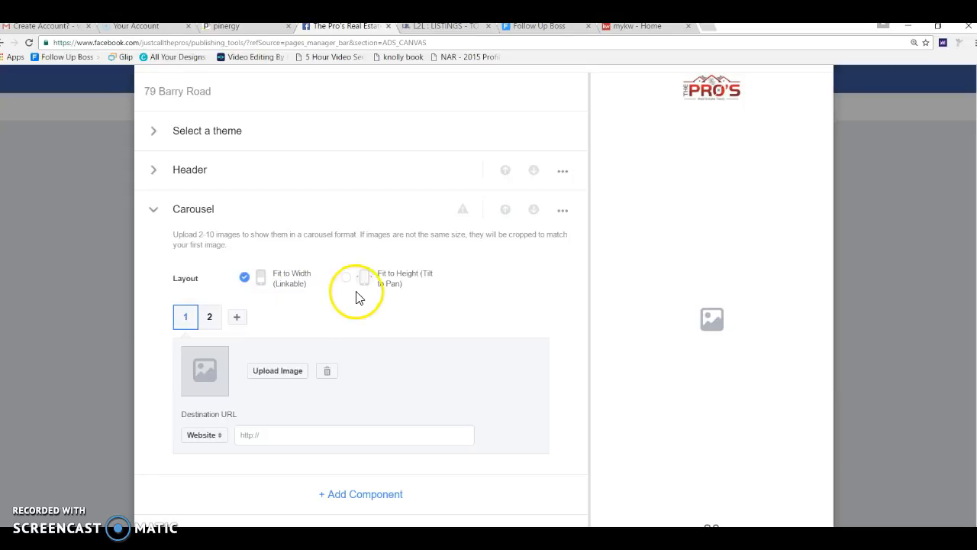
# Step: Set the carousel layout to Fit to Width, keeping Website as the destination
pyautogui.click(365, 277)
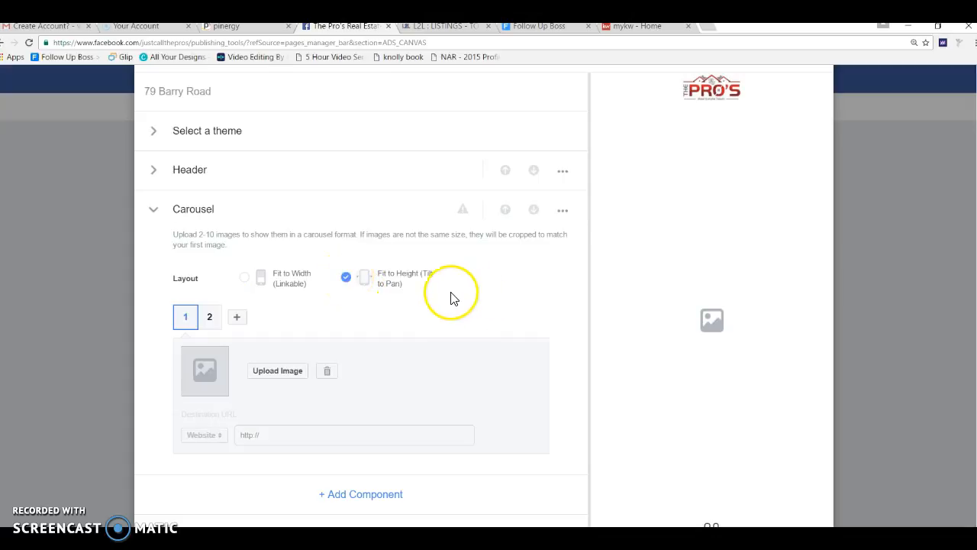
pyautogui.moveTo(521, 307)
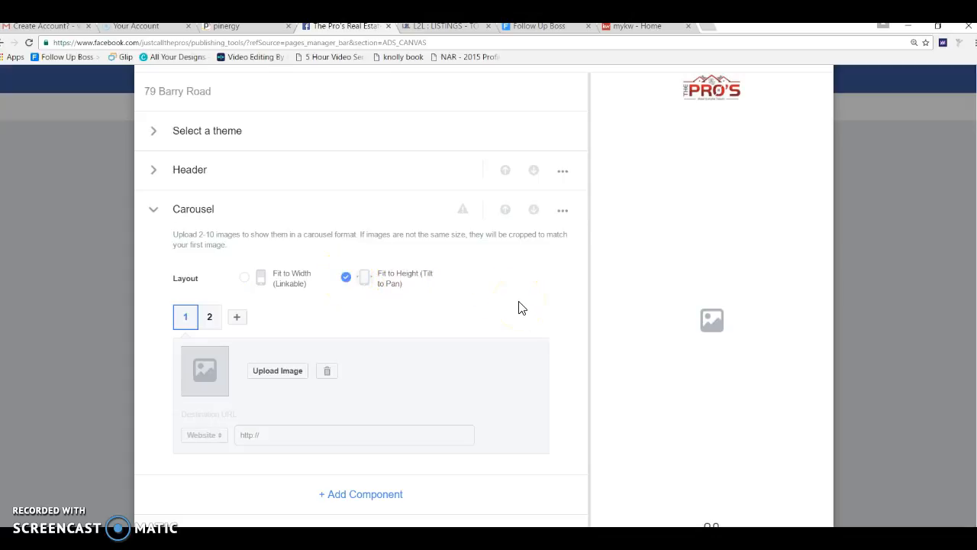
pyautogui.moveTo(585, 298)
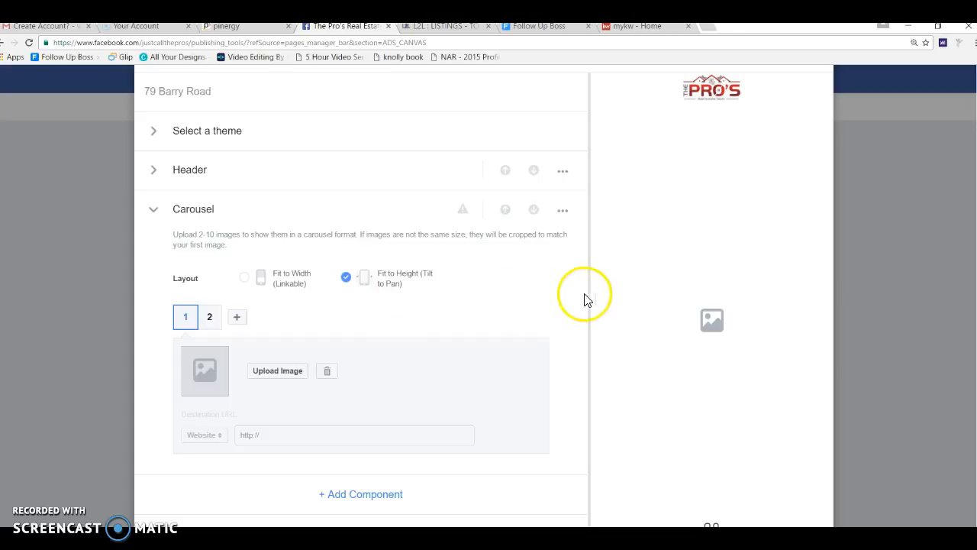
pyautogui.moveTo(439, 306)
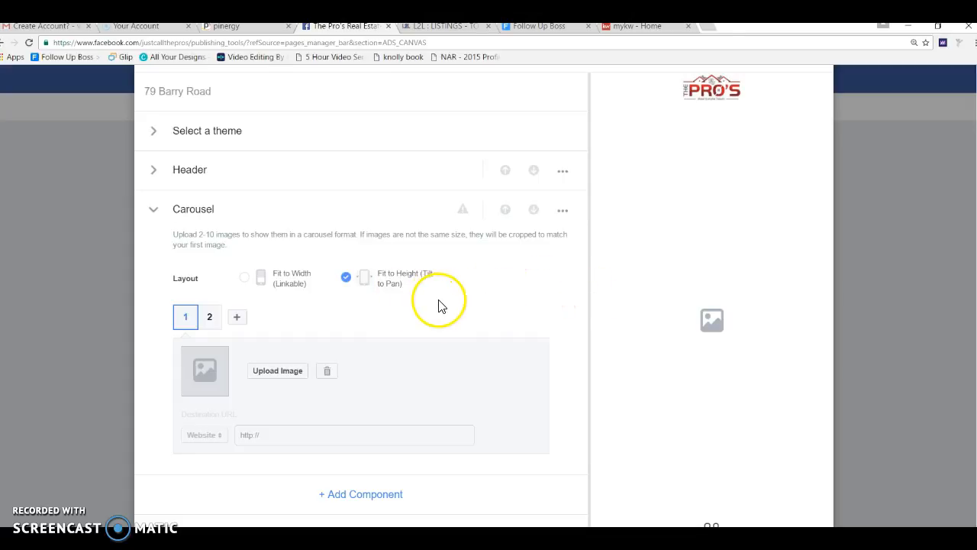
pyautogui.click(244, 277)
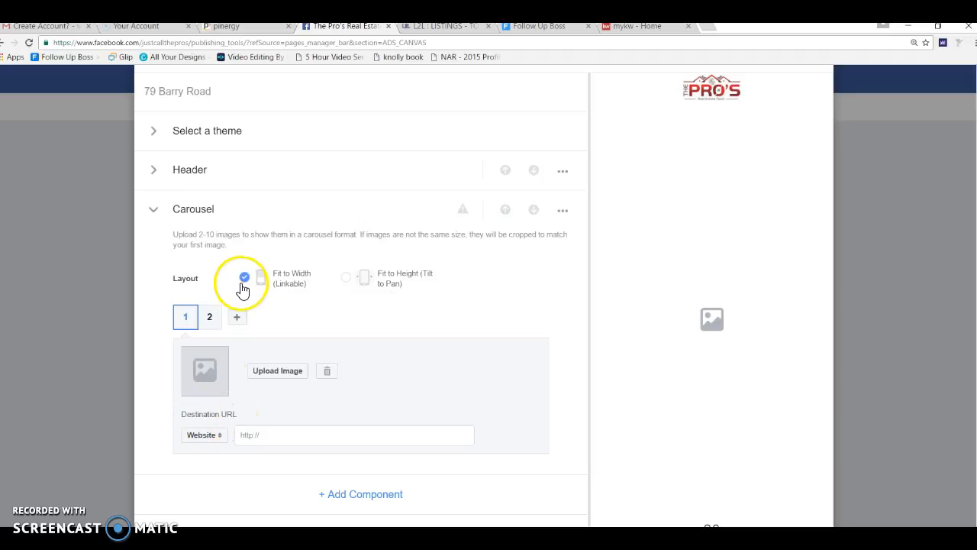
pyautogui.click(204, 435)
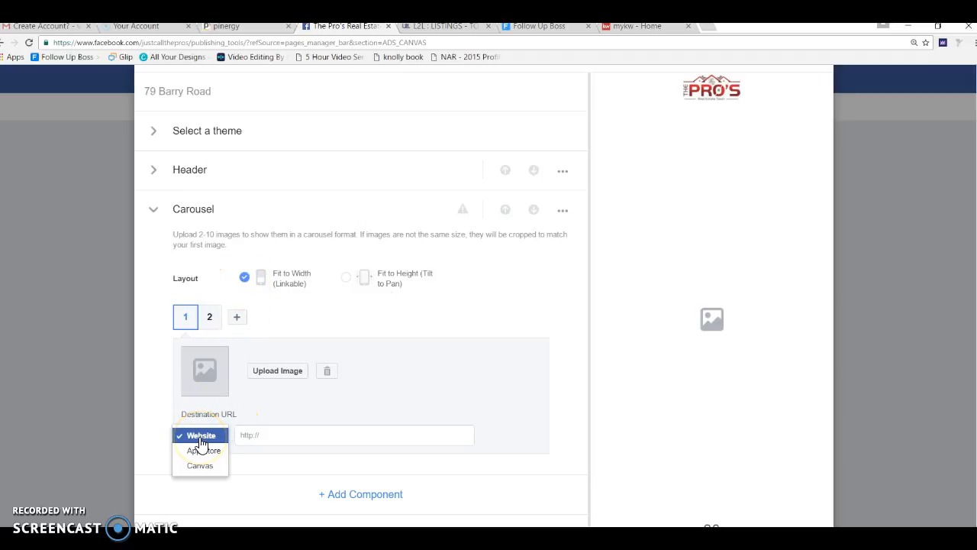
pyautogui.moveTo(277, 412)
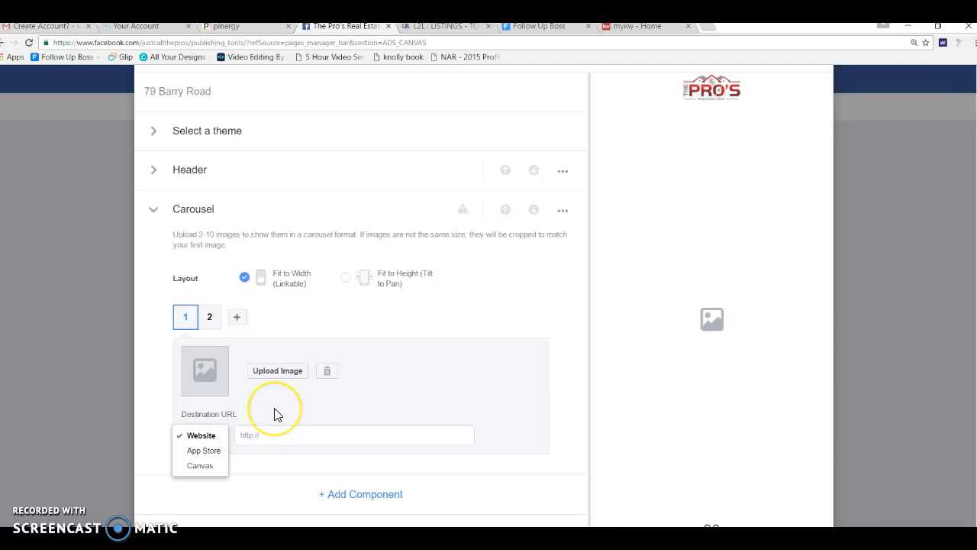
pyautogui.click(201, 435)
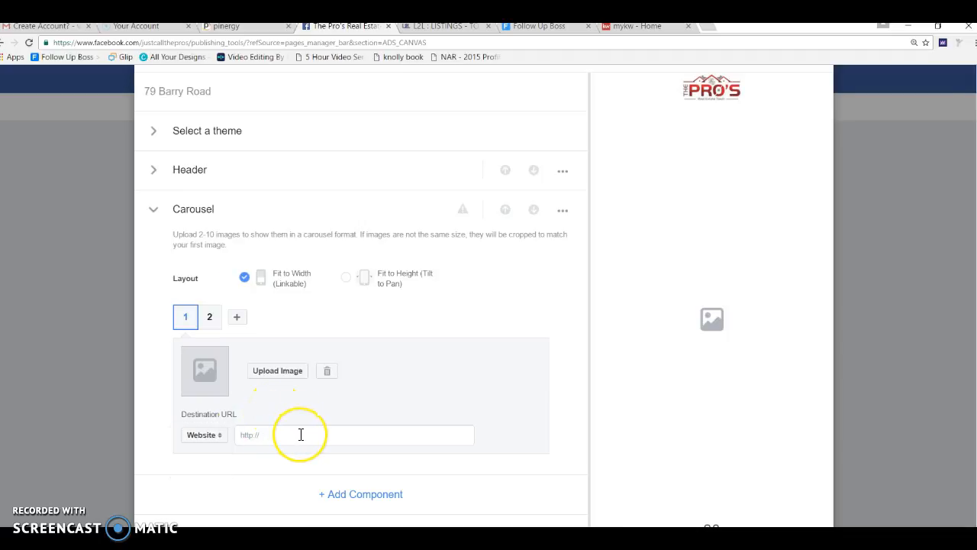
pyautogui.moveTo(301, 435)
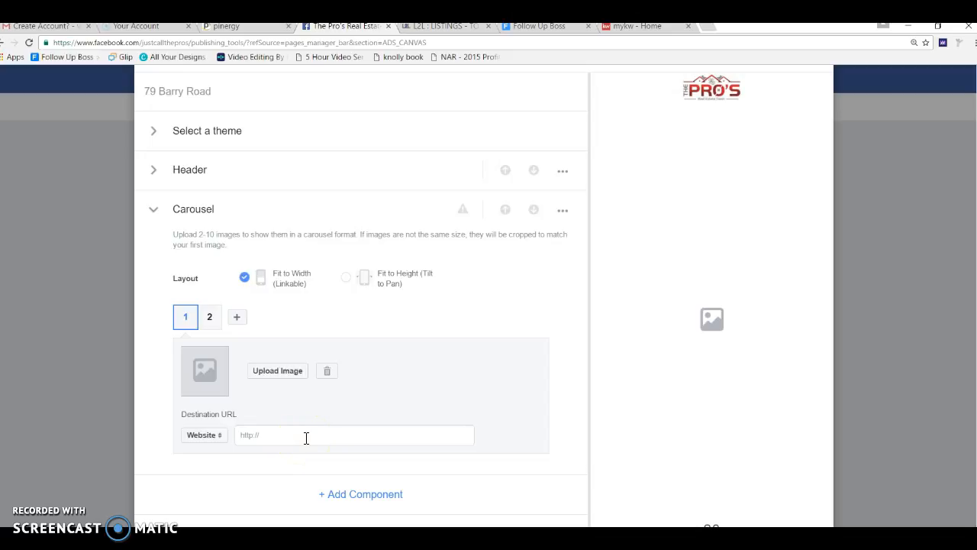
pyautogui.moveTo(257, 375)
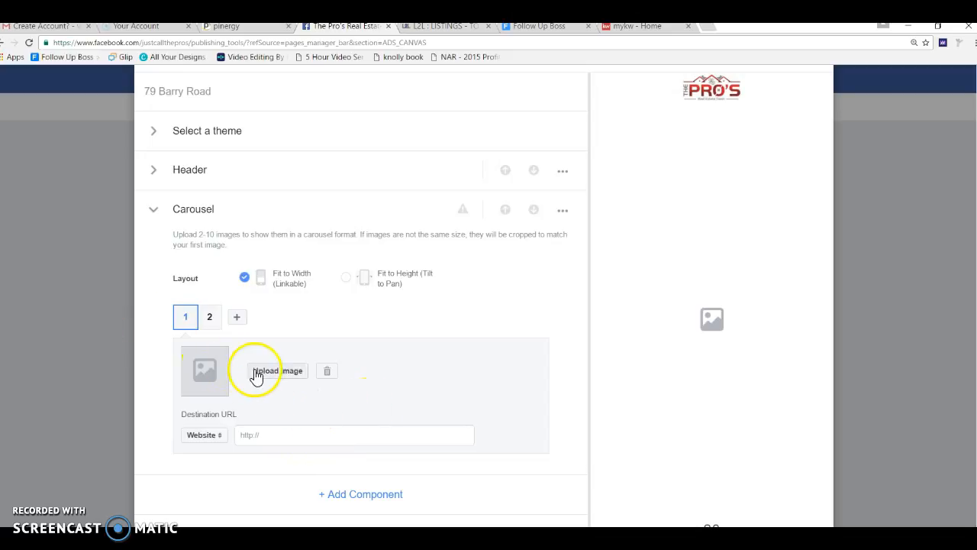
pyautogui.click(278, 371)
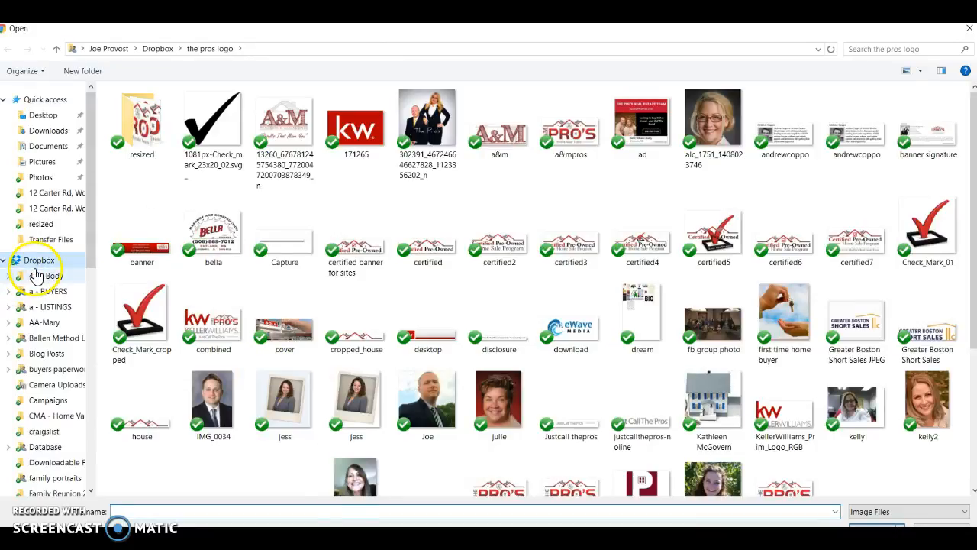
pyautogui.click(51, 307)
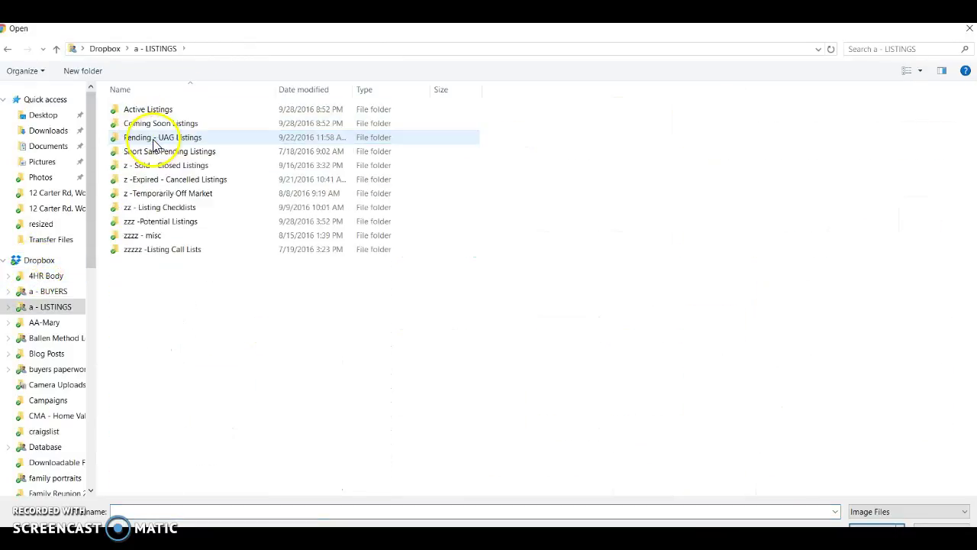
pyautogui.doubleClick(163, 137)
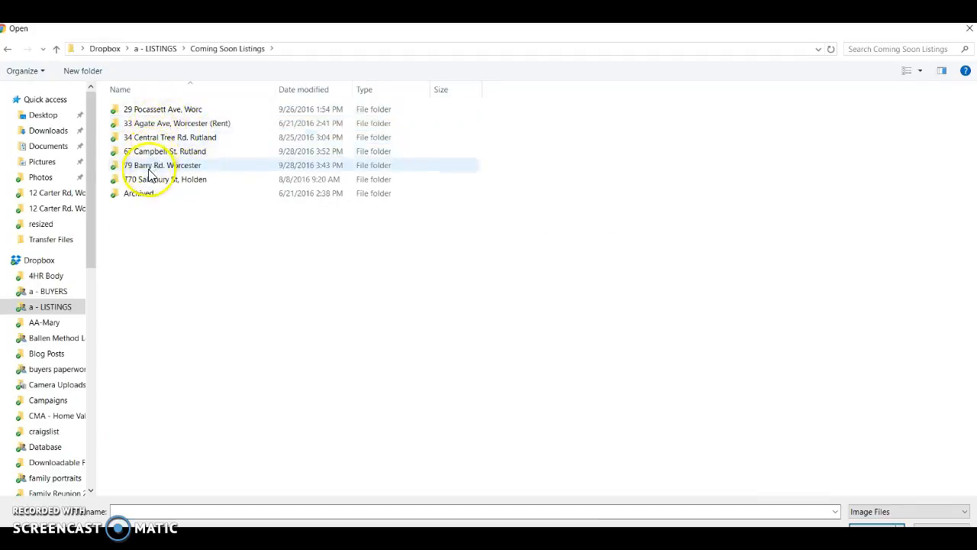
pyautogui.doubleClick(162, 165)
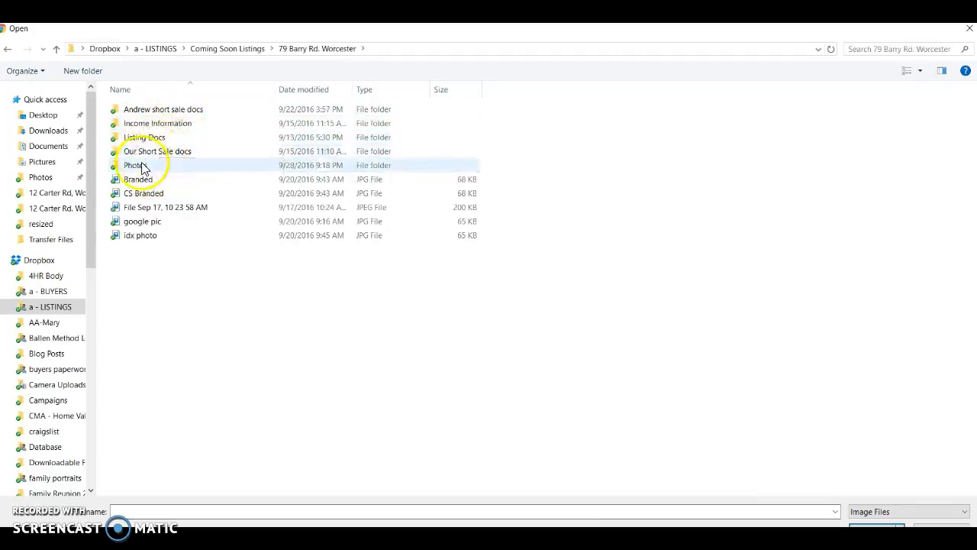
pyautogui.doubleClick(134, 165)
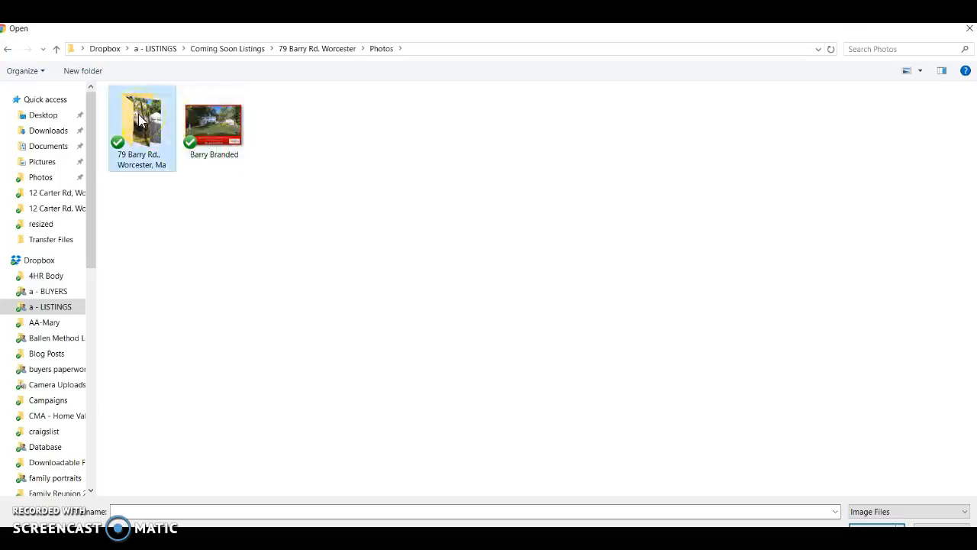
pyautogui.doubleClick(142, 122)
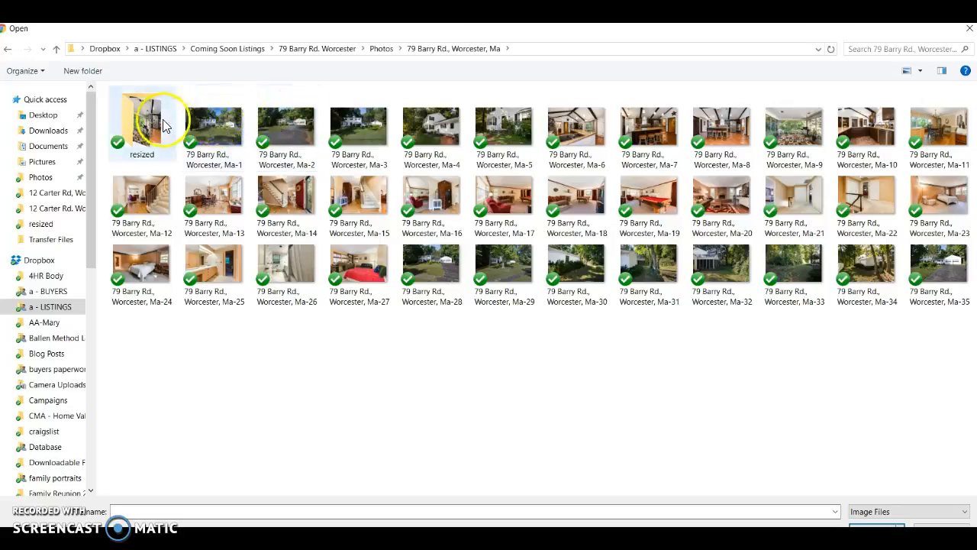
pyautogui.click(142, 125)
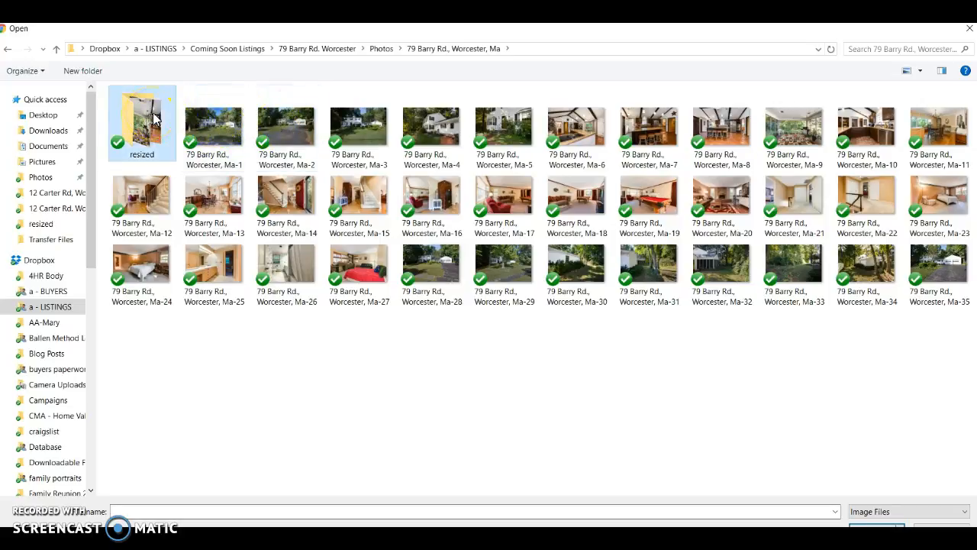
pyautogui.doubleClick(142, 125)
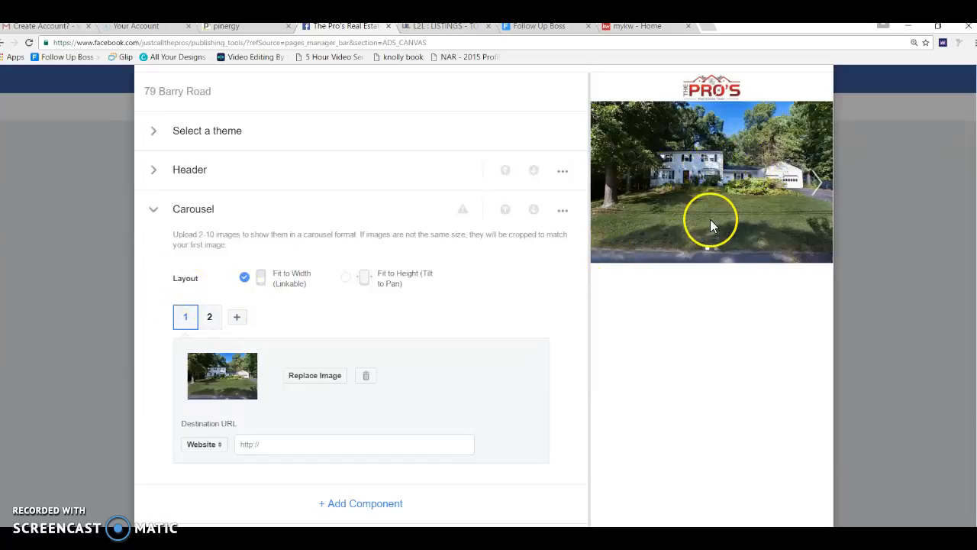
pyautogui.moveTo(209, 317)
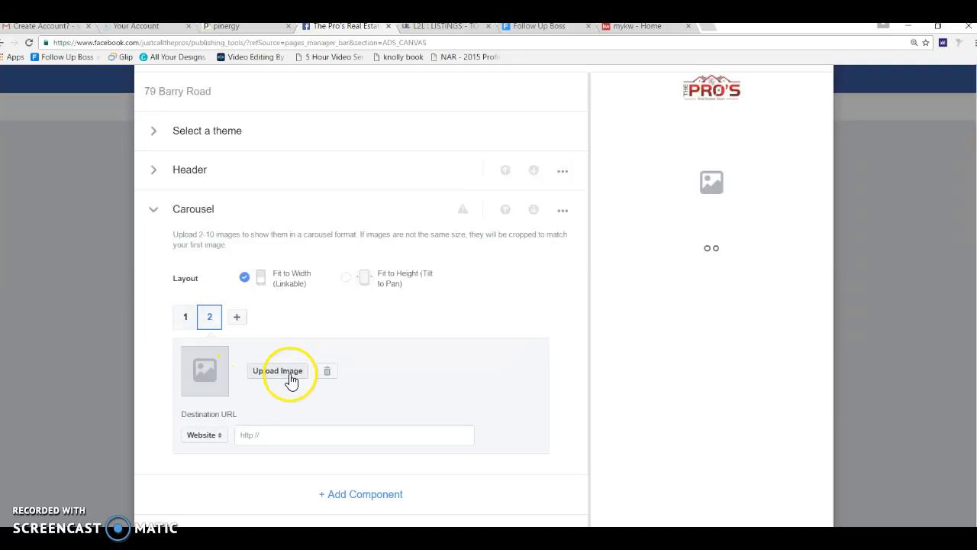
# Step: Give slide 2 a vaulted-ceiling kitchen image and add slide 3 with a kitchen photo
pyautogui.click(278, 371)
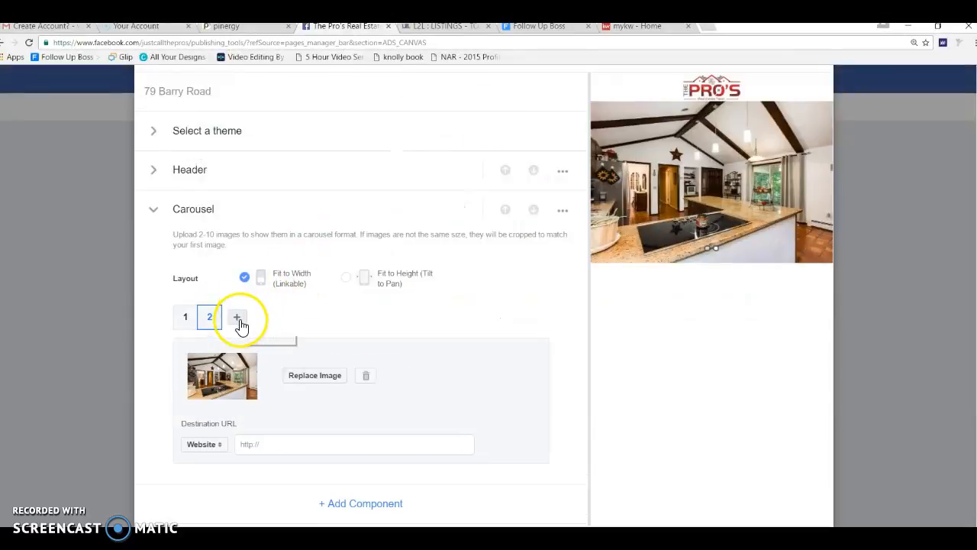
pyautogui.click(238, 317)
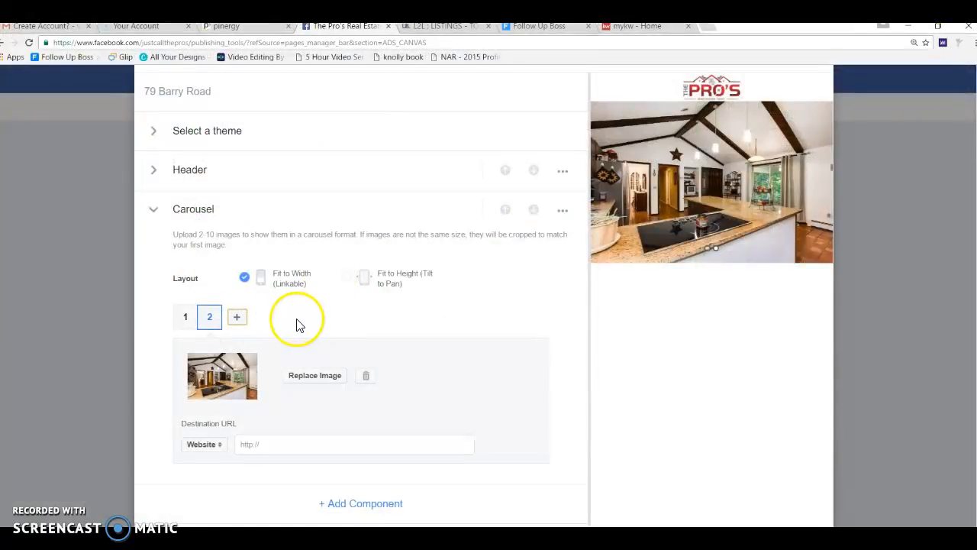
pyautogui.moveTo(264, 382)
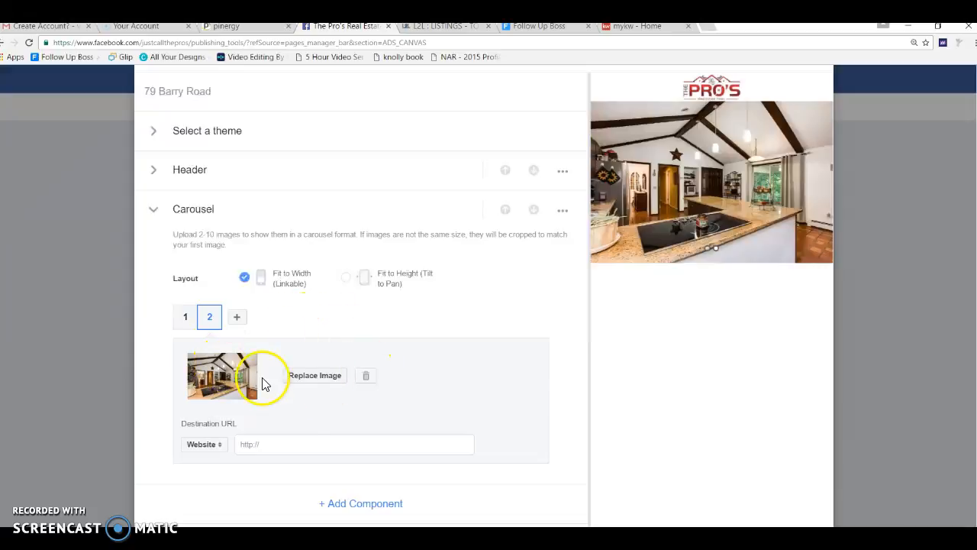
pyautogui.click(315, 375)
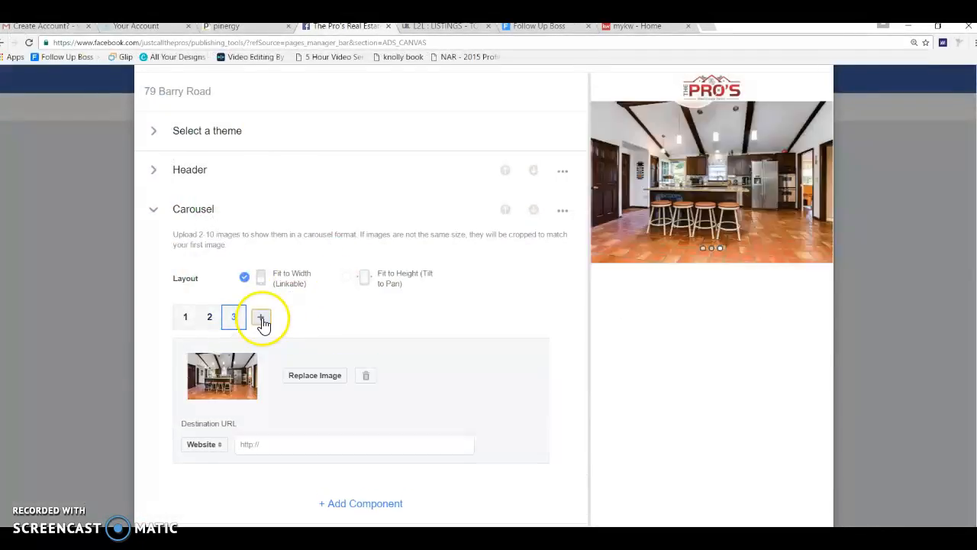
# Step: Add slides 4, 5 and 6 using Extra large icons, ending with a bedroom photo
pyautogui.click(262, 316)
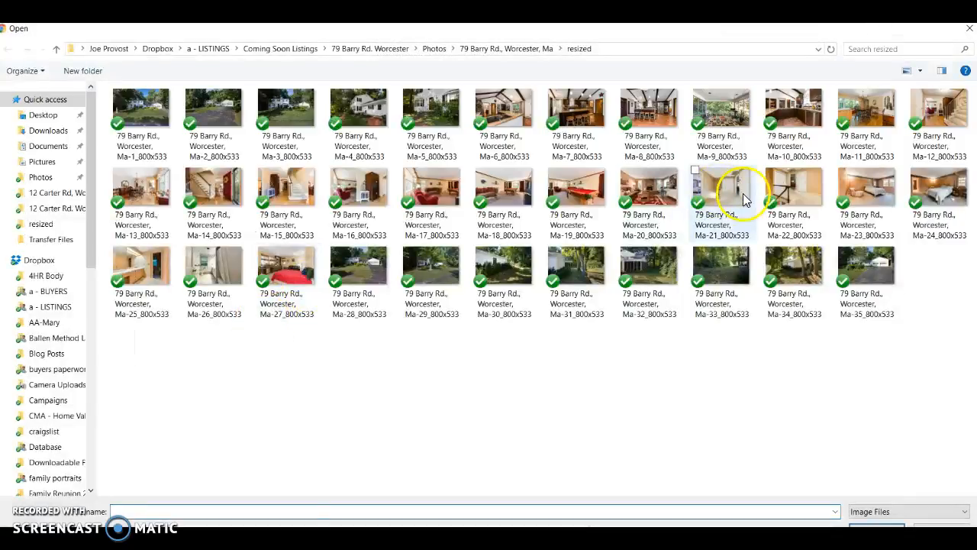
pyautogui.moveTo(932, 87)
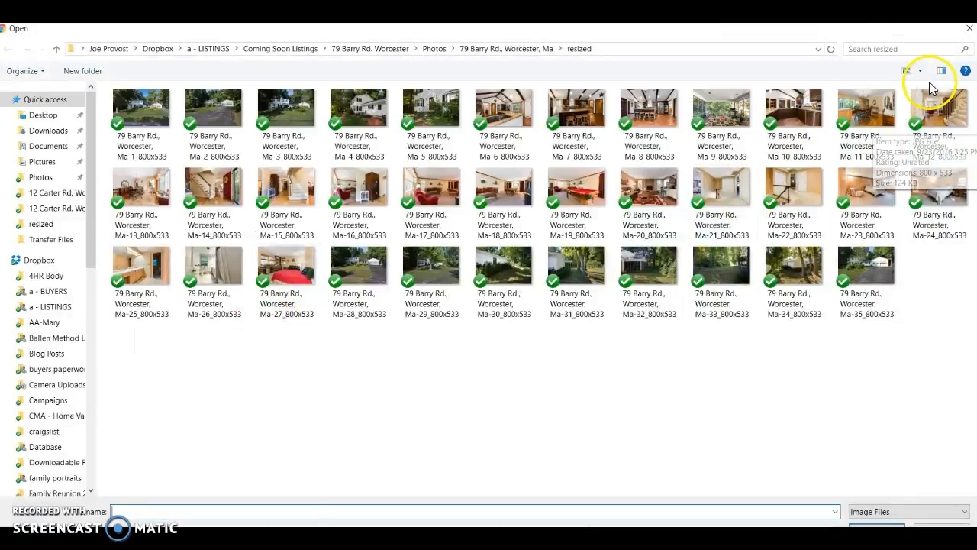
pyautogui.click(922, 70)
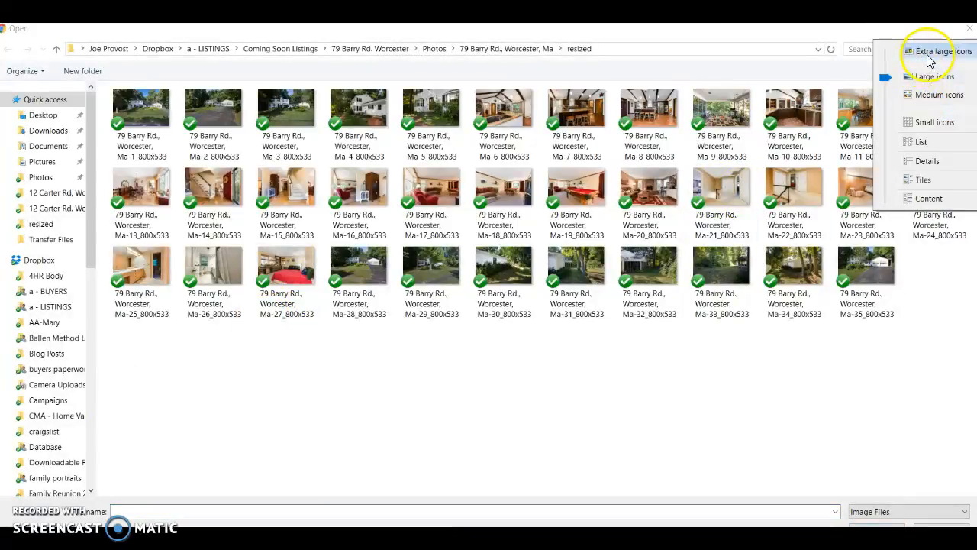
pyautogui.click(940, 51)
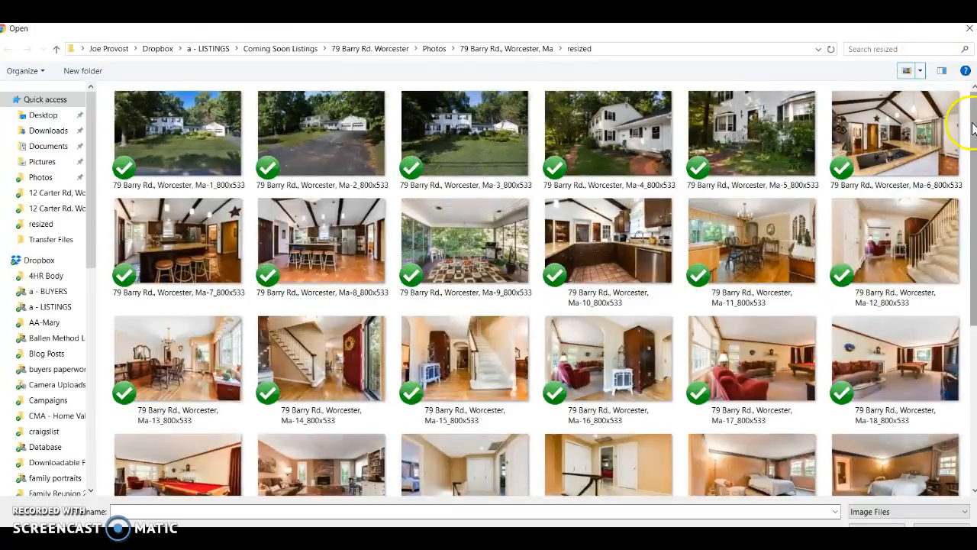
pyautogui.scroll(3)
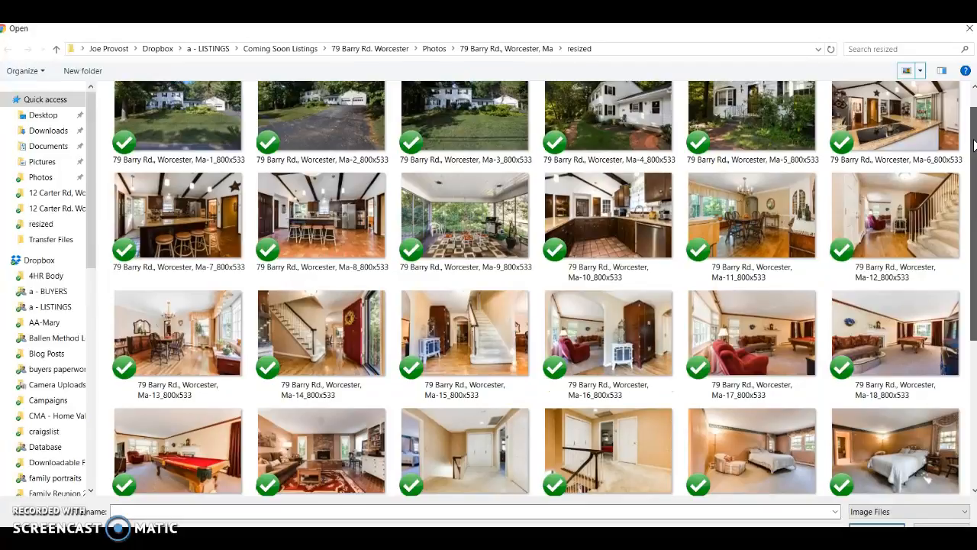
pyautogui.scroll(3)
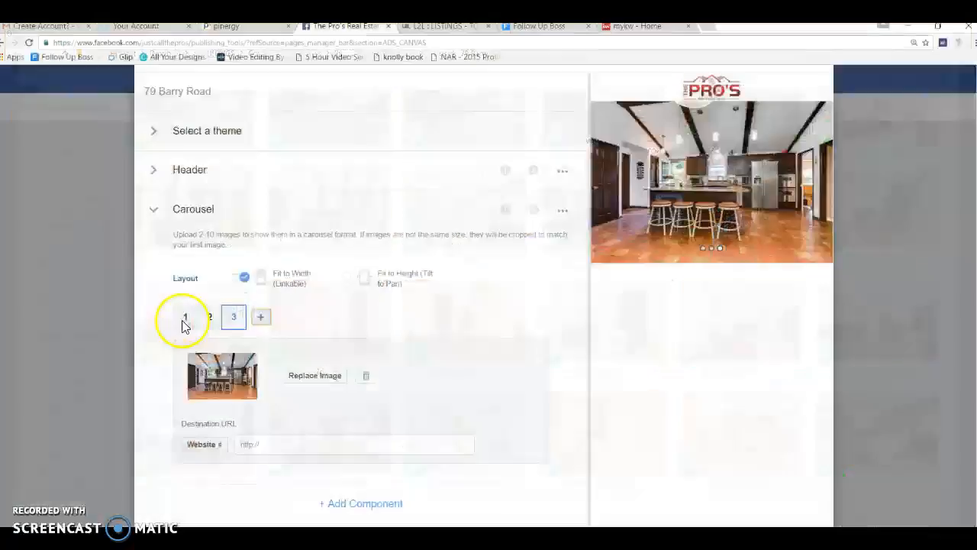
pyautogui.click(261, 317)
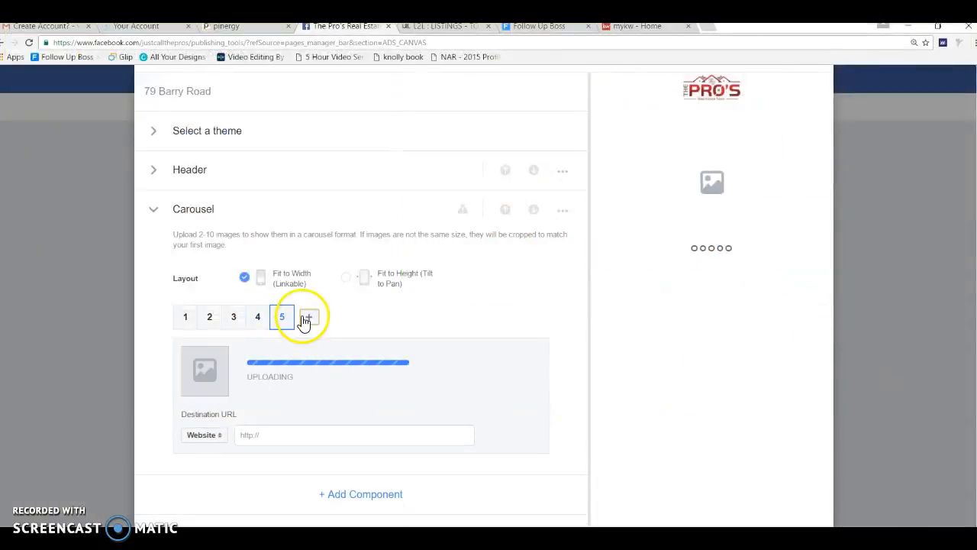
pyautogui.click(308, 317)
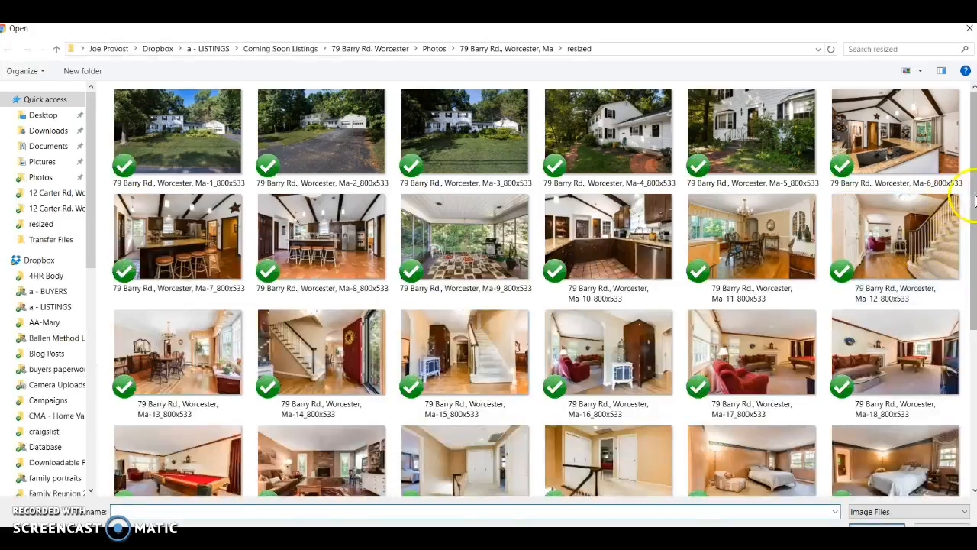
pyautogui.scroll(-3)
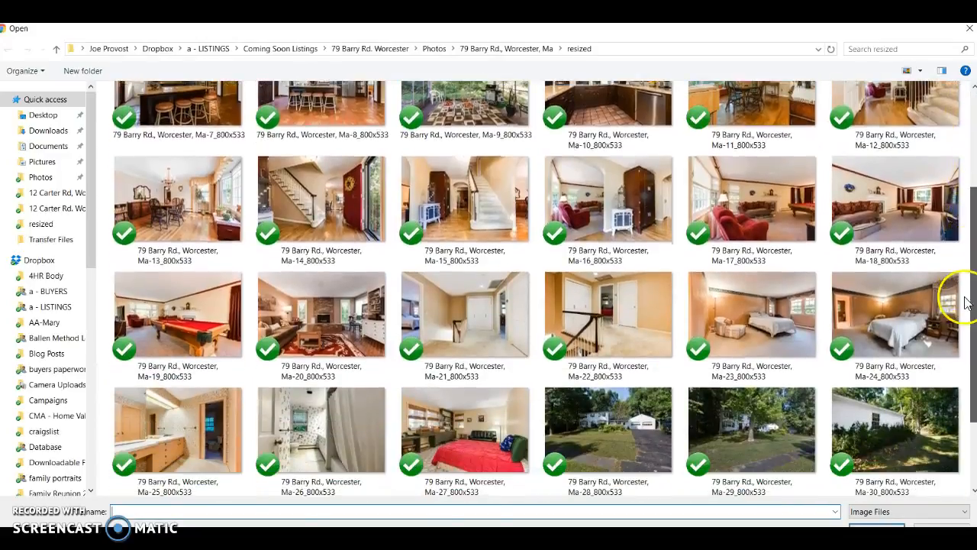
pyautogui.scroll(-3)
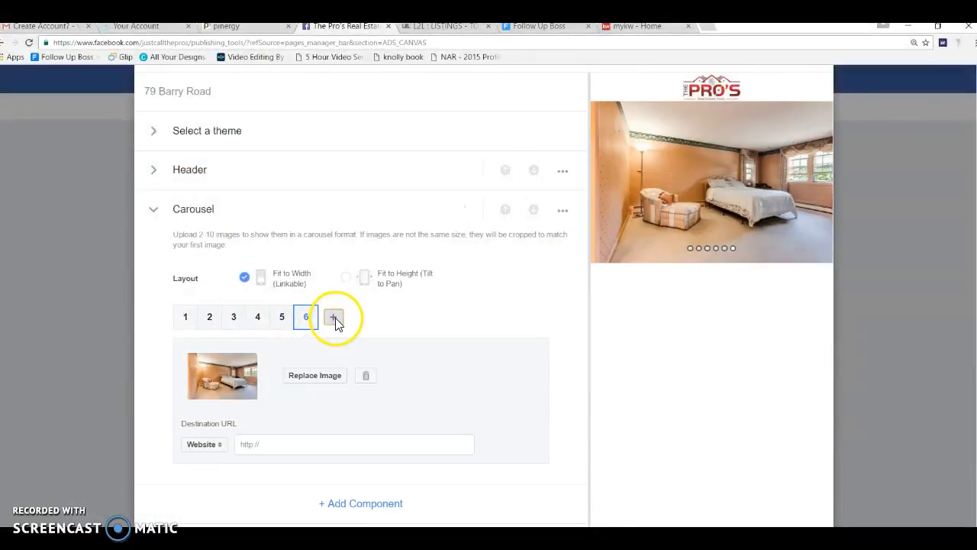
# Step: Add a seventh carousel slide and scroll the Open dialog toward the exterior porch photos
pyautogui.click(333, 316)
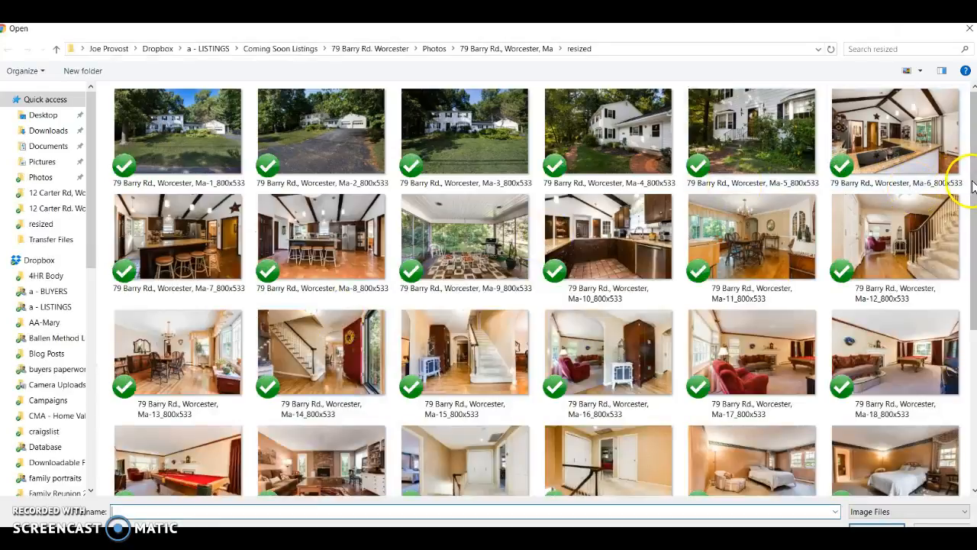
pyautogui.scroll(-3)
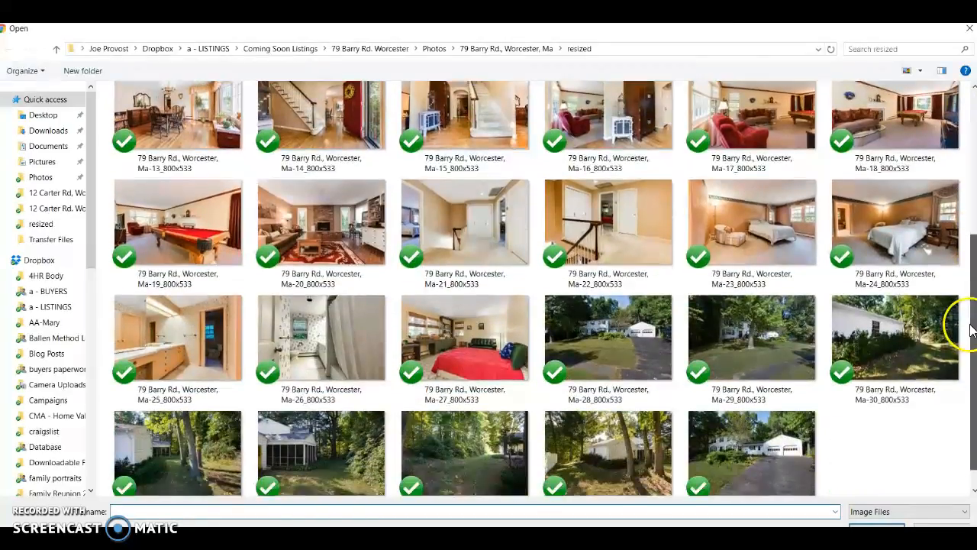
pyautogui.scroll(-3)
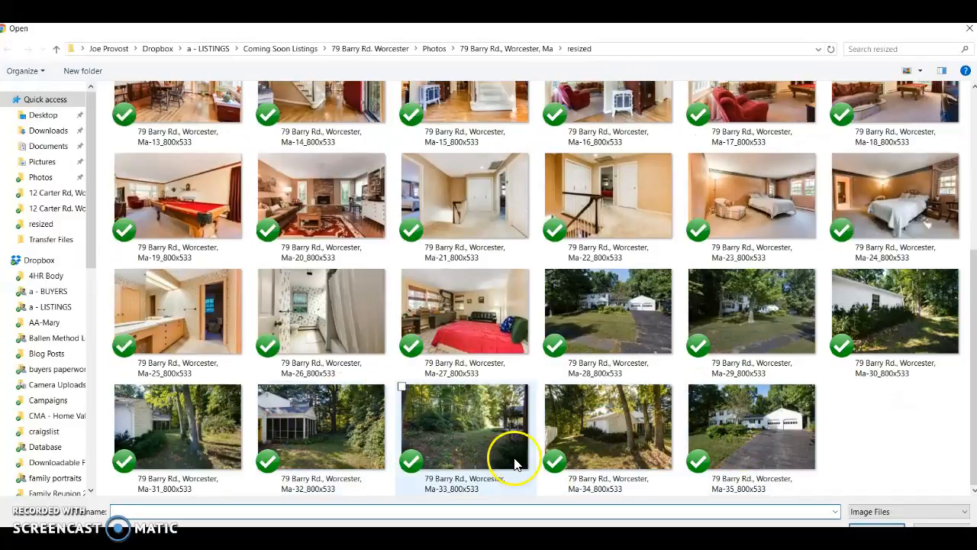
pyautogui.moveTo(229, 435)
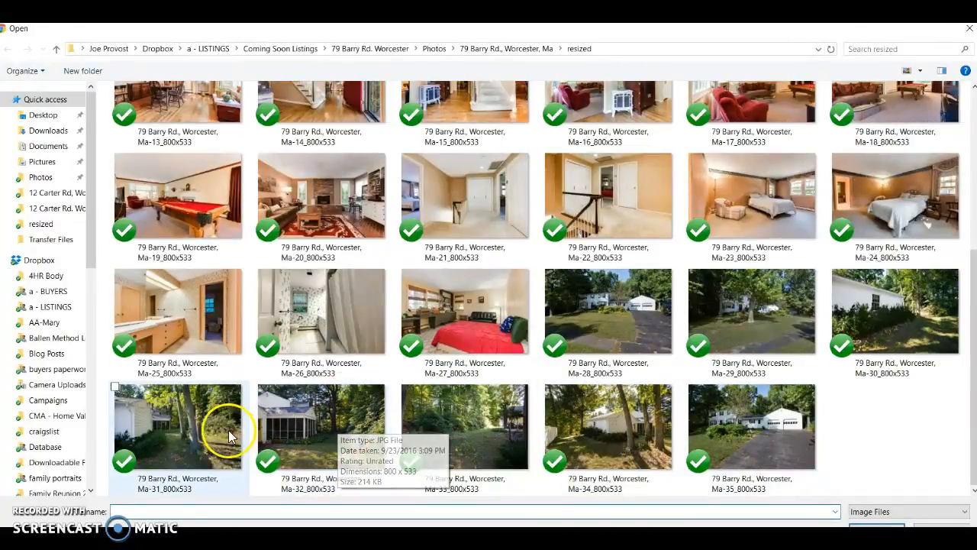
pyautogui.moveTo(332, 424)
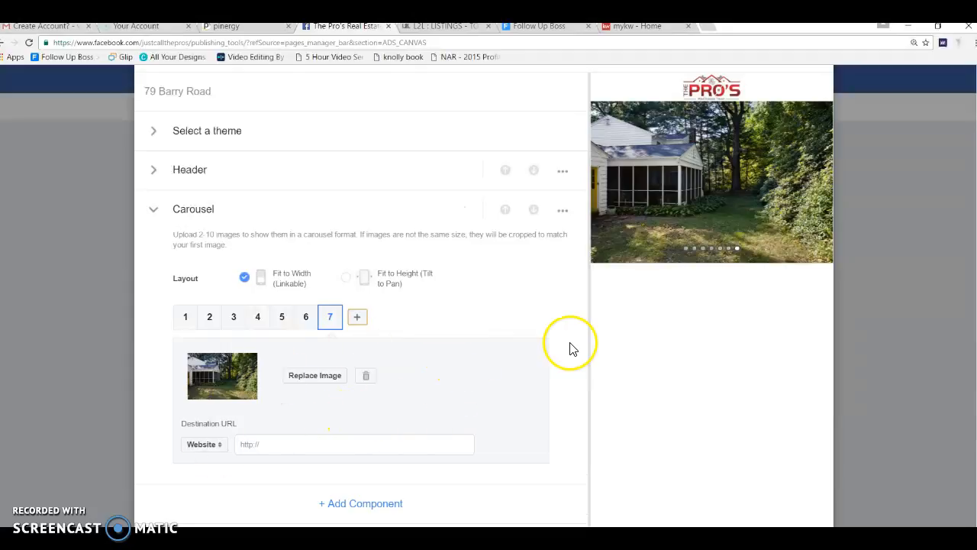
pyautogui.moveTo(297, 436)
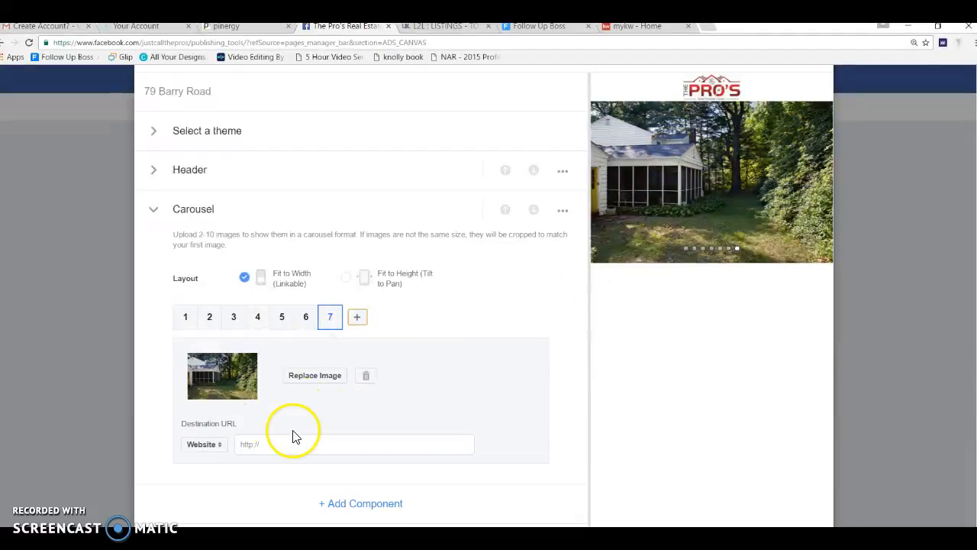
pyautogui.moveTo(310, 435)
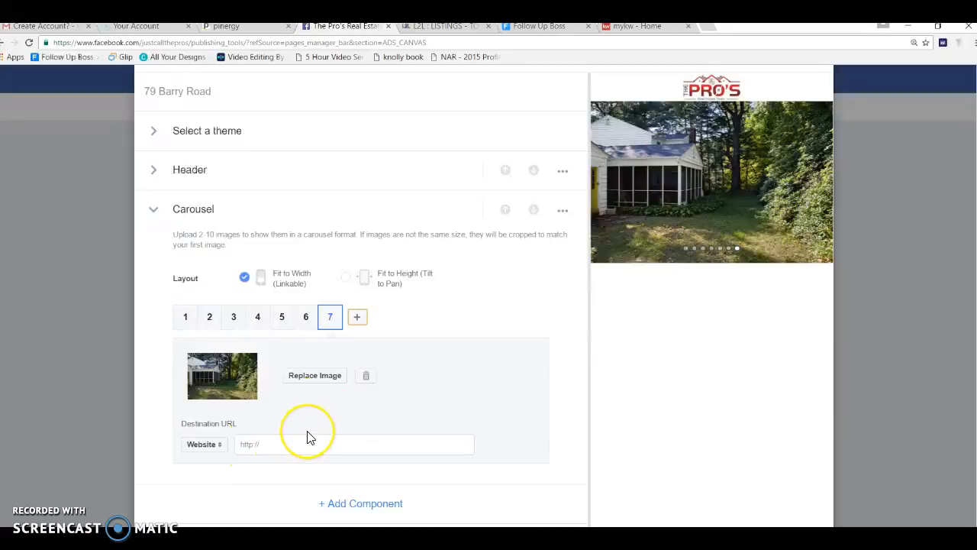
pyautogui.moveTo(453, 37)
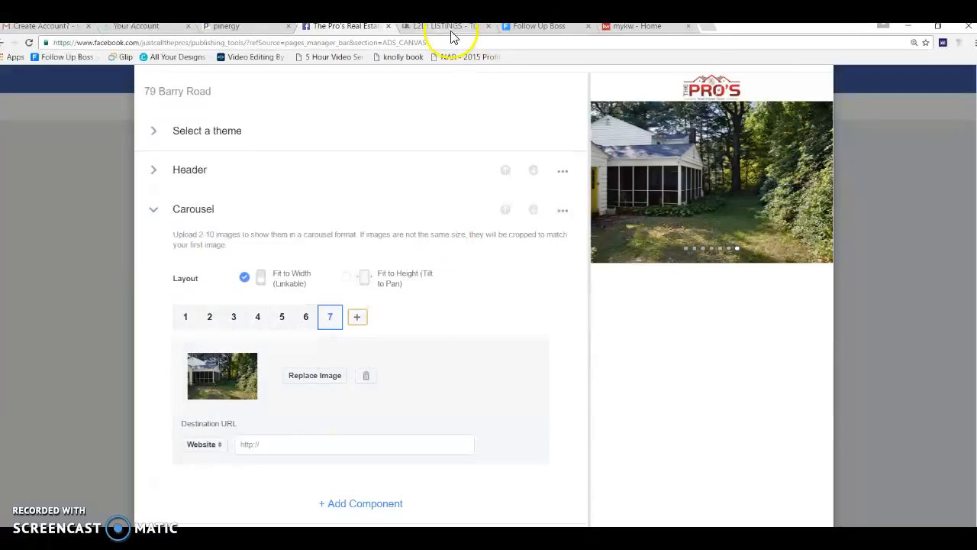
pyautogui.click(443, 25)
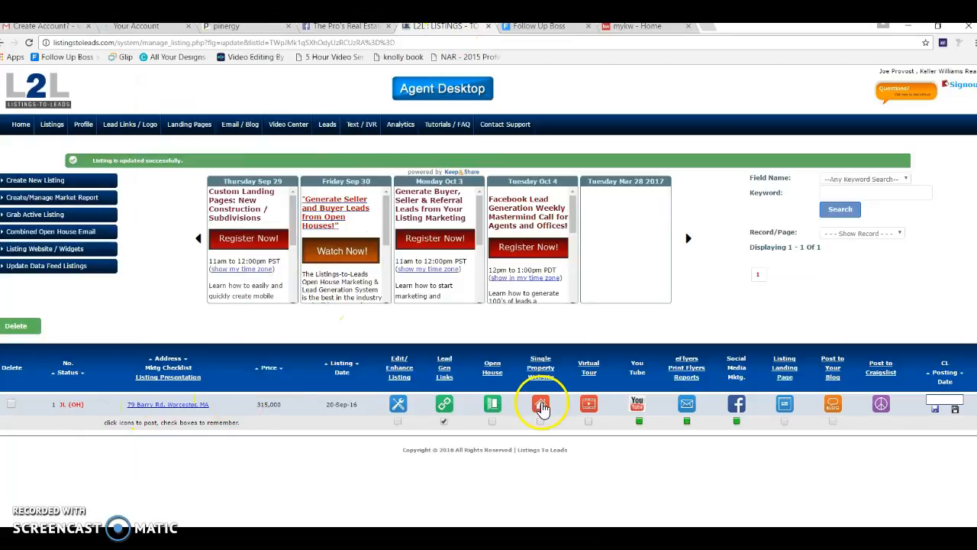
pyautogui.click(541, 404)
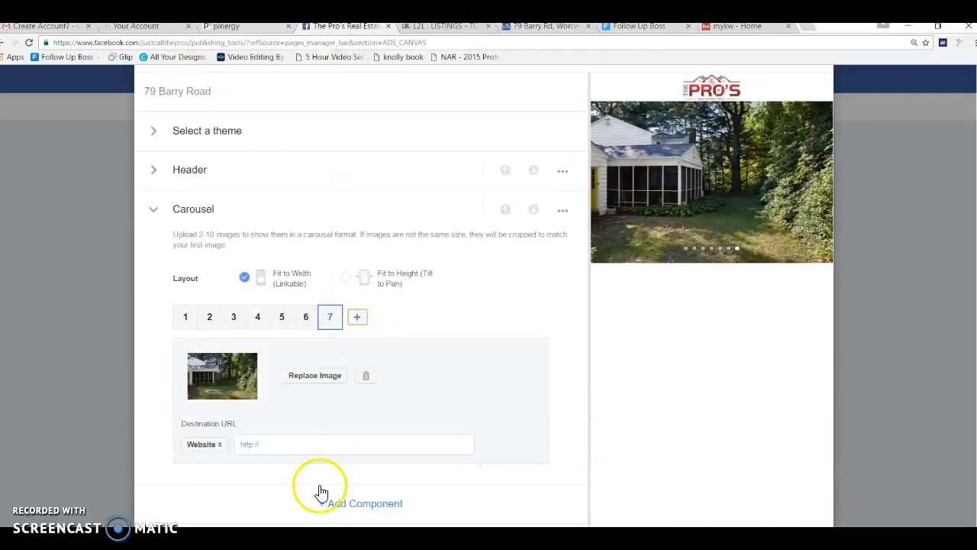
pyautogui.write('http://79barryrd.ishomenow.com/')
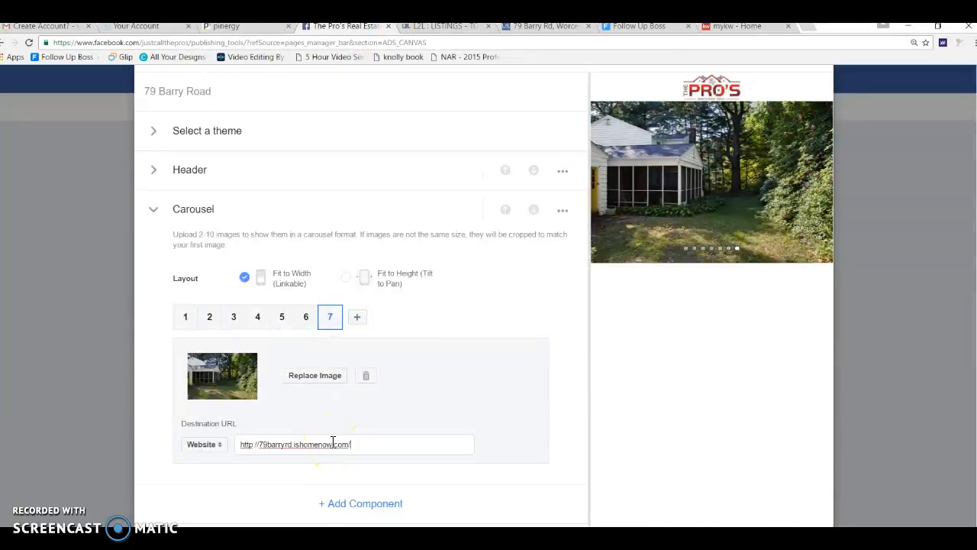
pyautogui.moveTo(575, 440)
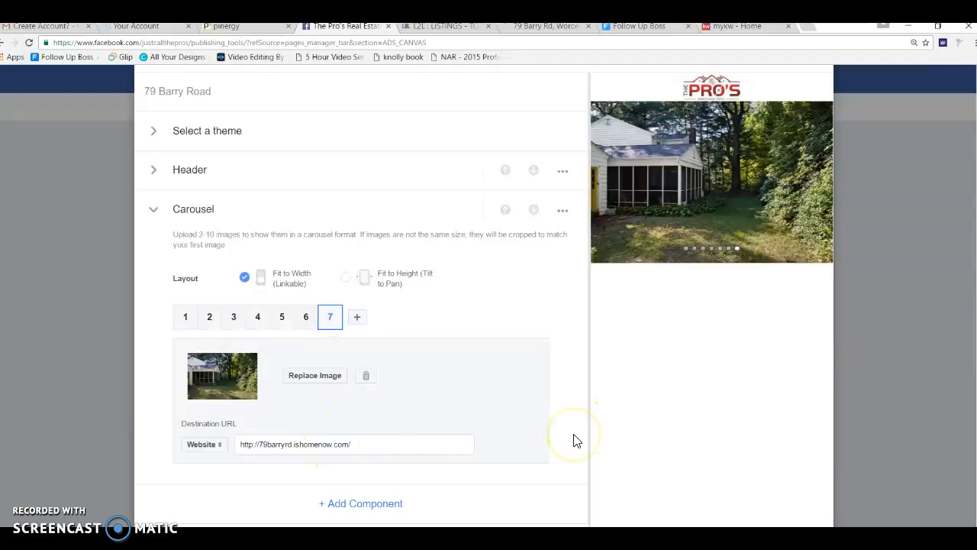
pyautogui.moveTo(192, 215)
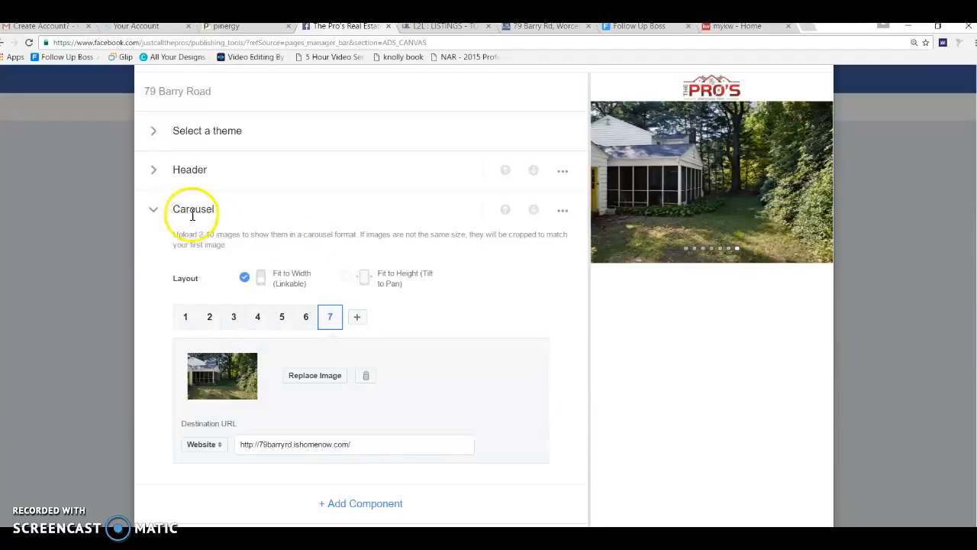
# Step: Collapse the Carousel section and bring up the Add Component picker
pyautogui.click(153, 210)
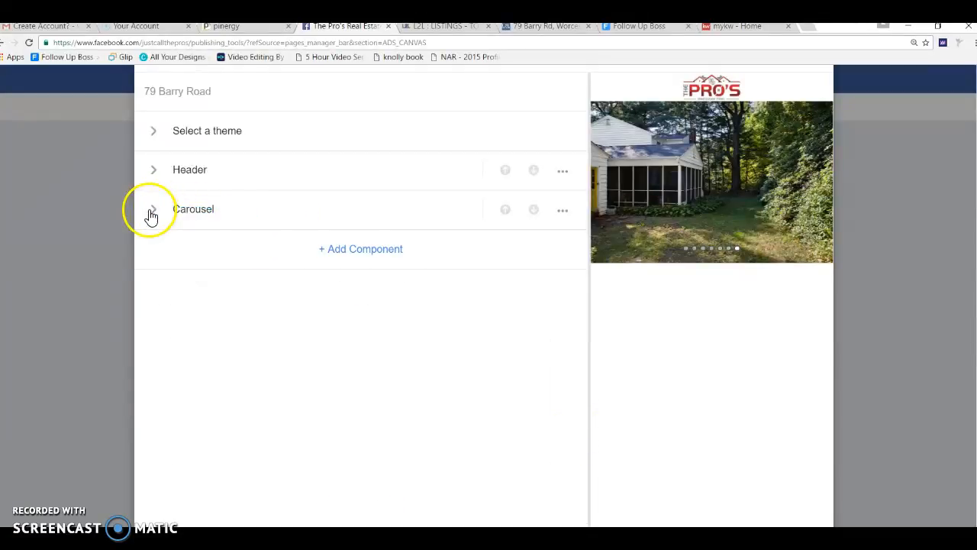
pyautogui.click(361, 249)
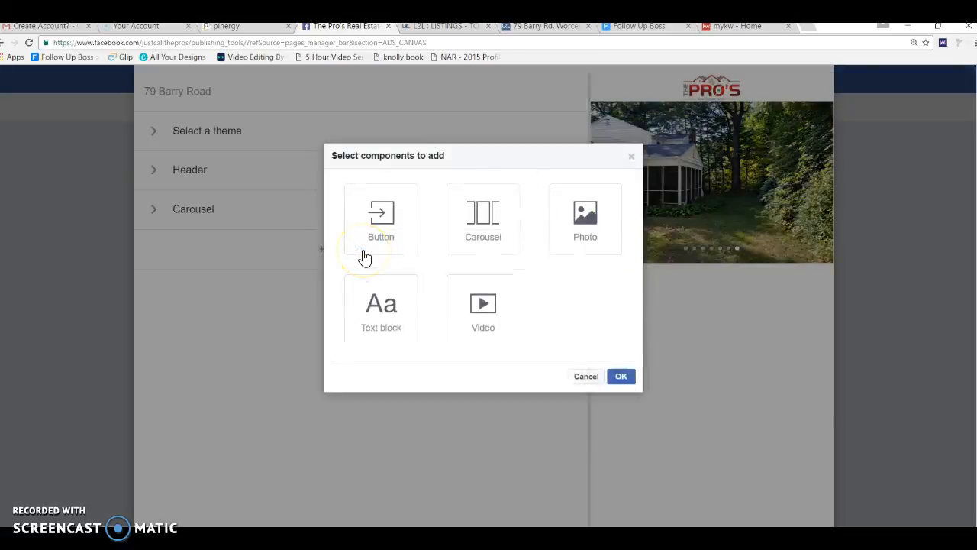
# Step: Choose Text block in the component picker and confirm, adding an empty Text section
pyautogui.click(381, 308)
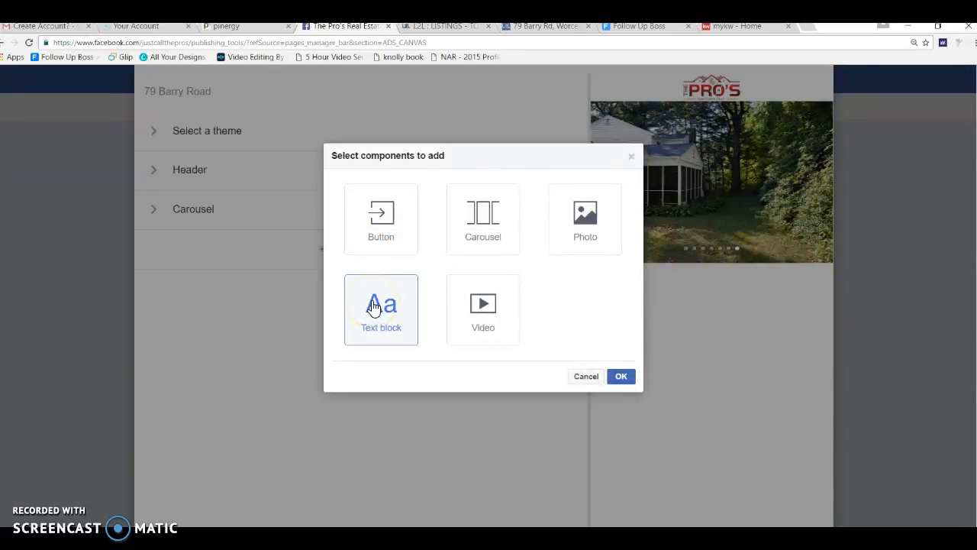
pyautogui.click(621, 376)
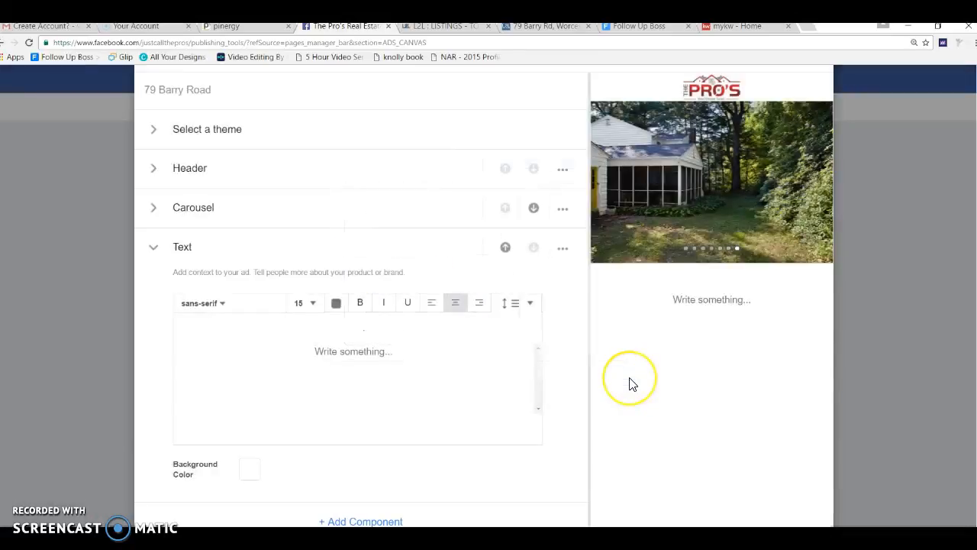
pyautogui.moveTo(504, 36)
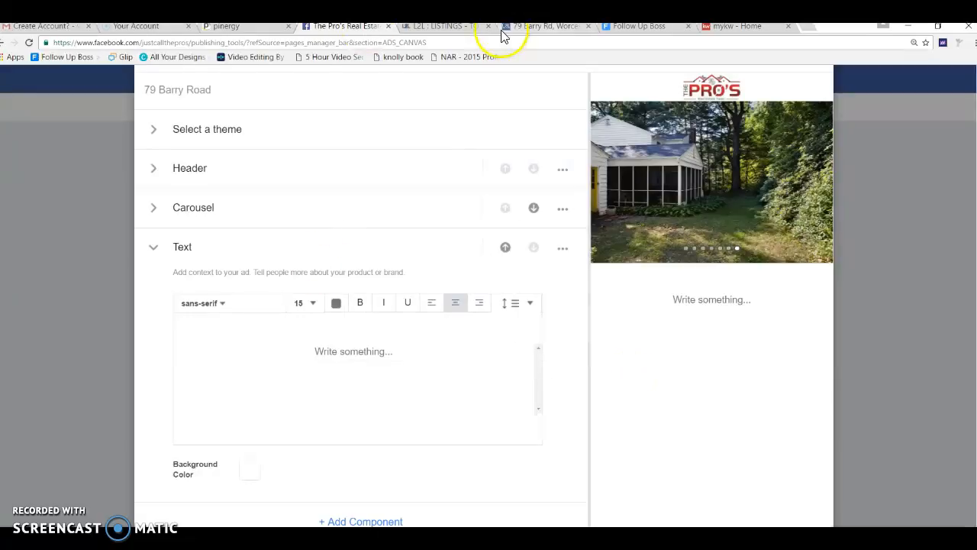
pyautogui.moveTo(542, 31)
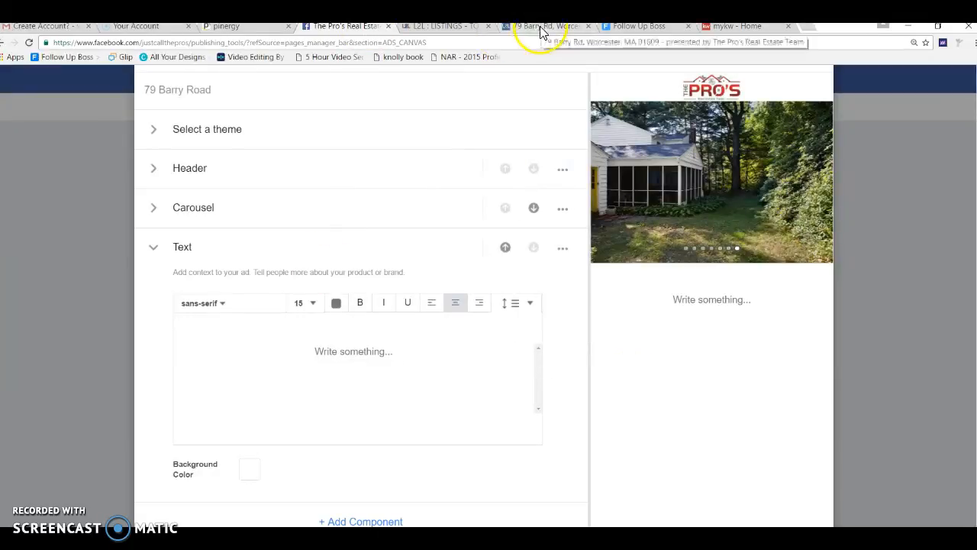
# Step: On the 79 Barry Rd website, dismiss the open house popup and copy the price and description text
pyautogui.click(542, 26)
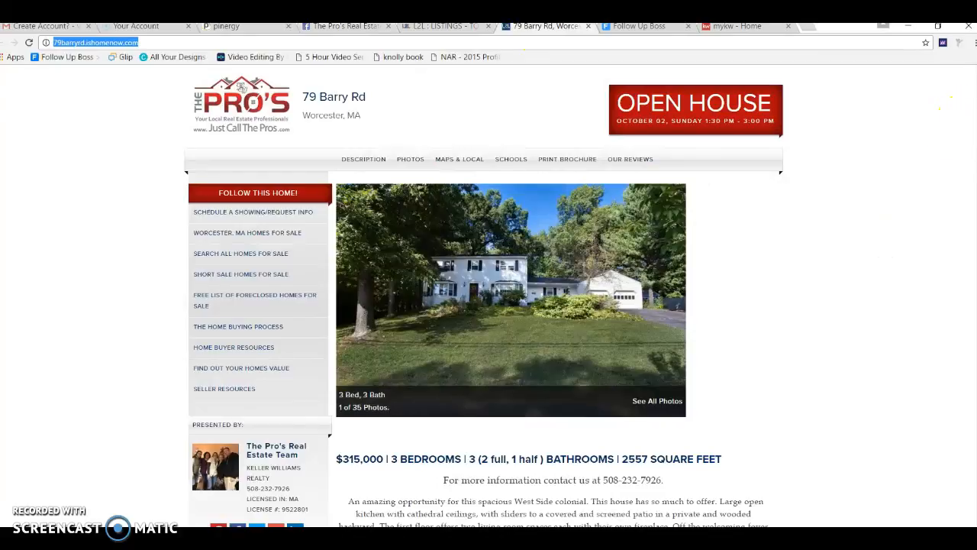
pyautogui.scroll(-3)
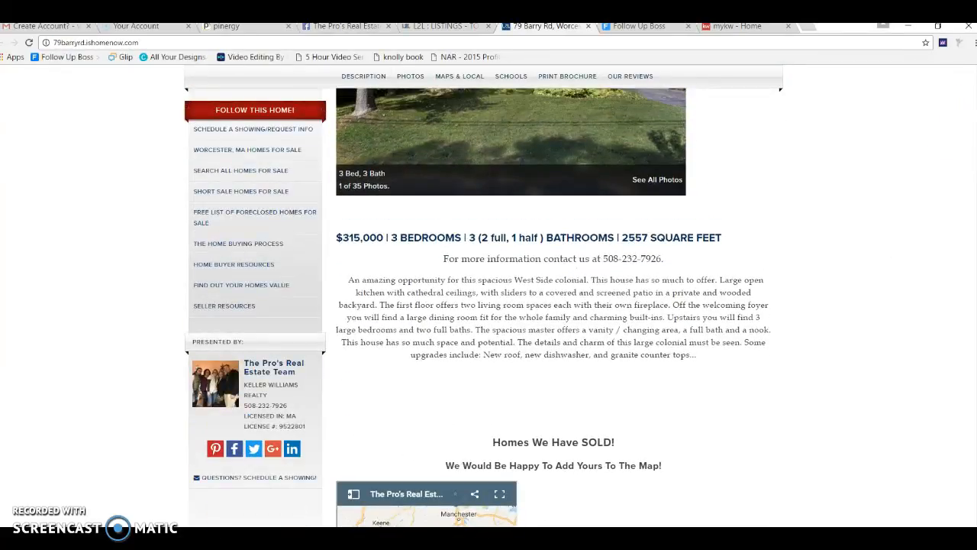
pyautogui.click(255, 110)
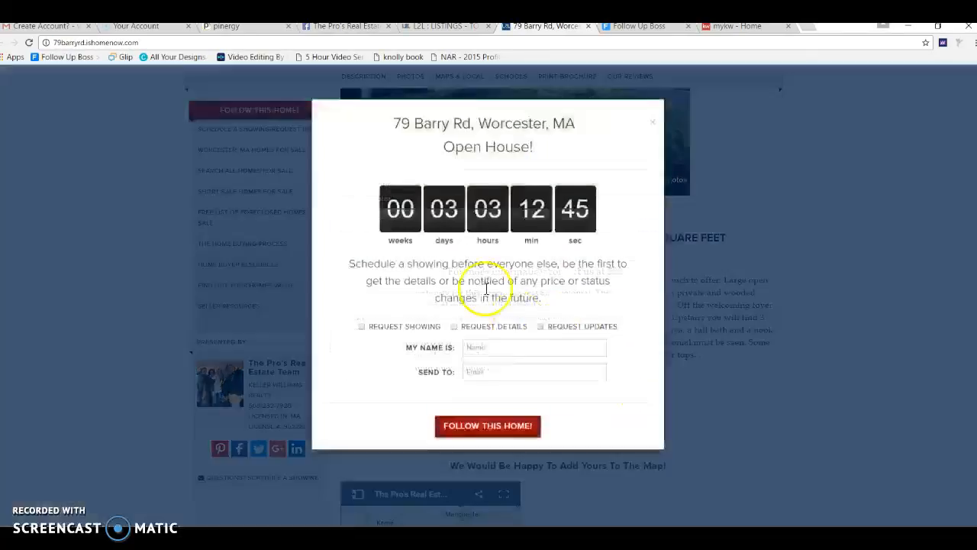
pyautogui.click(653, 121)
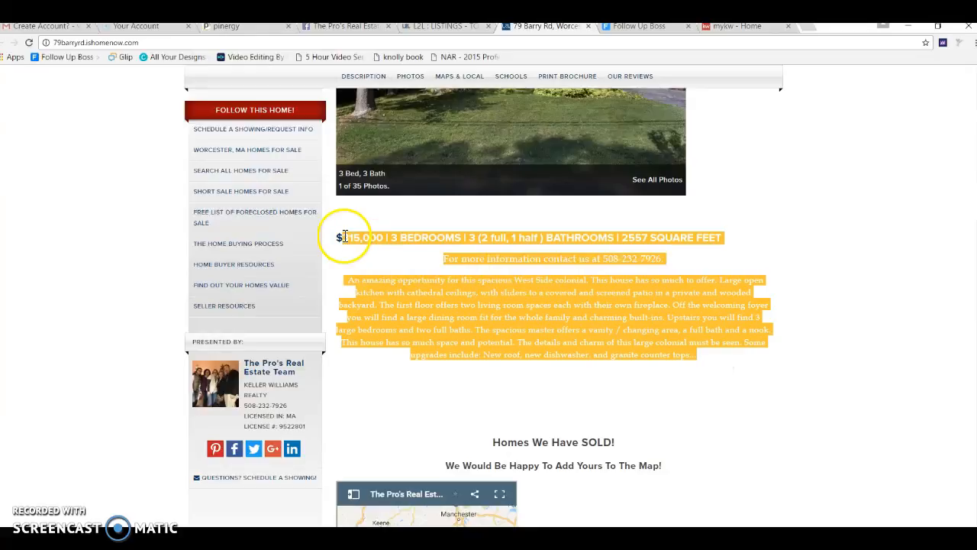
pyautogui.rightClick(348, 237)
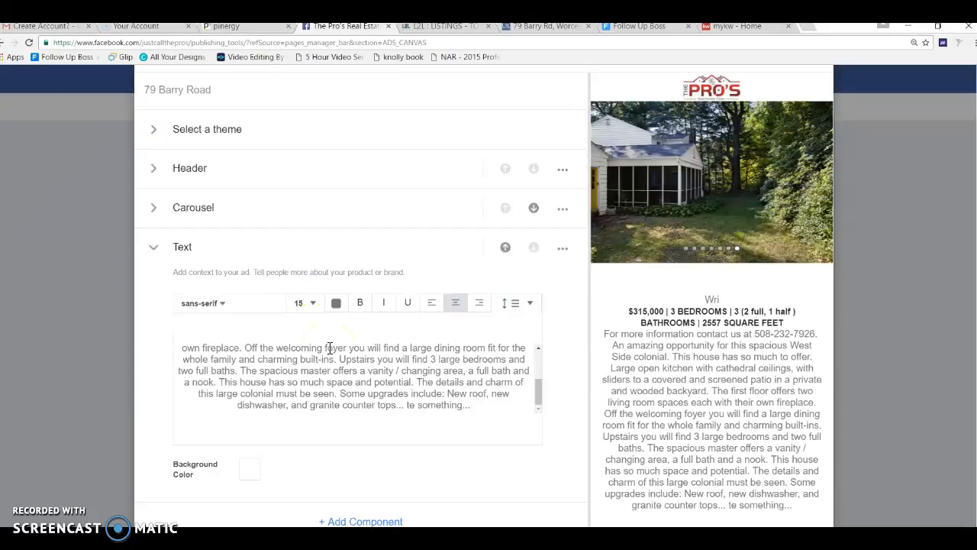
pyautogui.moveTo(491, 385)
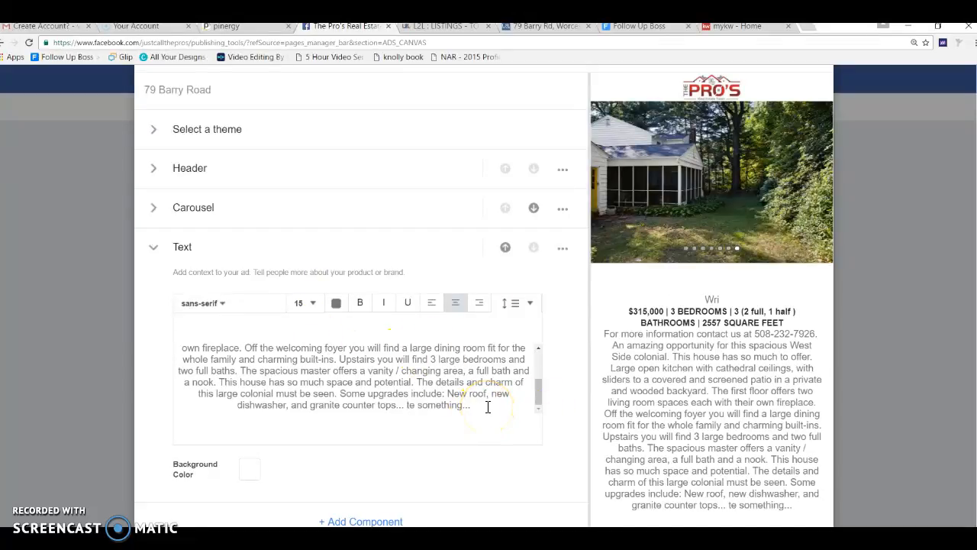
# Step: Delete leftover placeholder text, add space after the price line, and leave the font unchanged
pyautogui.press('Backspace')
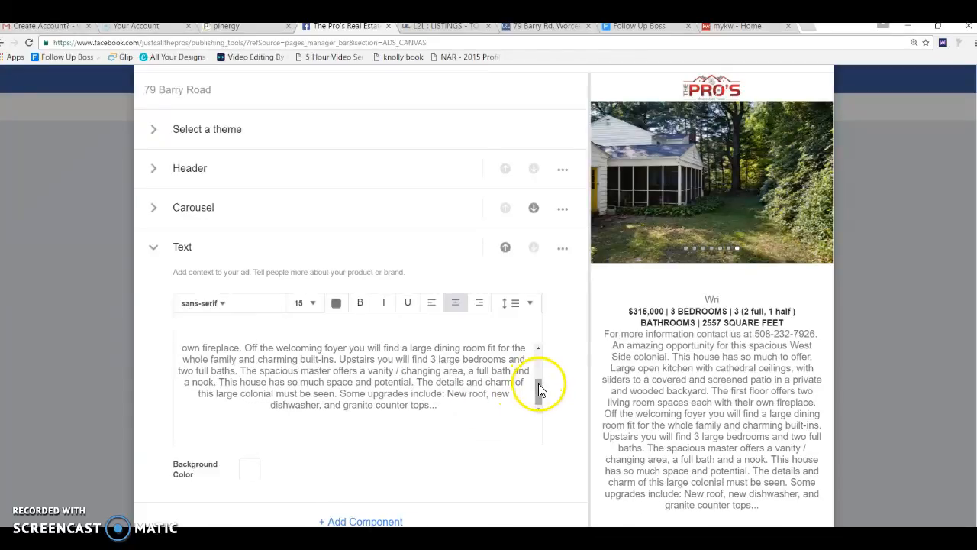
pyautogui.scroll(3)
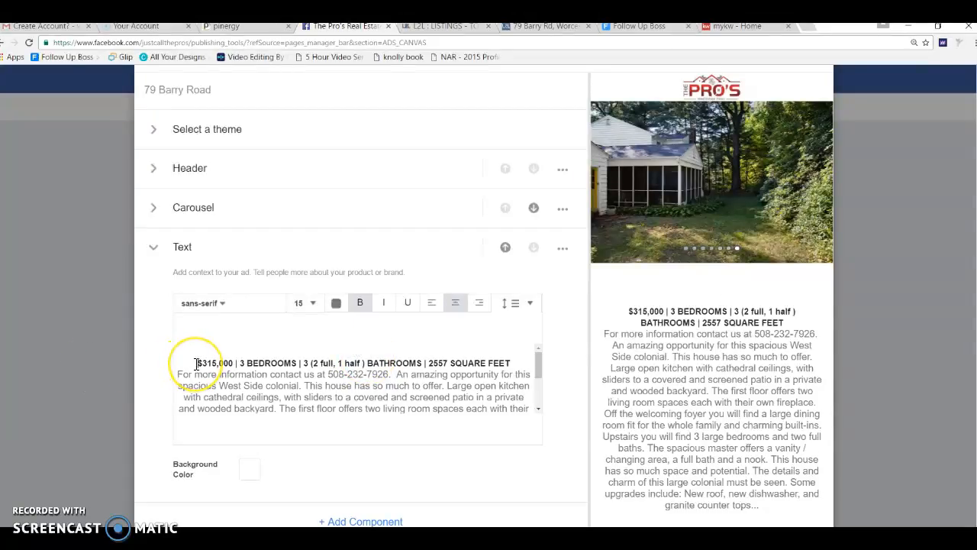
pyautogui.click(455, 303)
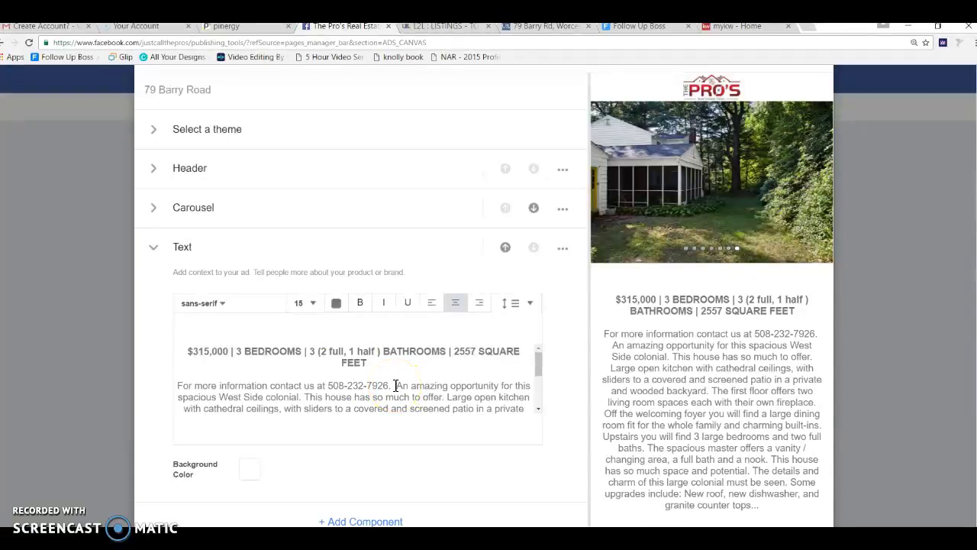
pyautogui.scroll(-3)
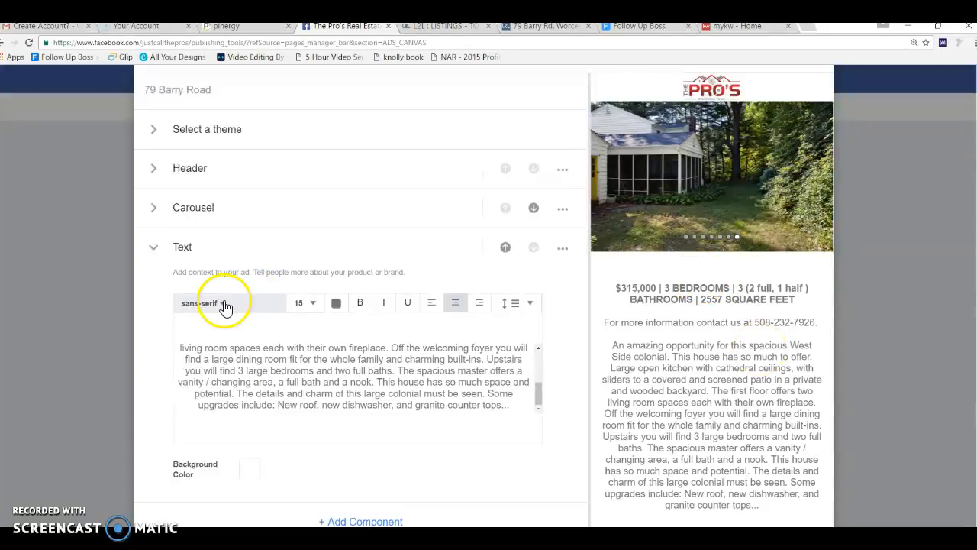
pyautogui.click(229, 303)
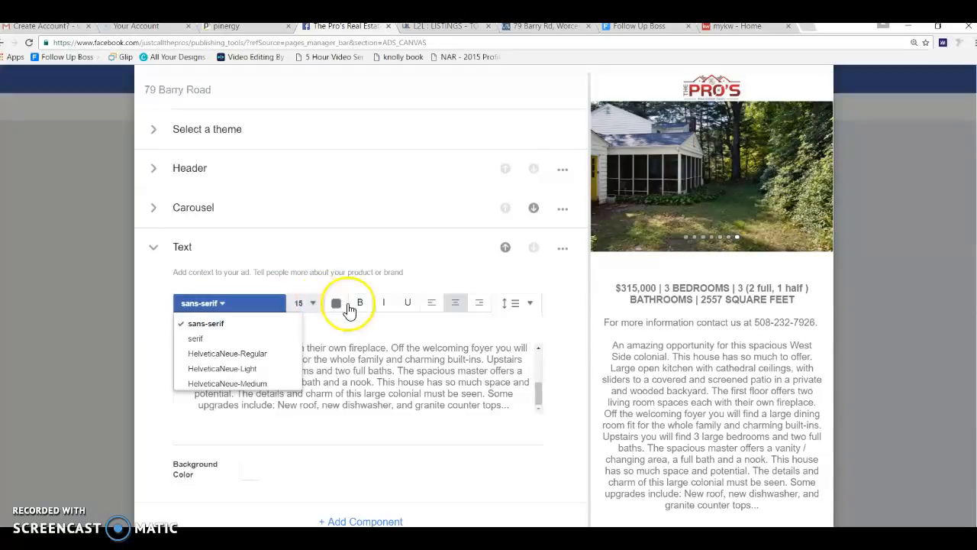
pyautogui.moveTo(372, 316)
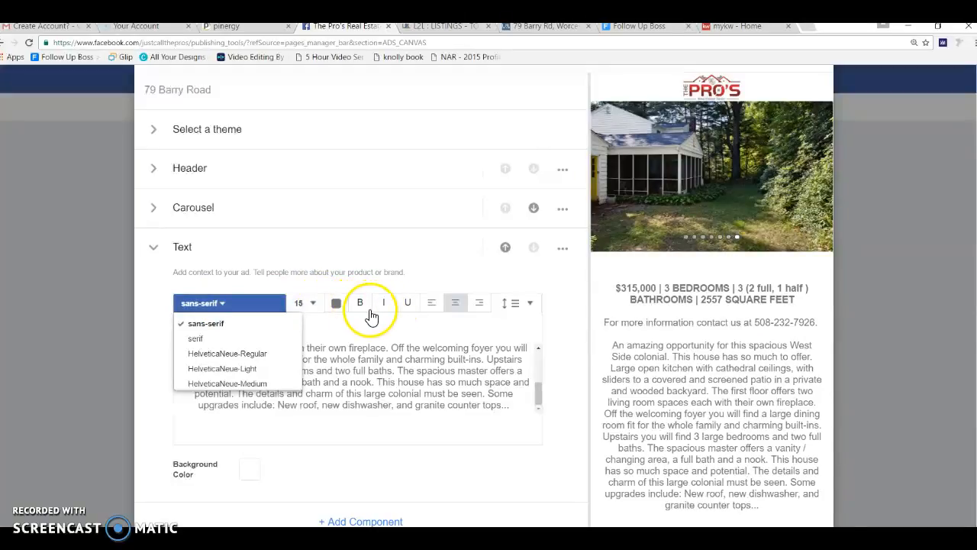
pyautogui.moveTo(353, 336)
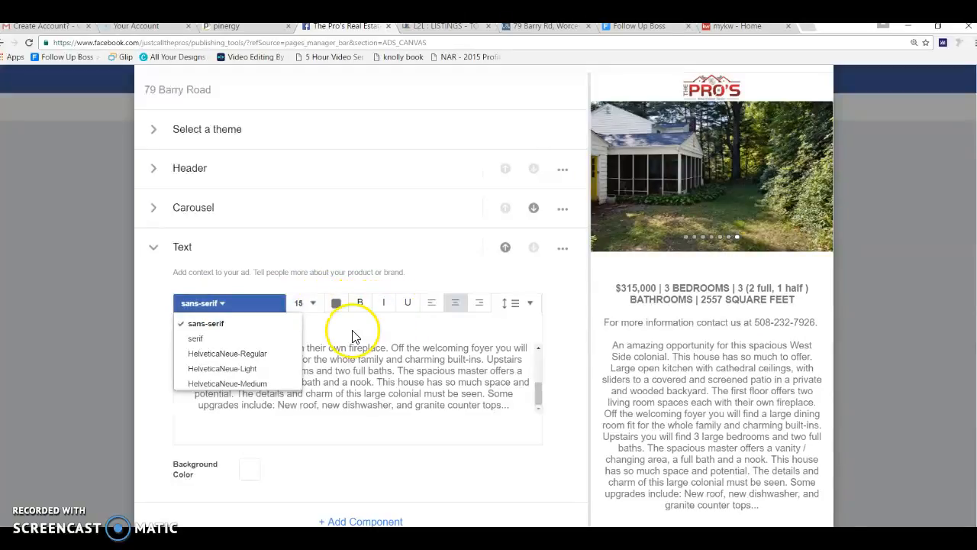
pyautogui.click(181, 247)
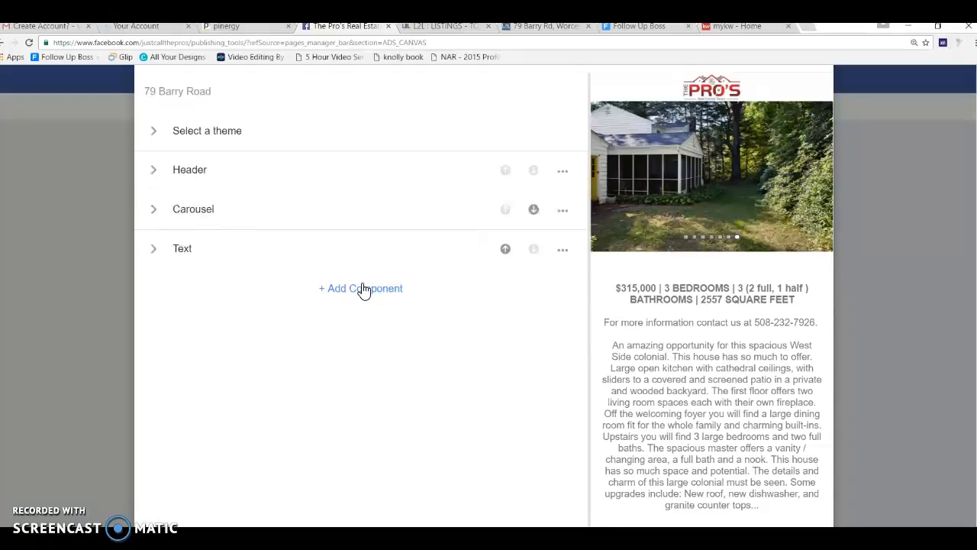
pyautogui.moveTo(362, 294)
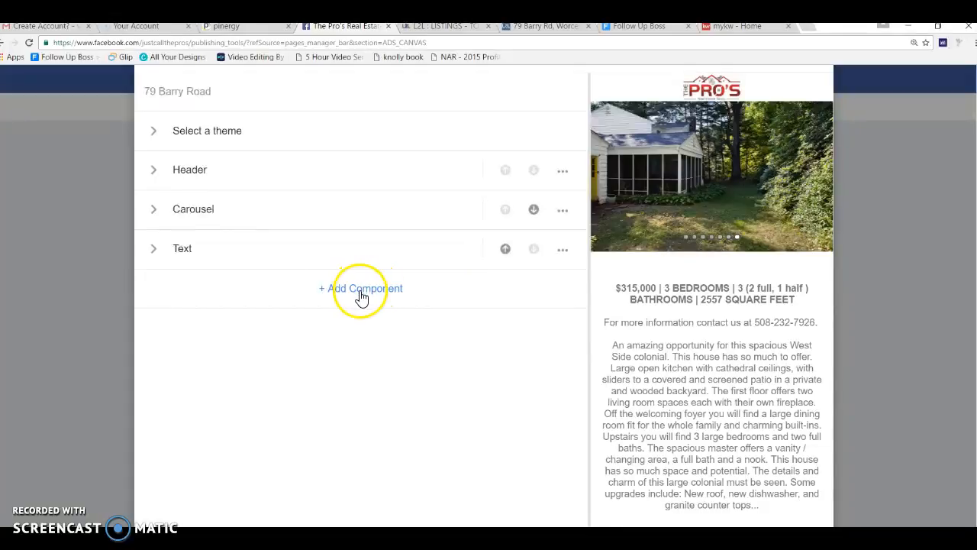
# Step: Add a Photo component below the Text block and start uploading its image
pyautogui.click(362, 288)
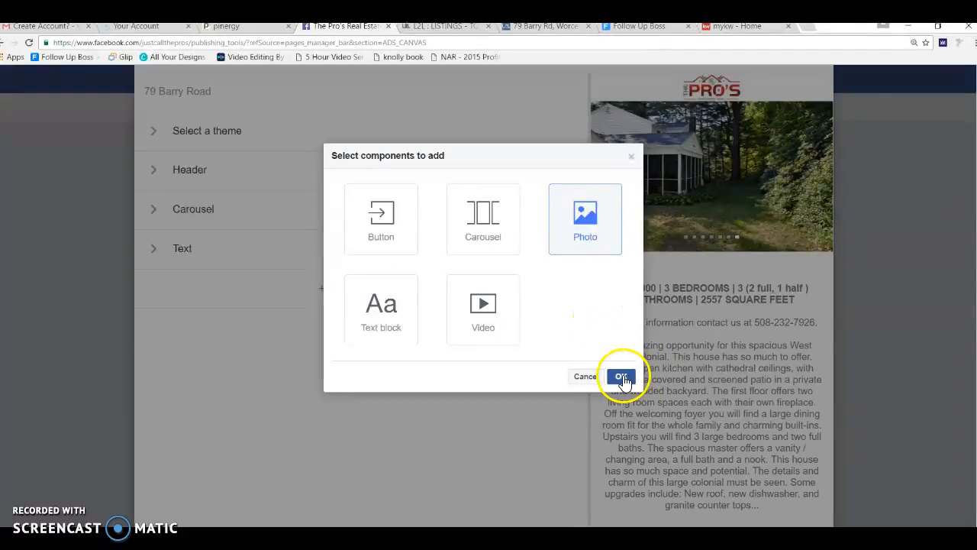
pyautogui.click(621, 376)
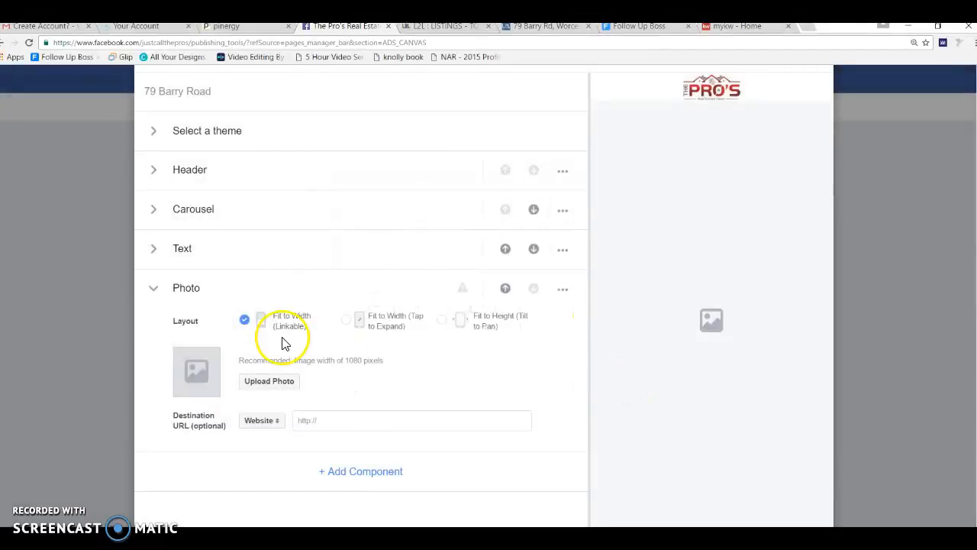
pyautogui.moveTo(269, 381)
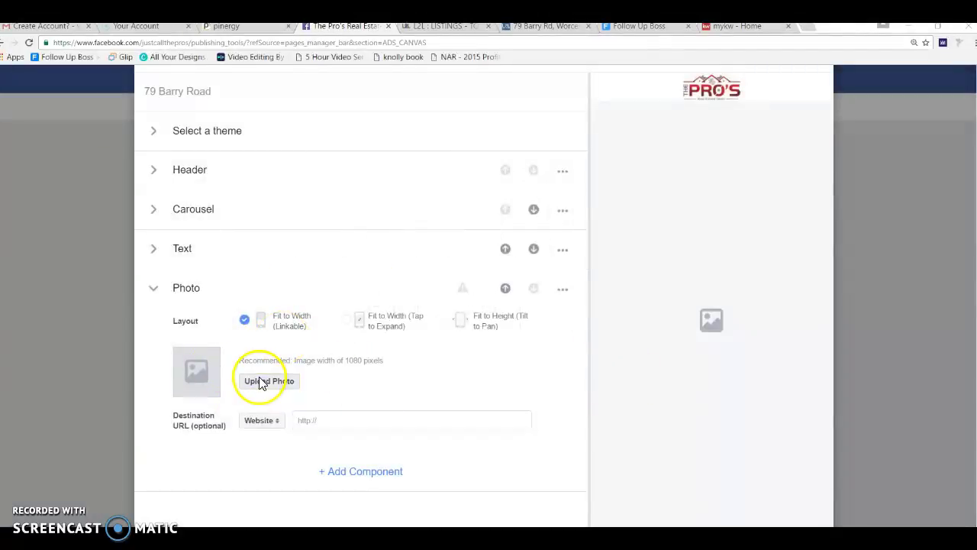
pyautogui.click(269, 380)
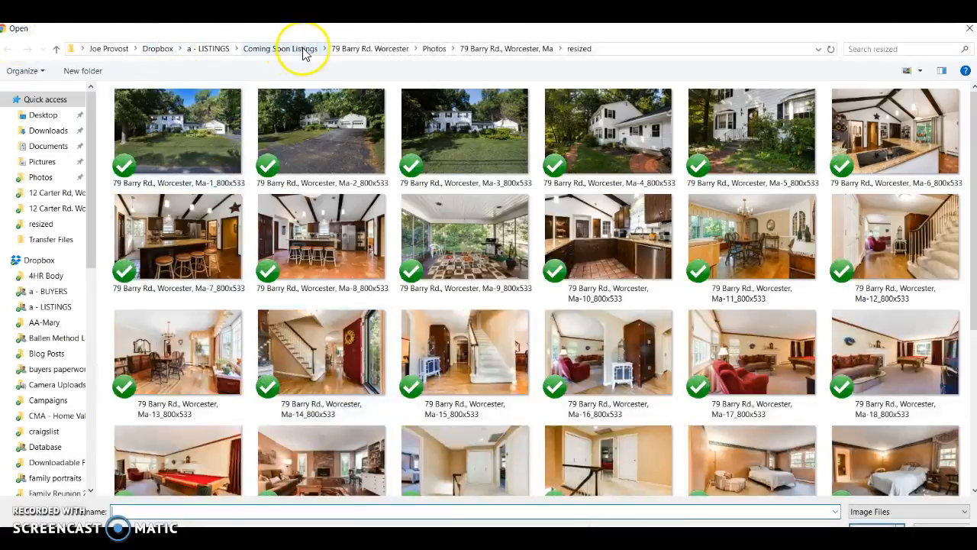
pyautogui.click(371, 48)
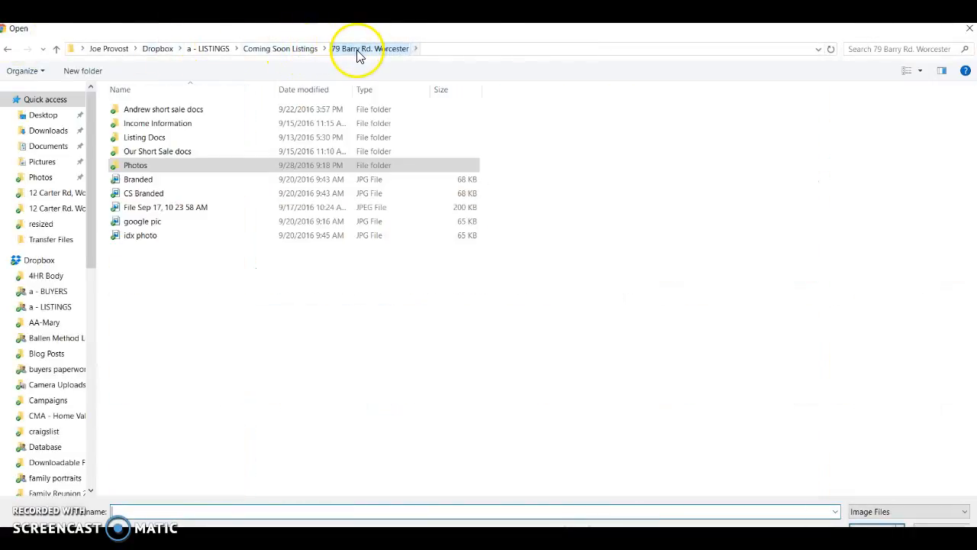
pyautogui.doubleClick(135, 165)
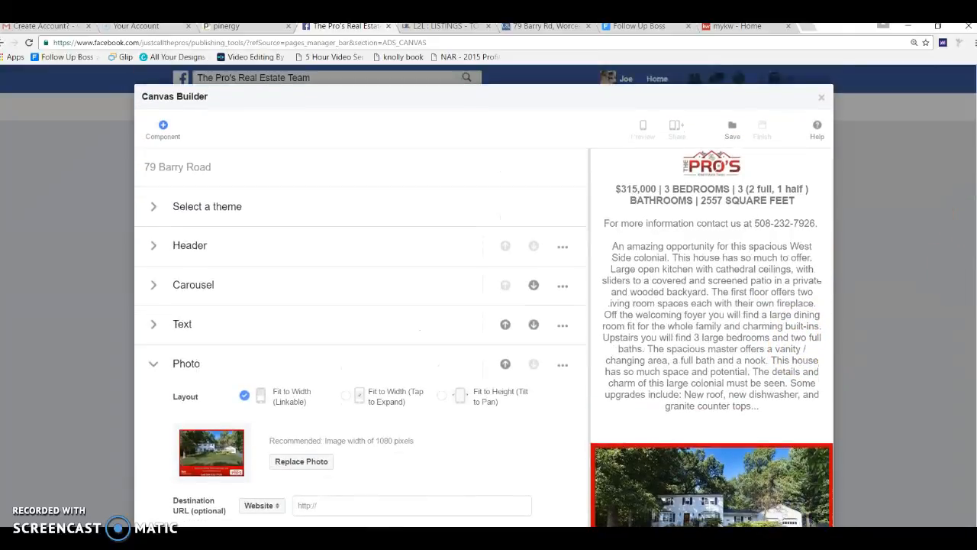
pyautogui.moveTo(312, 307)
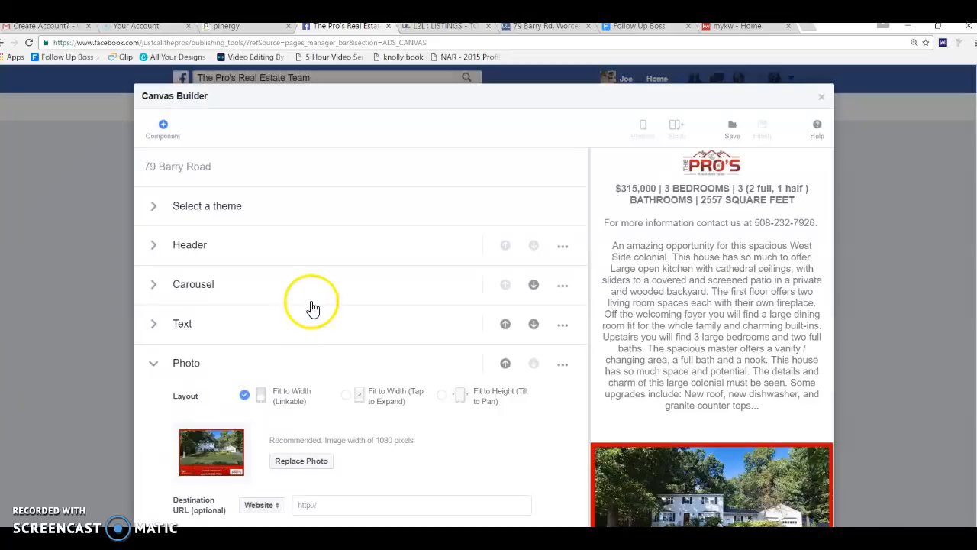
# Step: Collapse the Photo section holding the branded house photo and scroll down the component list
pyautogui.click(153, 284)
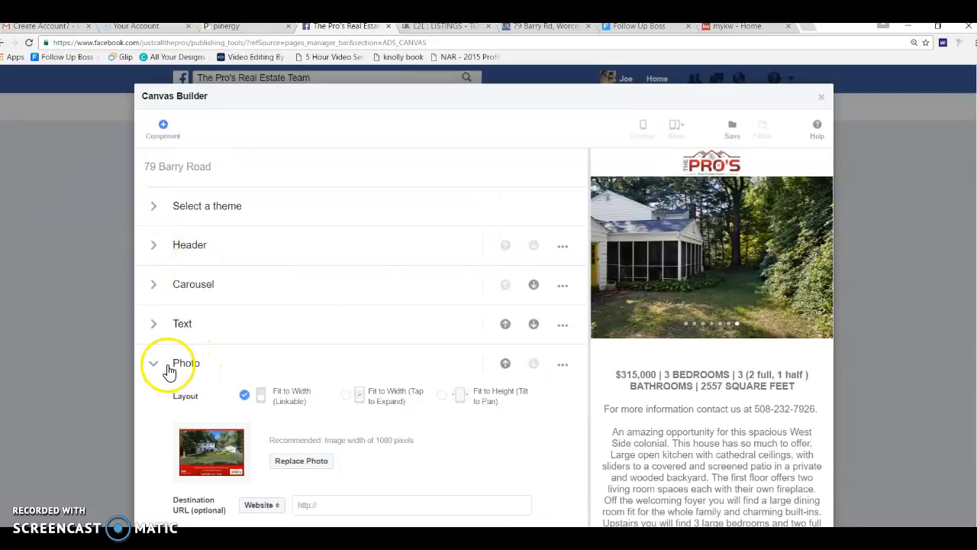
pyautogui.scroll(-3)
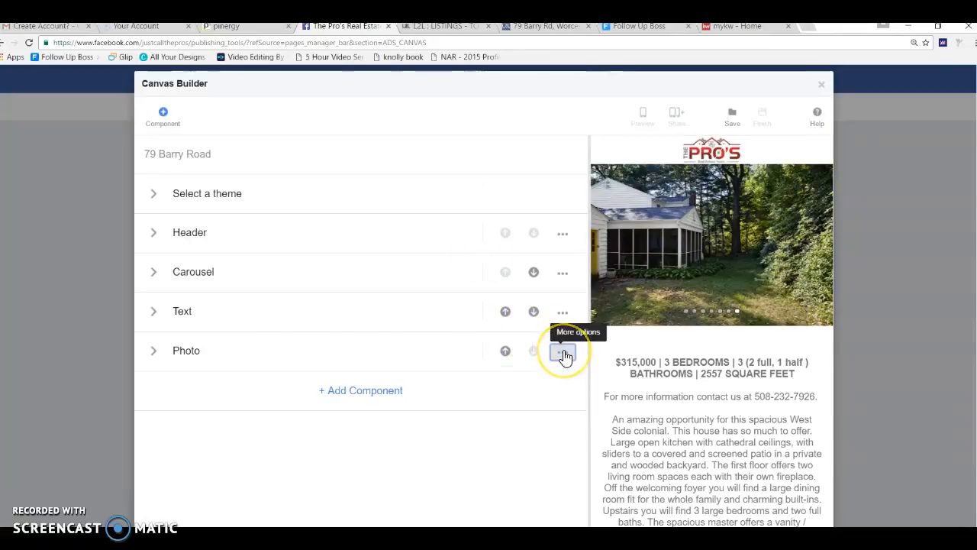
# Step: Delete the Photo block and move the house photo Carousel above the listing Text
pyautogui.click(563, 351)
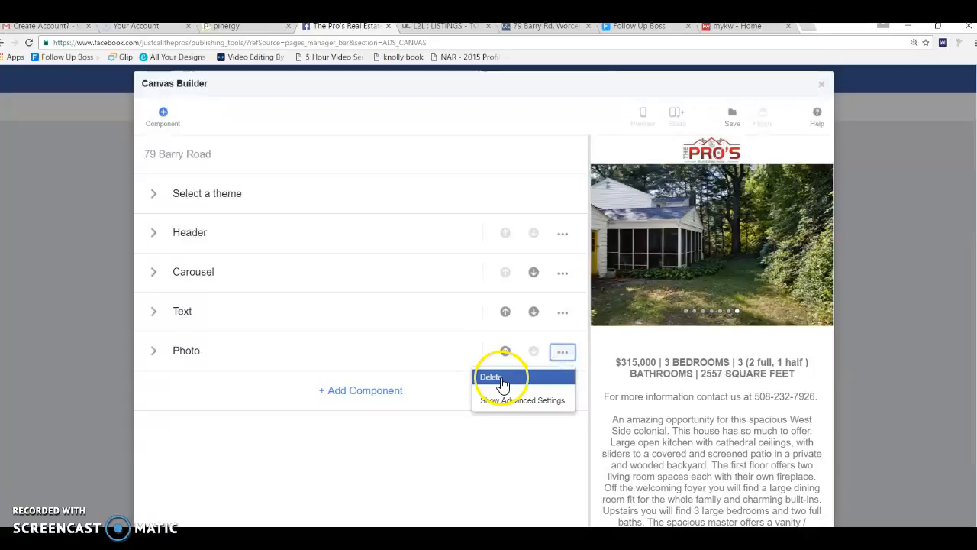
pyautogui.click(491, 377)
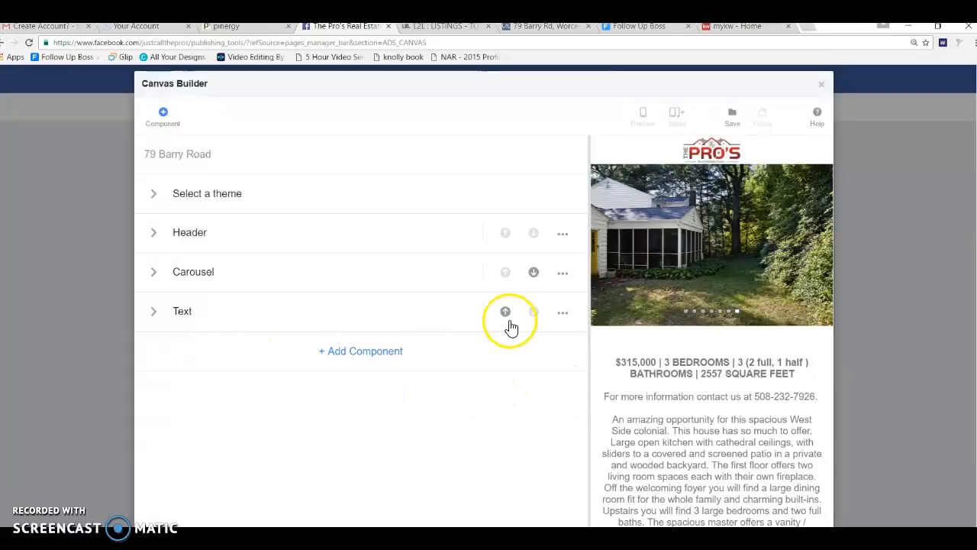
pyautogui.moveTo(505, 312)
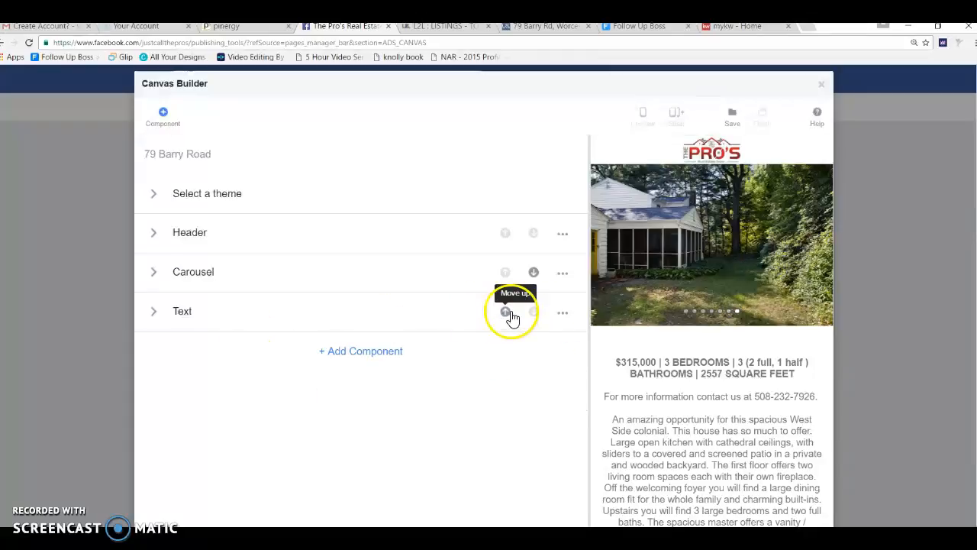
pyautogui.moveTo(505, 233)
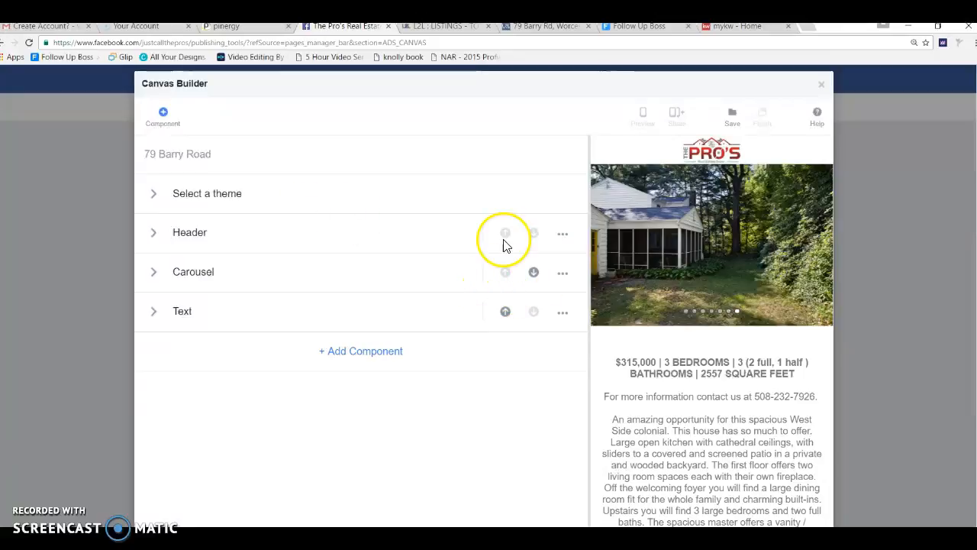
pyautogui.moveTo(554, 304)
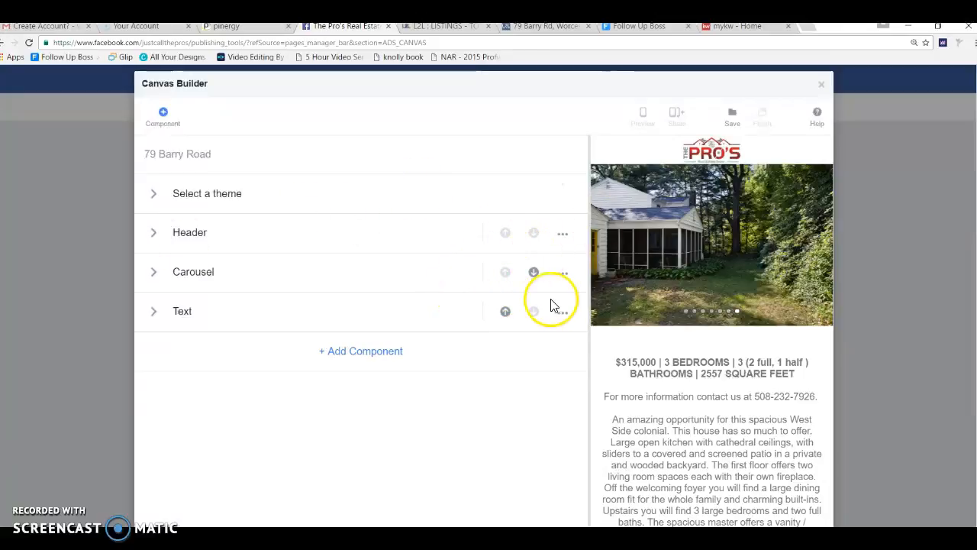
pyautogui.click(533, 273)
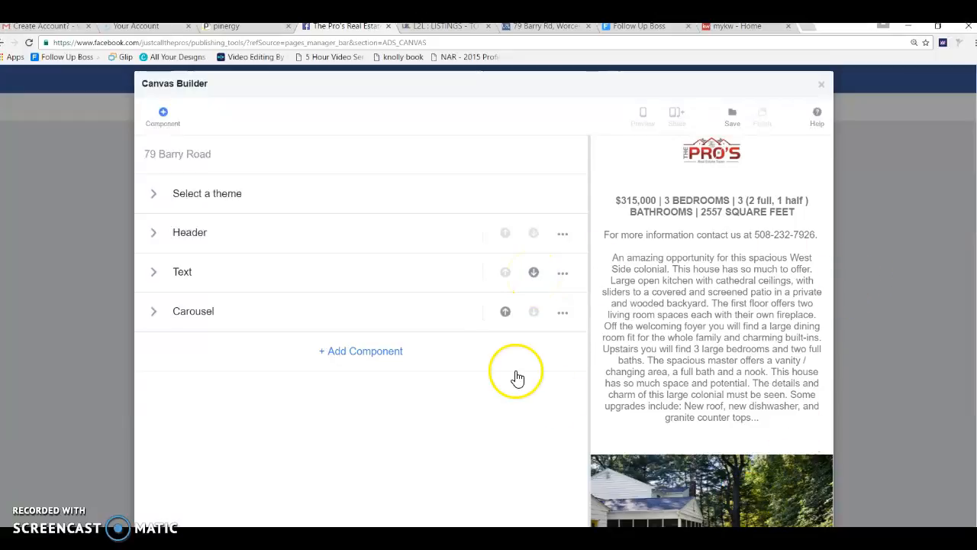
pyautogui.moveTo(506, 312)
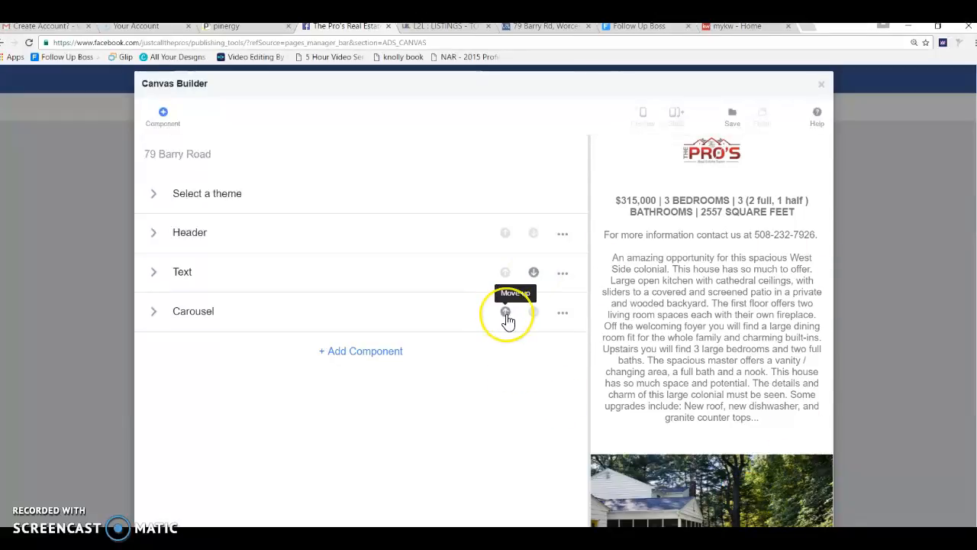
pyautogui.click(505, 312)
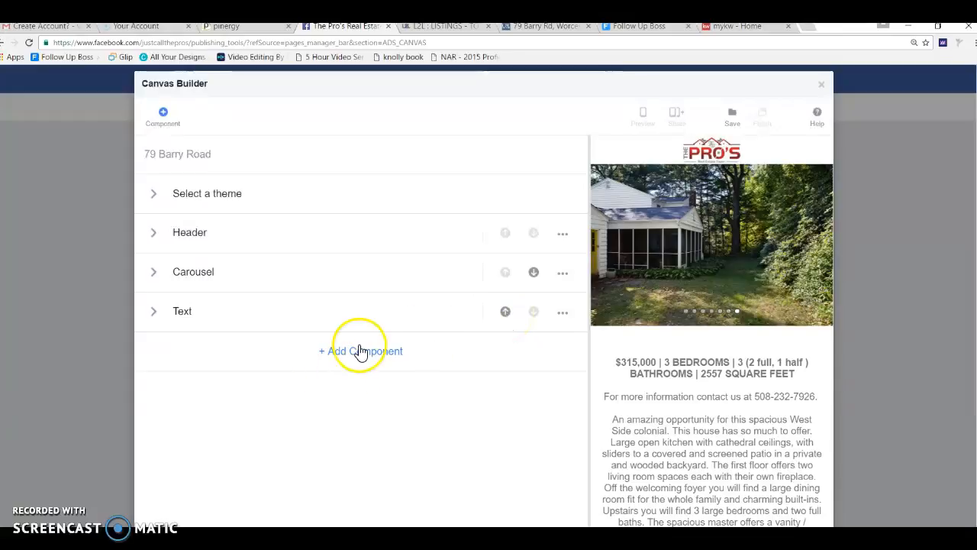
pyautogui.click(362, 351)
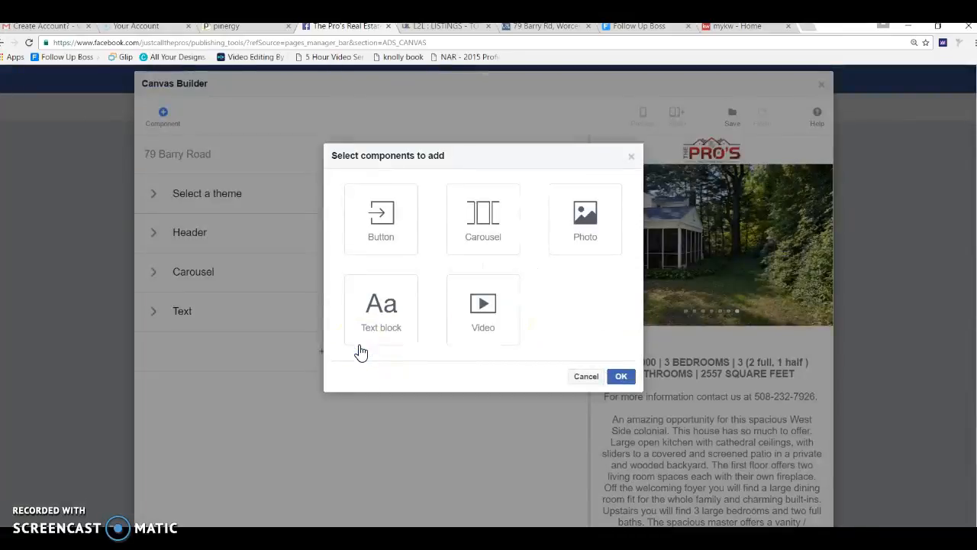
# Step: Add a Button component labelled 'For More Information Click Here'
pyautogui.click(381, 219)
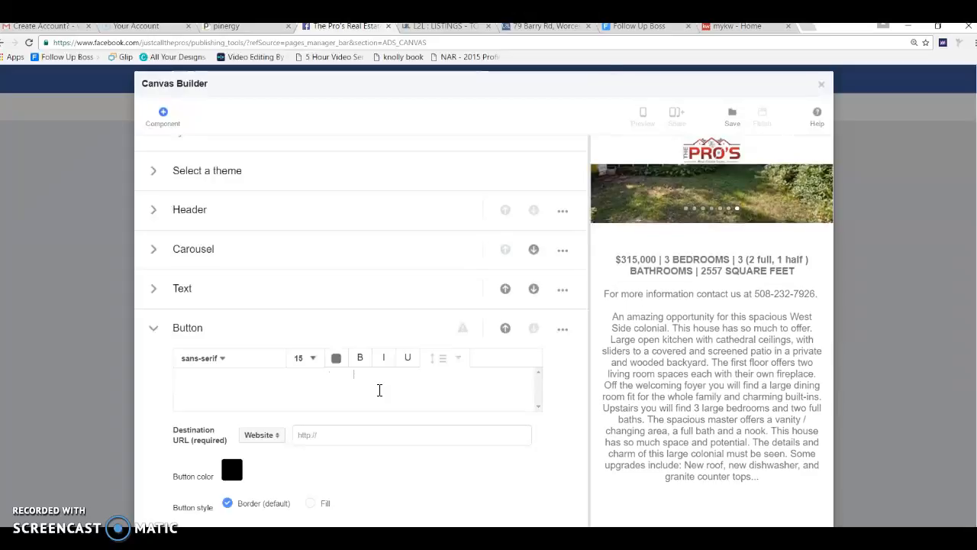
pyautogui.write('For More Infor')
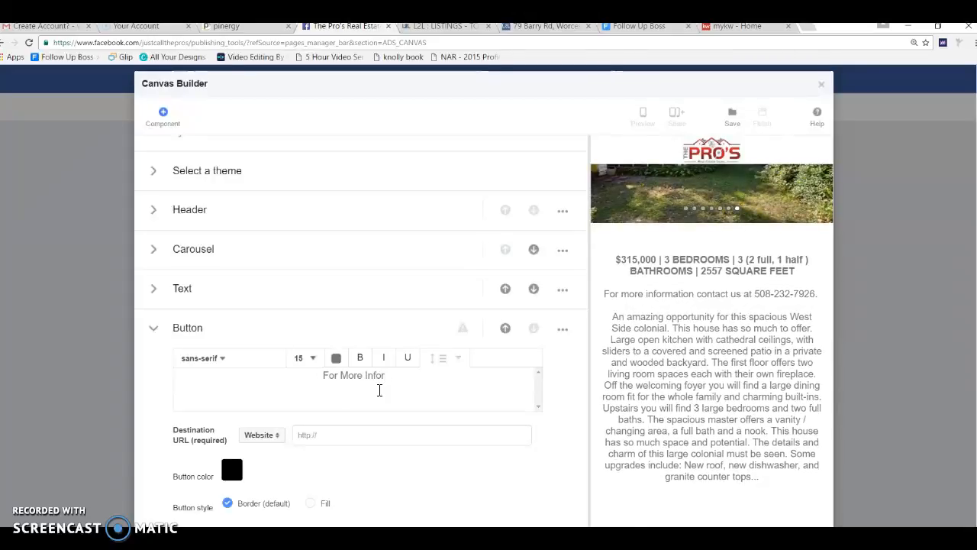
pyautogui.write('mation Cli')
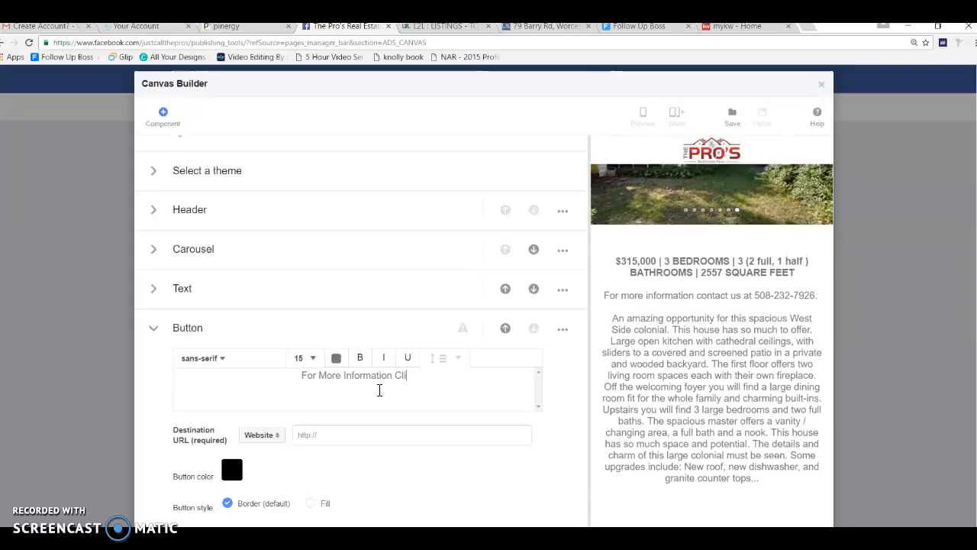
pyautogui.write('ck Here')
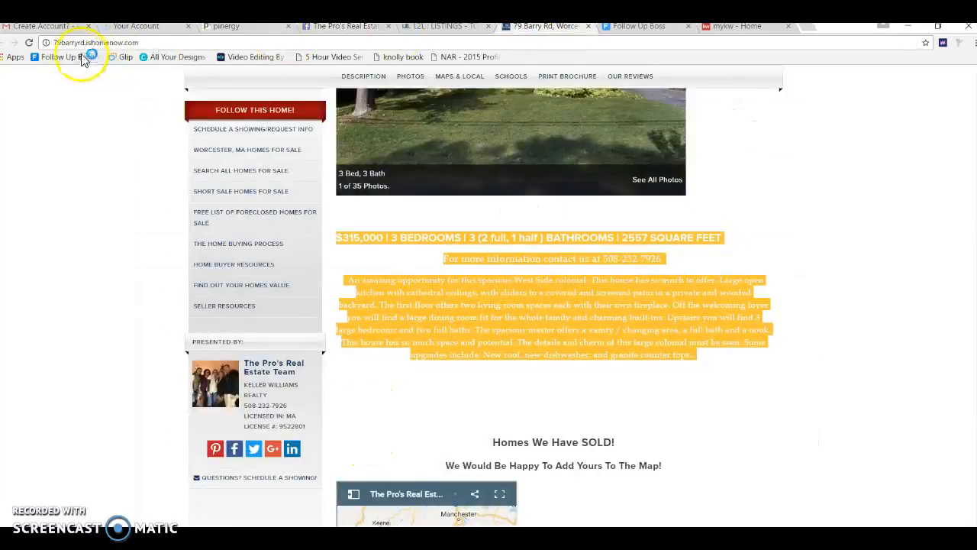
pyautogui.rightClick(84, 42)
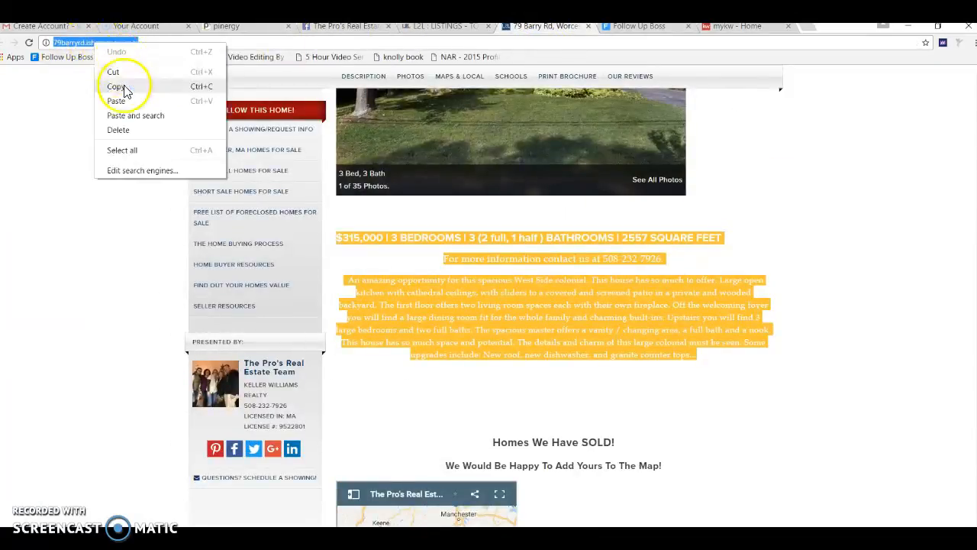
pyautogui.click(118, 85)
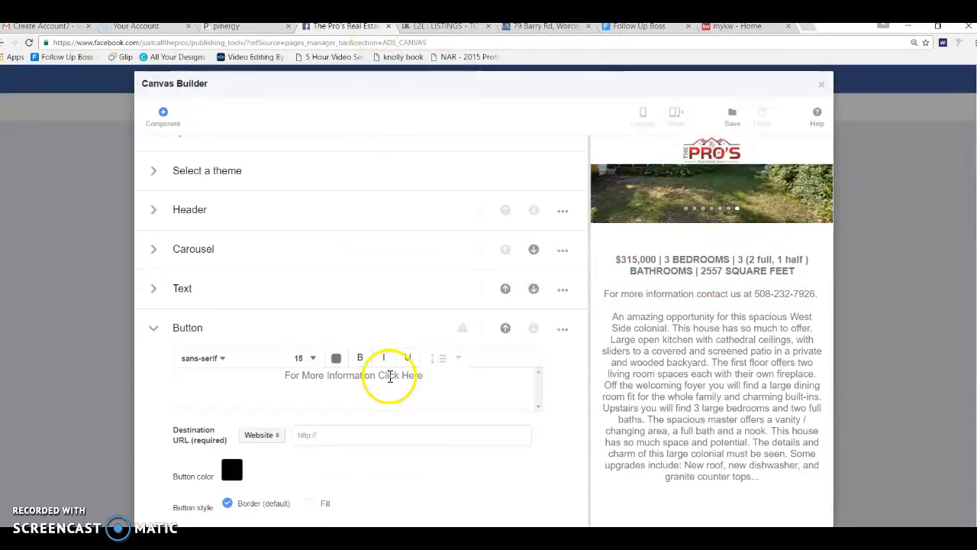
pyautogui.click(362, 434)
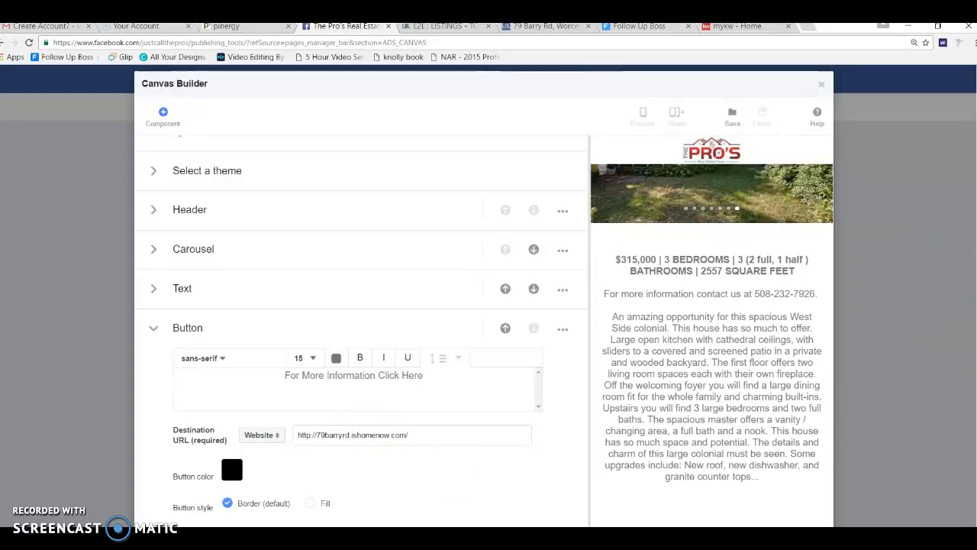
# Step: Give the button a brighter red colour with the default Border style
pyautogui.scroll(-3)
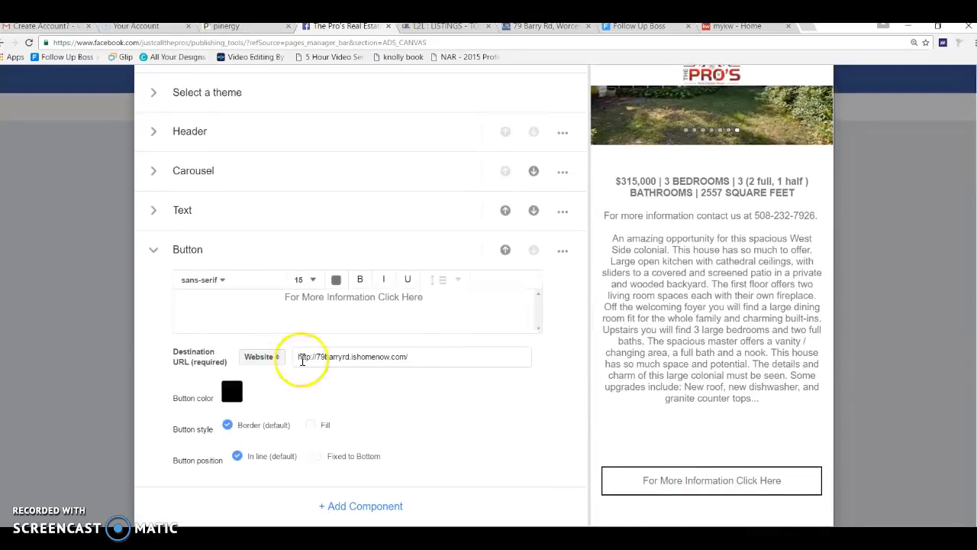
pyautogui.click(231, 391)
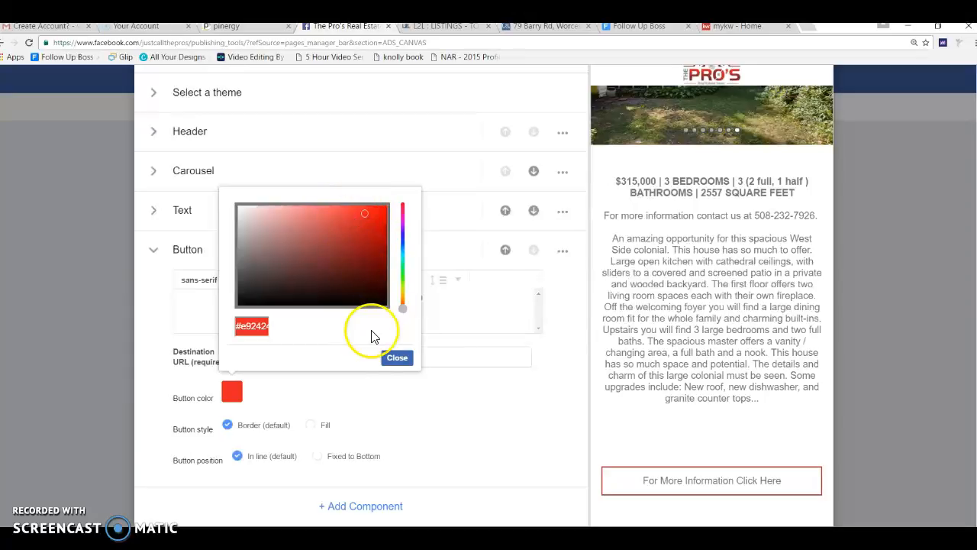
pyautogui.click(397, 357)
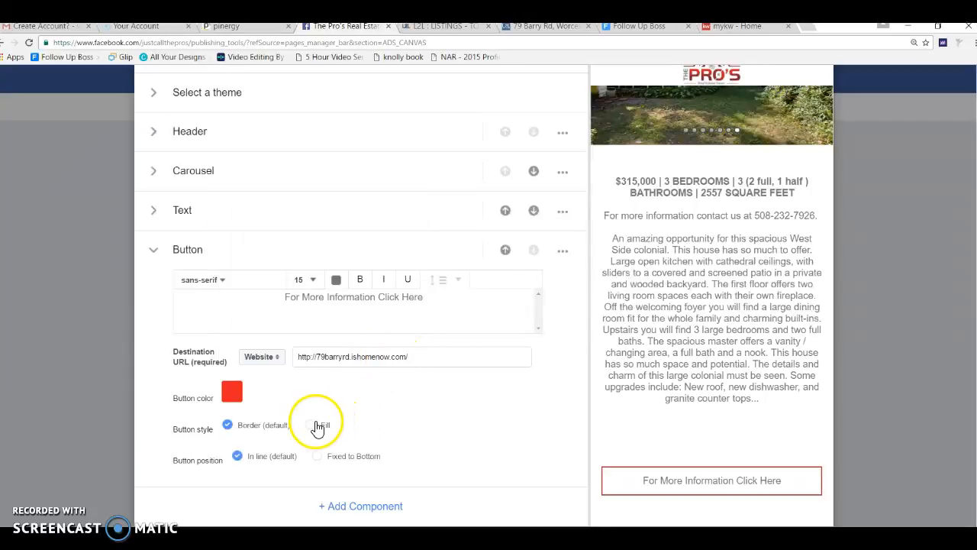
pyautogui.click(310, 425)
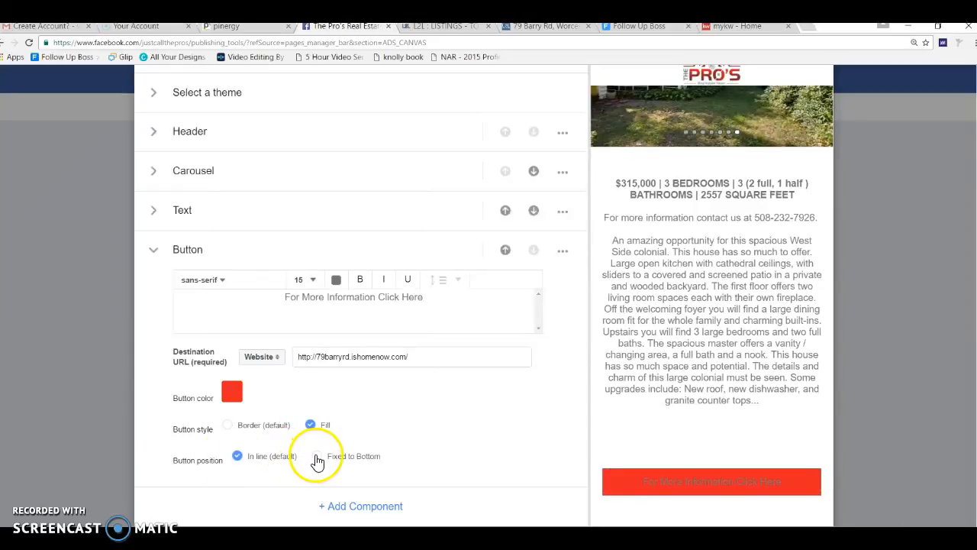
pyautogui.moveTo(328, 422)
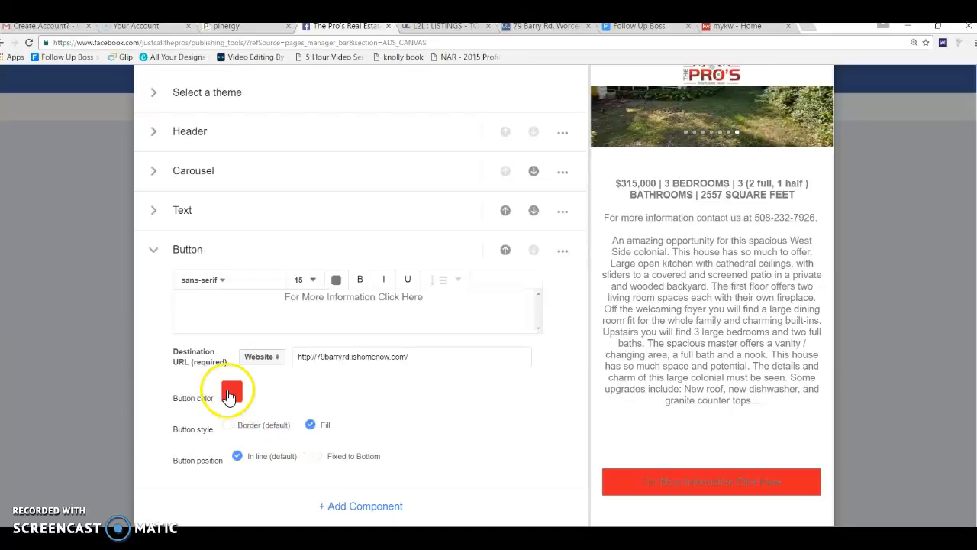
pyautogui.click(232, 390)
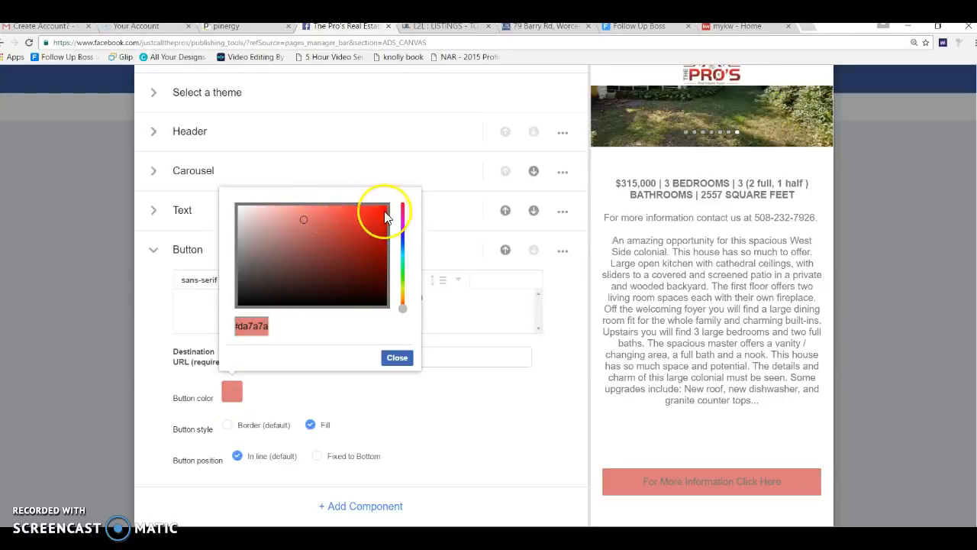
pyautogui.click(403, 210)
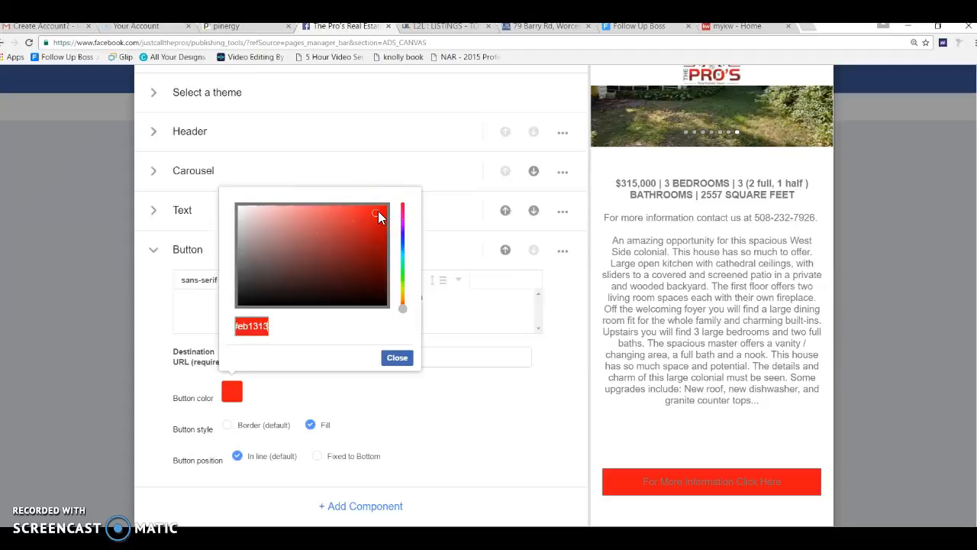
pyautogui.moveTo(228, 429)
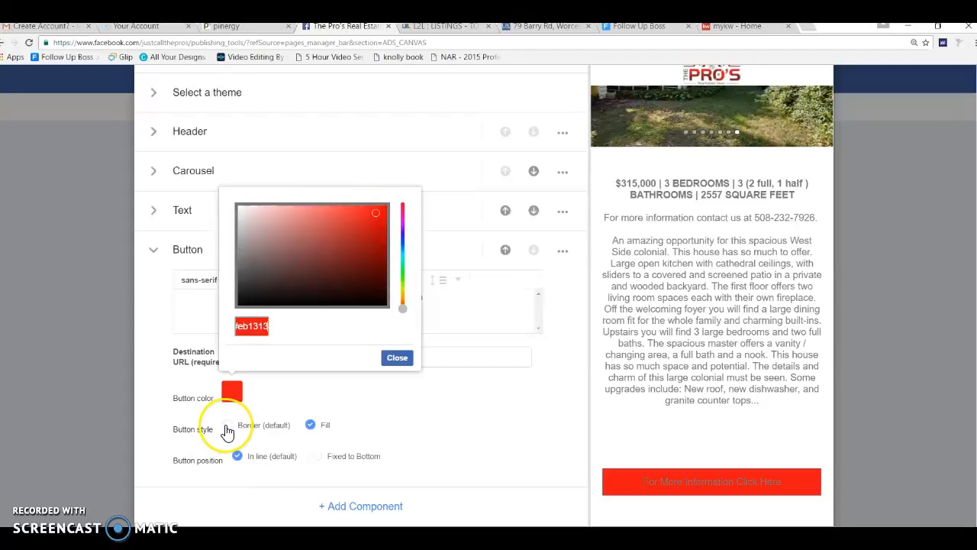
pyautogui.click(397, 357)
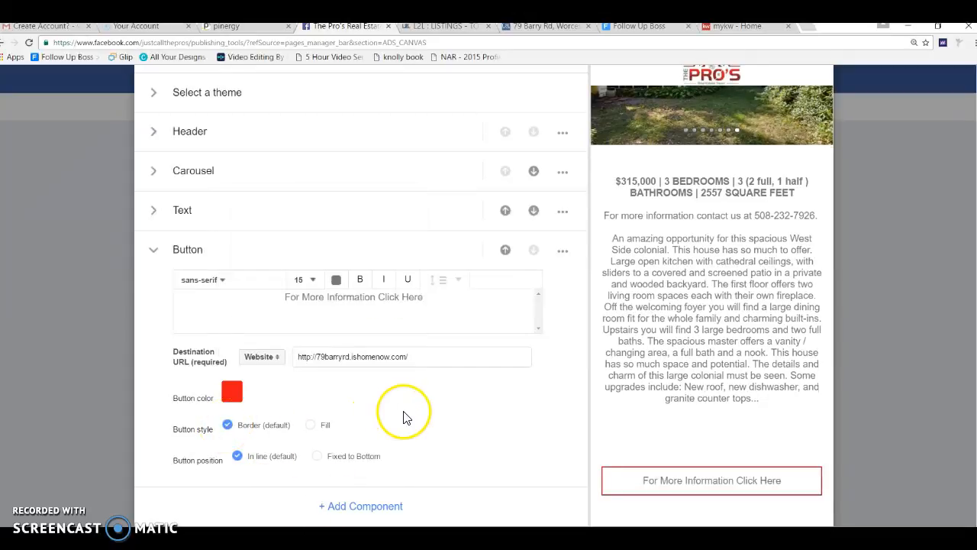
pyautogui.moveTo(473, 424)
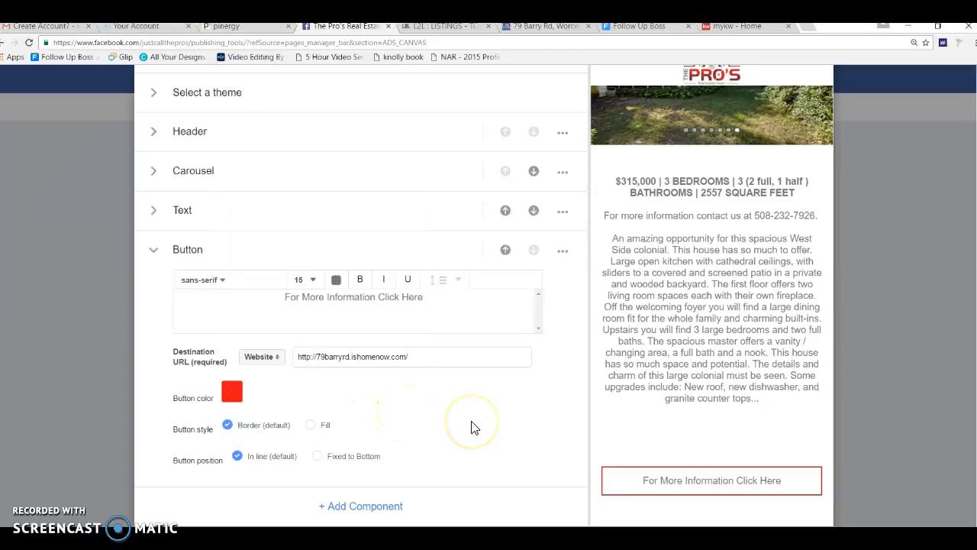
# Step: Collapse the button settings and finish the 79 Barry Road canvas, confirming the dialog
pyautogui.click(154, 249)
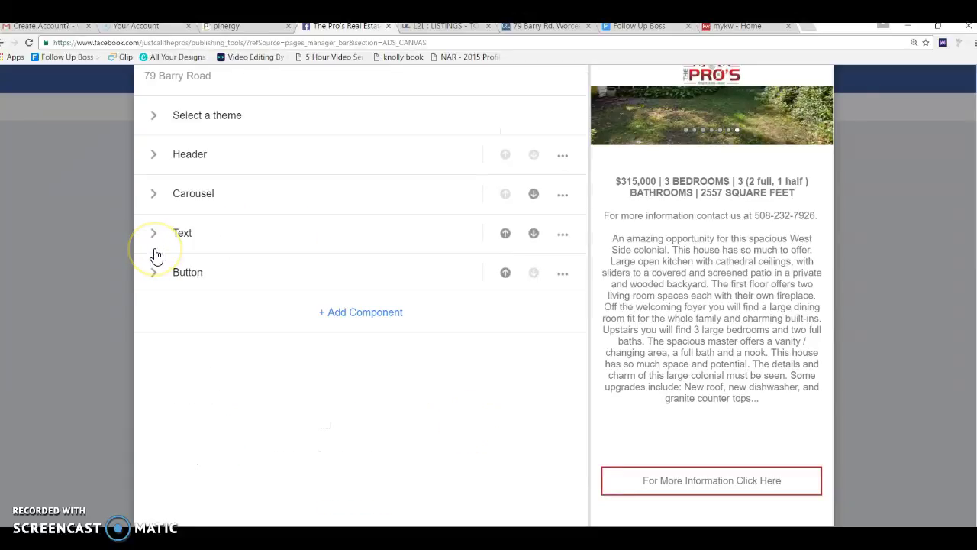
pyautogui.moveTo(157, 252)
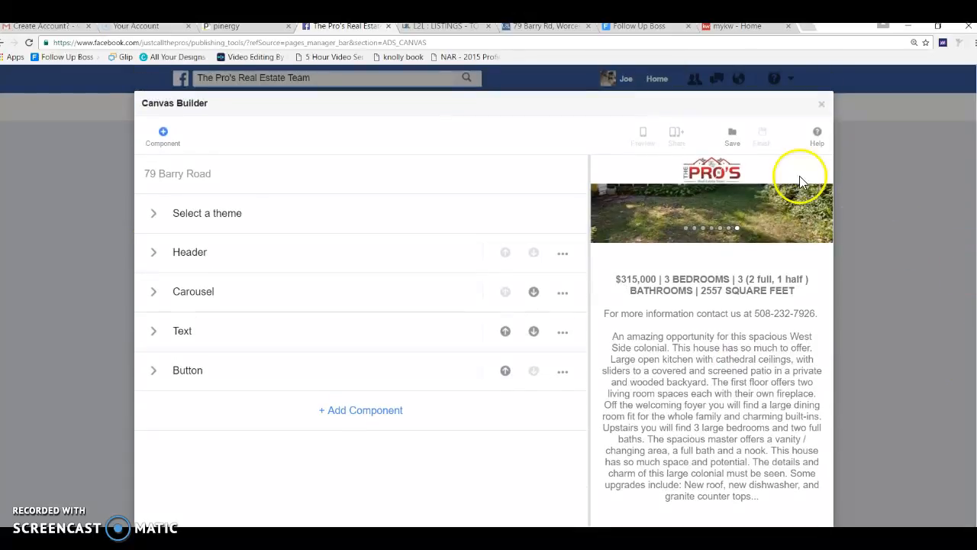
pyautogui.moveTo(731, 143)
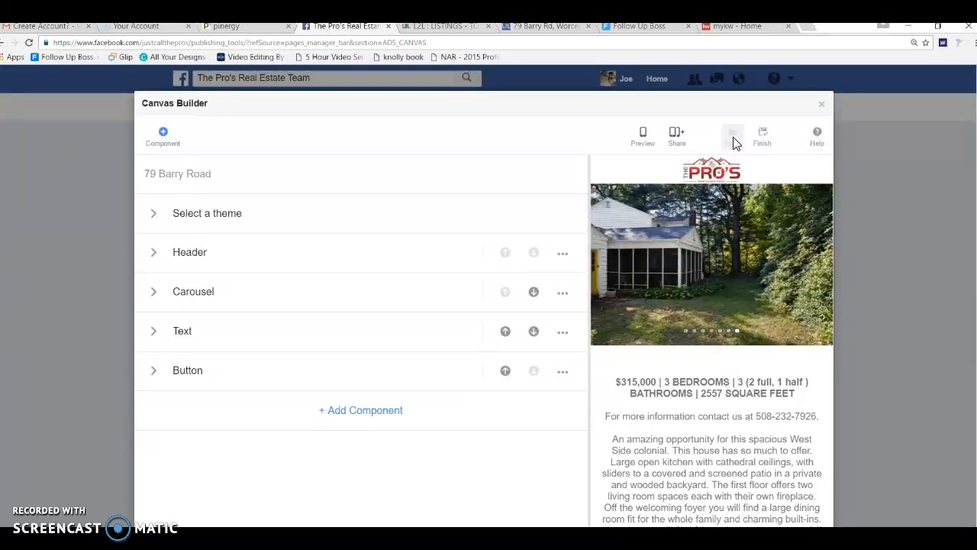
pyautogui.moveTo(676, 136)
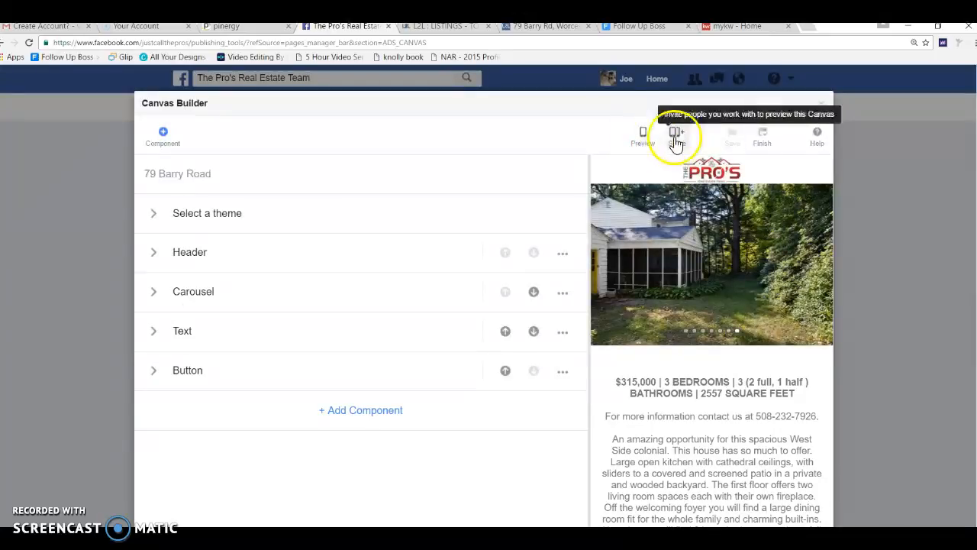
pyautogui.moveTo(643, 136)
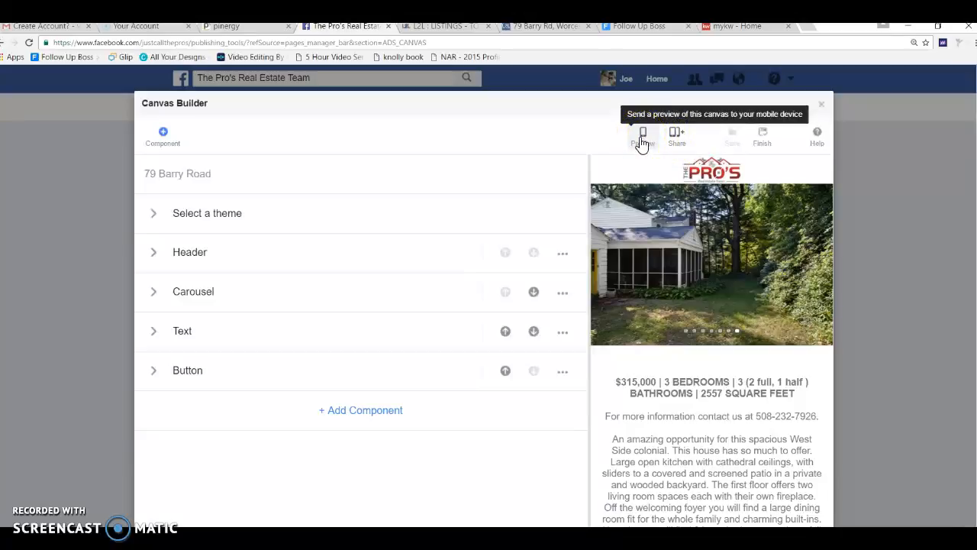
pyautogui.moveTo(676, 136)
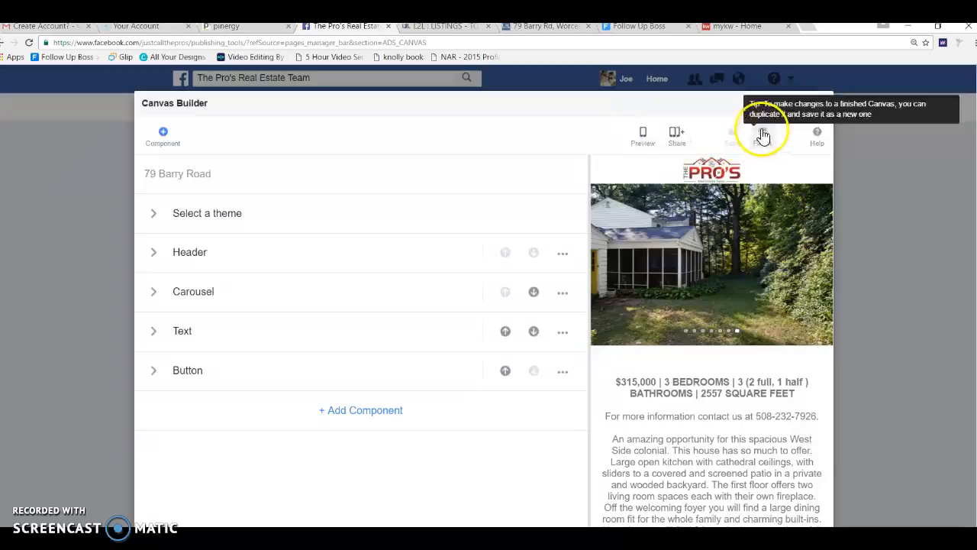
pyautogui.click(762, 135)
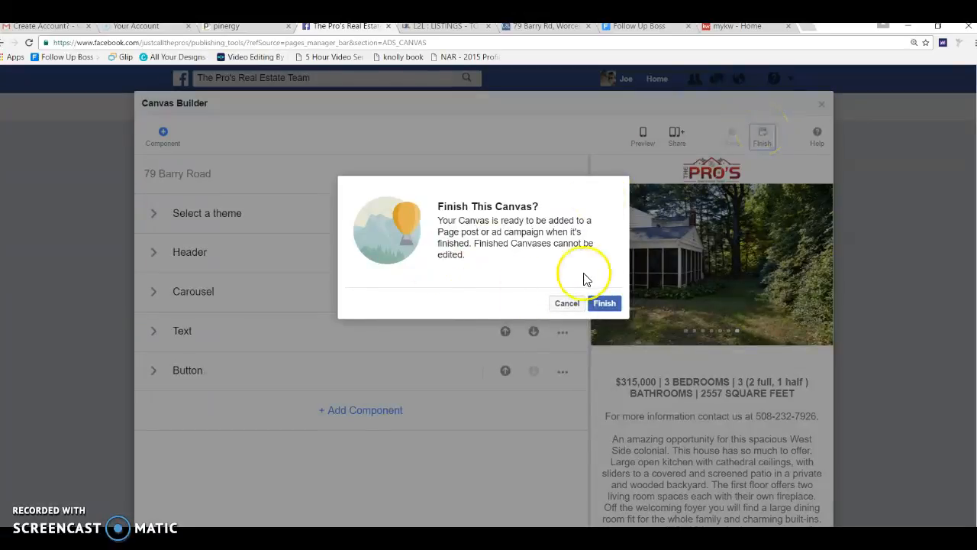
pyautogui.click(604, 303)
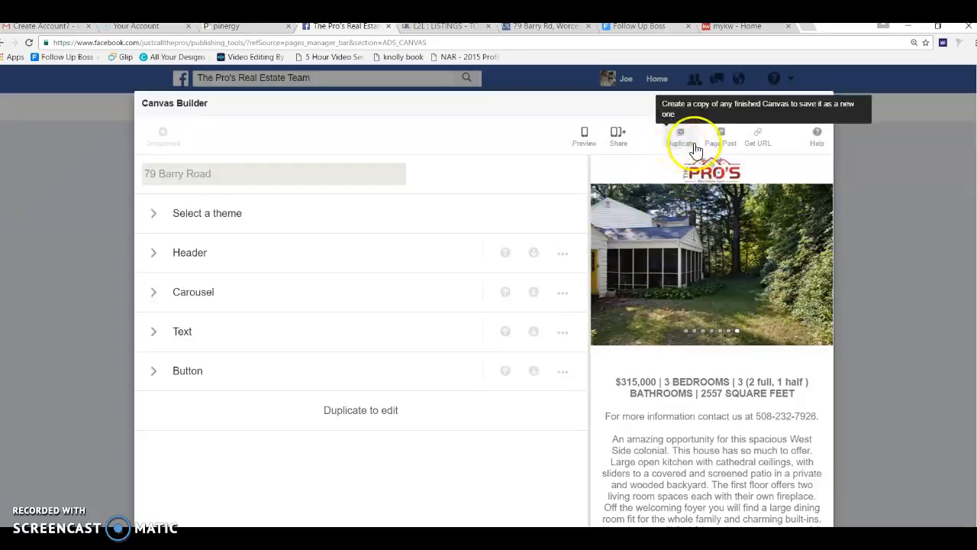
pyautogui.moveTo(720, 137)
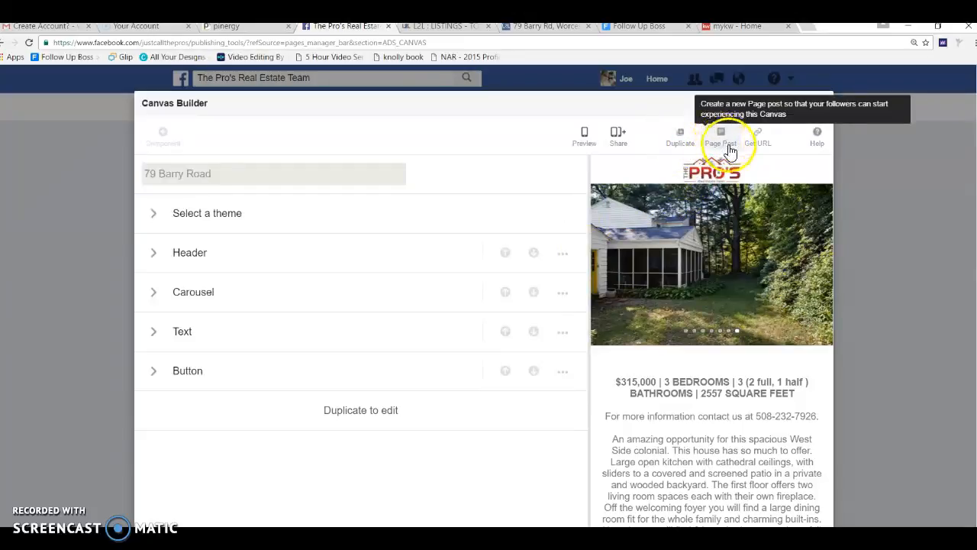
pyautogui.moveTo(758, 138)
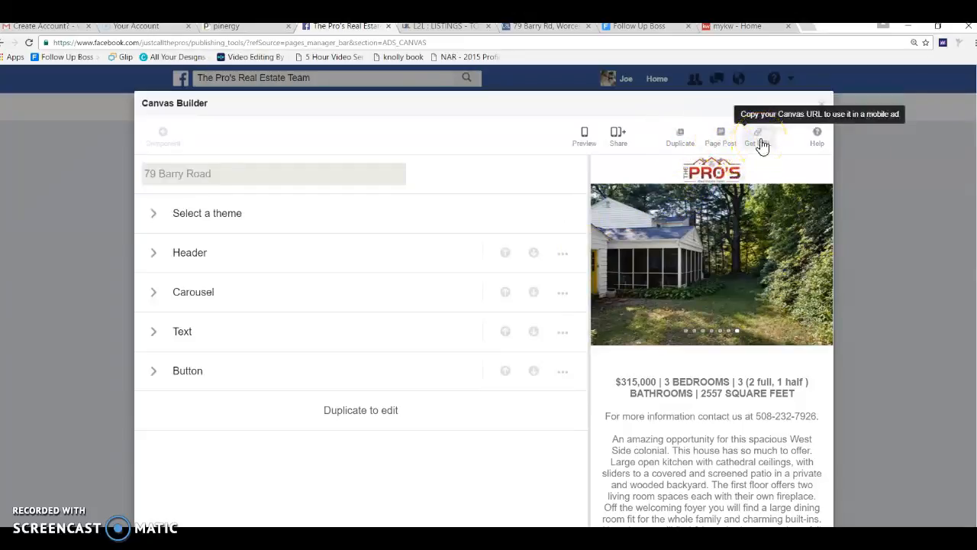
pyautogui.click(758, 138)
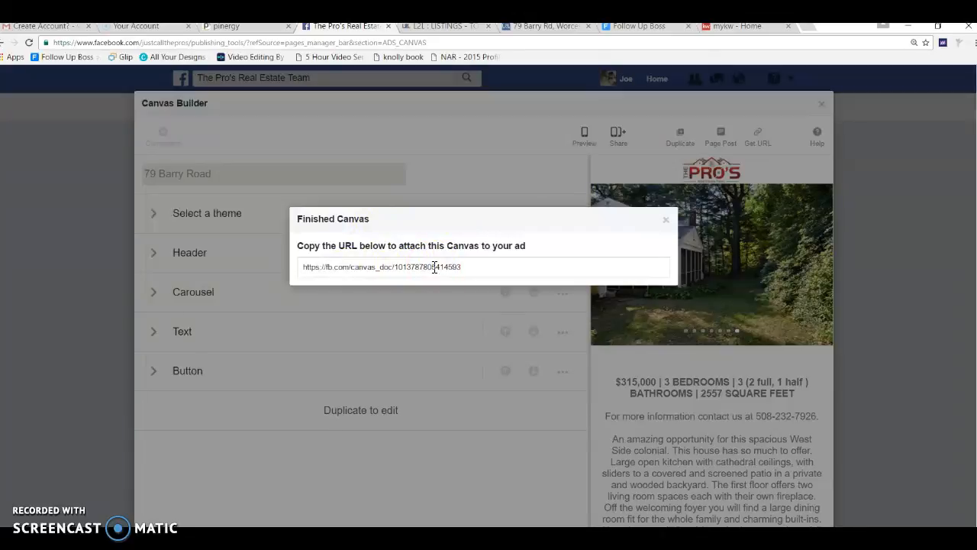
pyautogui.moveTo(496, 263)
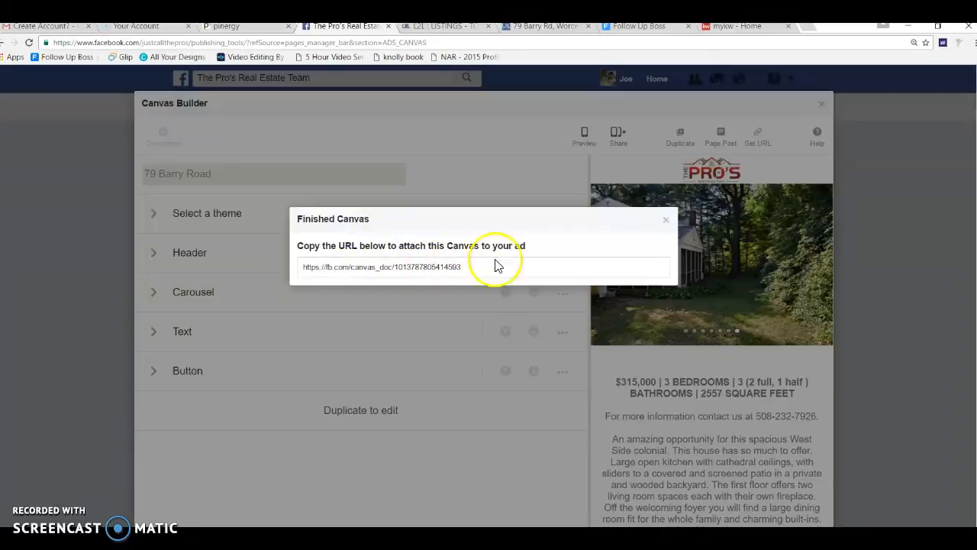
pyautogui.moveTo(699, 197)
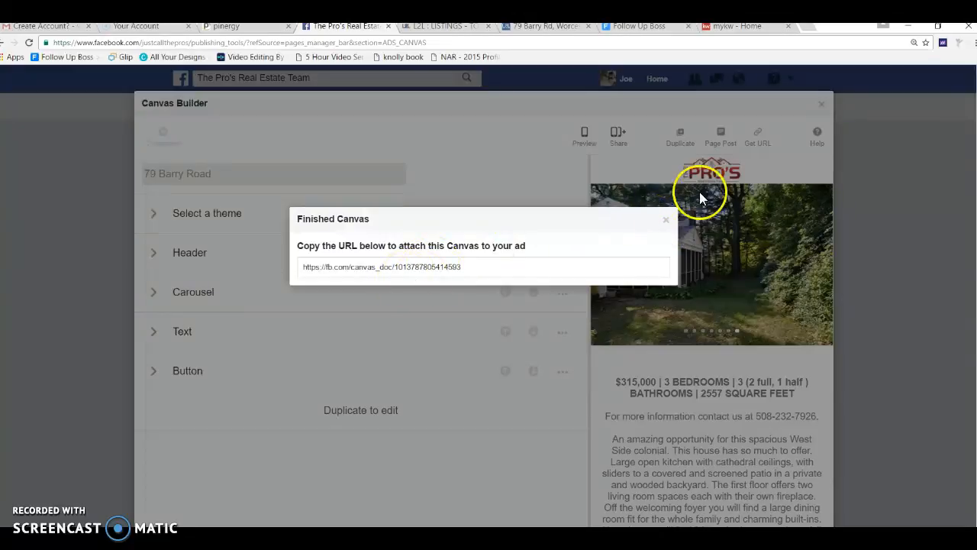
pyautogui.moveTo(403, 277)
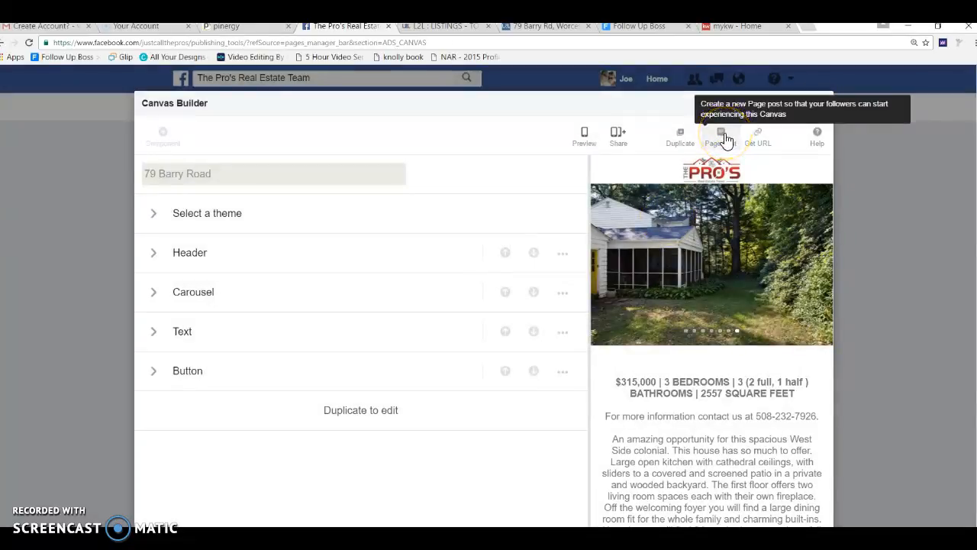
# Step: Start a page post reading 'New Just Listed! Open House Sunday Oct 2nd, from 1:30-3:00 pm'
pyautogui.click(720, 134)
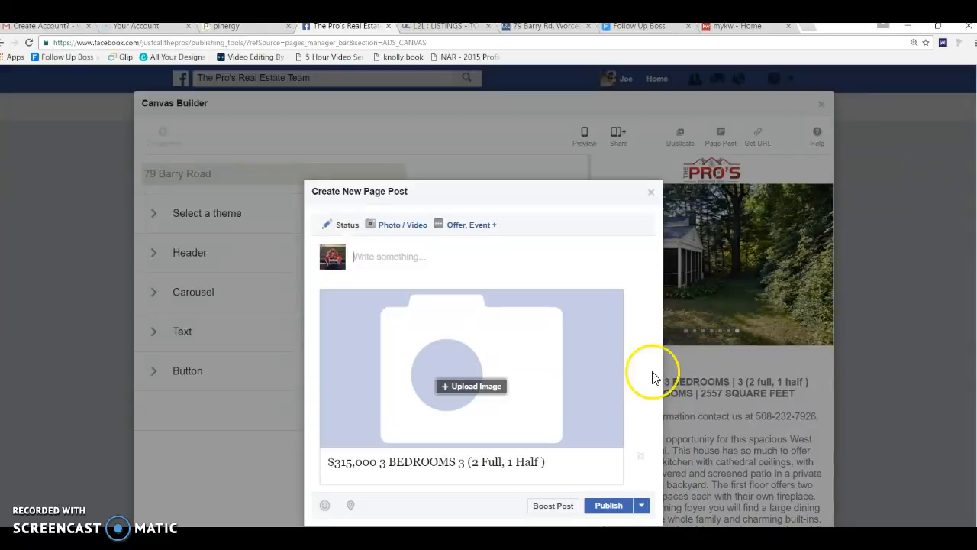
pyautogui.moveTo(385, 250)
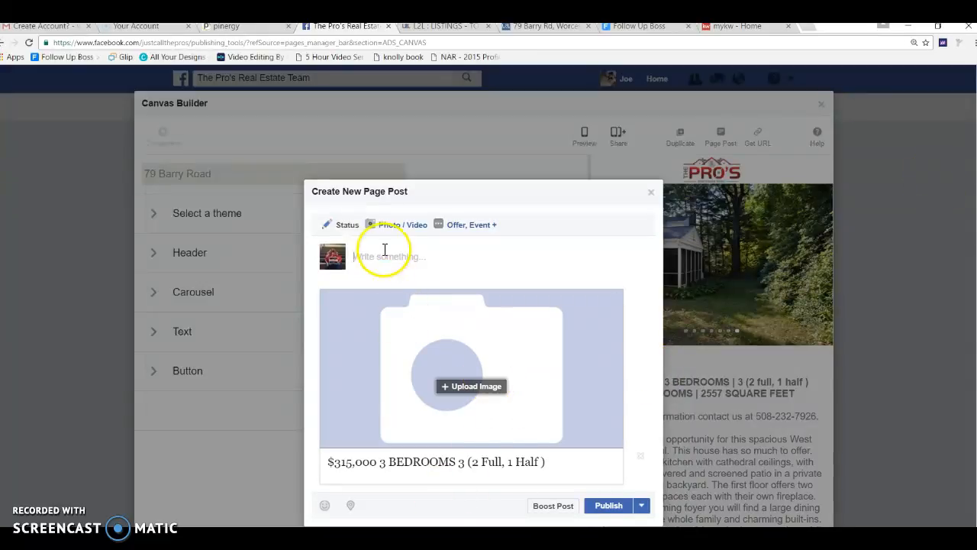
pyautogui.write('New Listi')
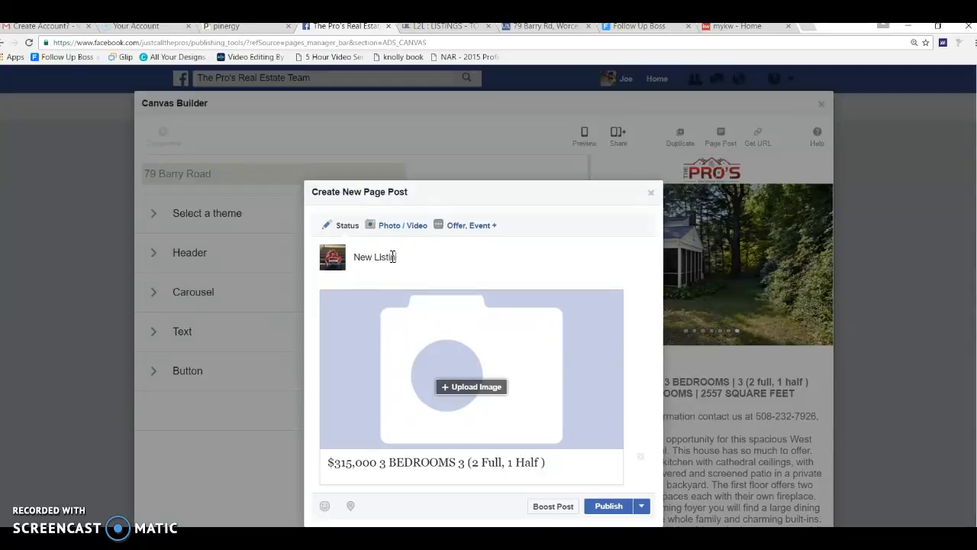
pyautogui.write('Just Lis')
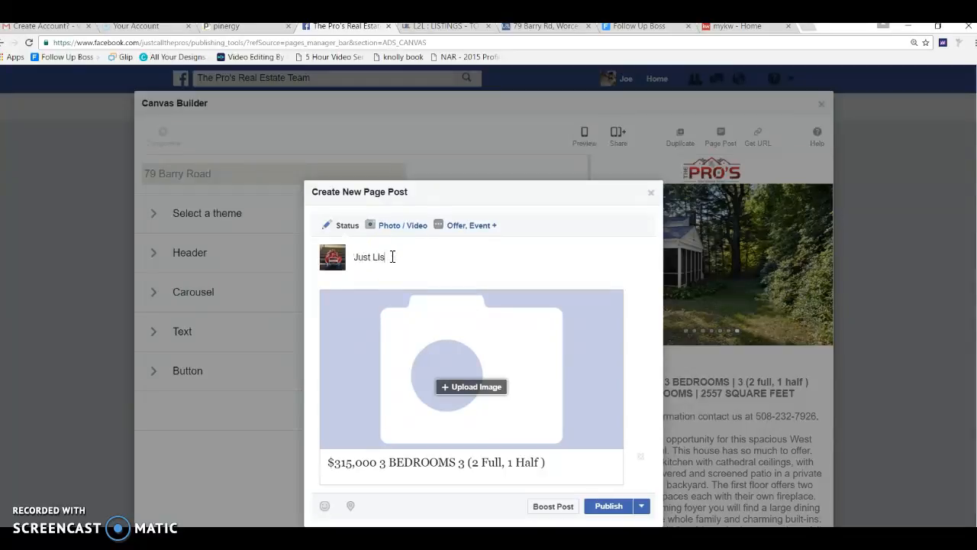
pyautogui.write('ted!')
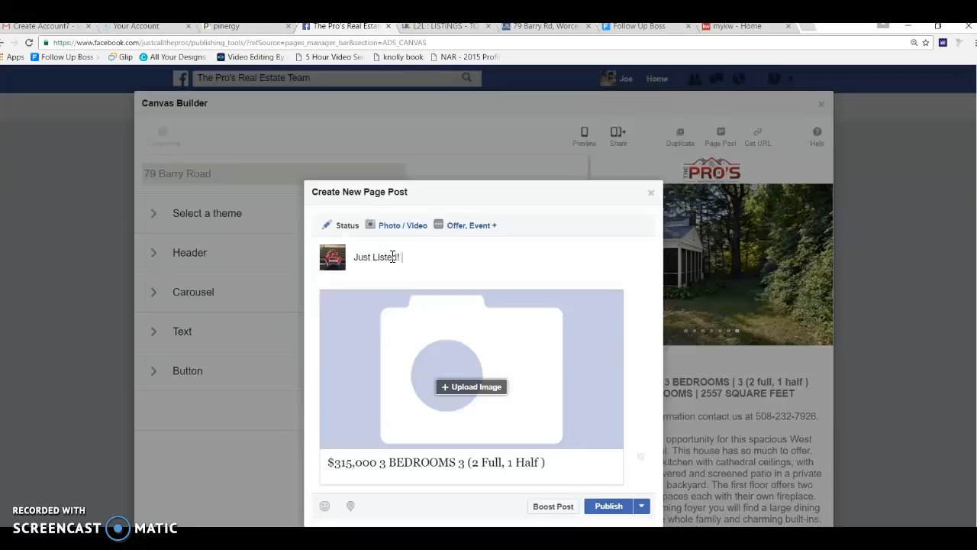
pyautogui.write('Open Ho')
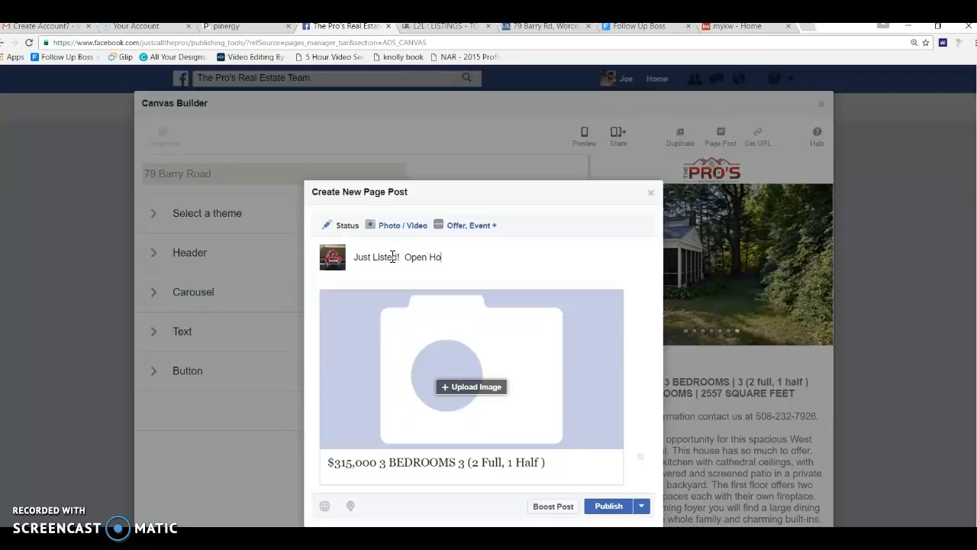
pyautogui.write('use Sunday')
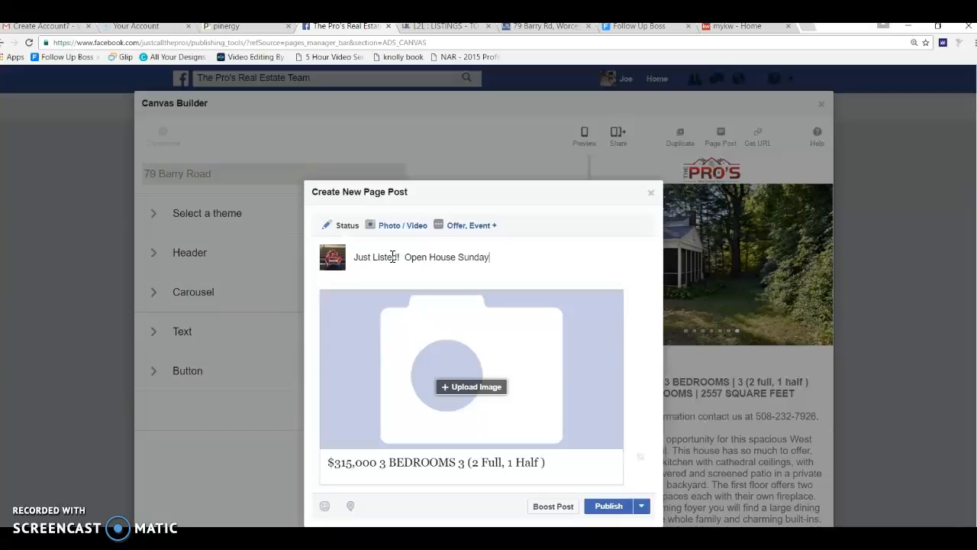
pyautogui.write('Oct')
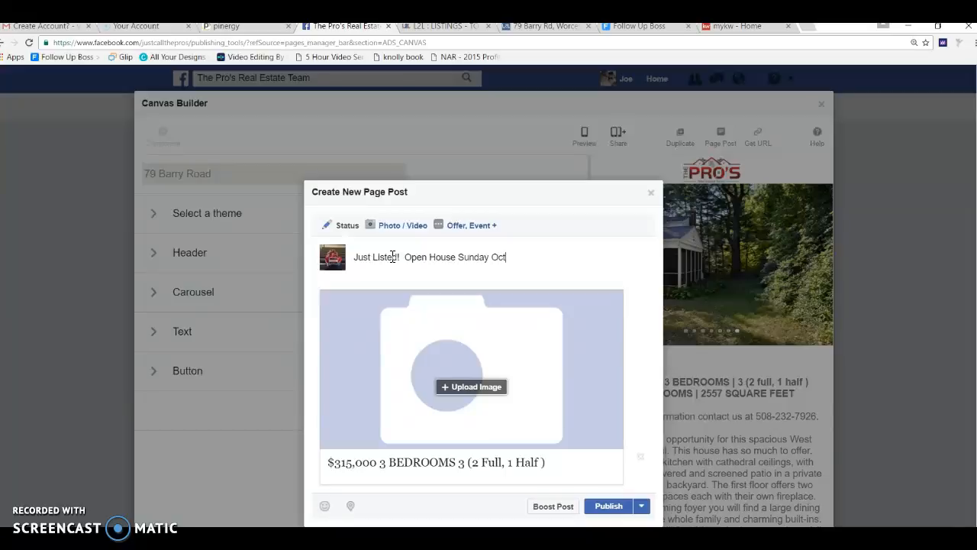
pyautogui.write('2nd,')
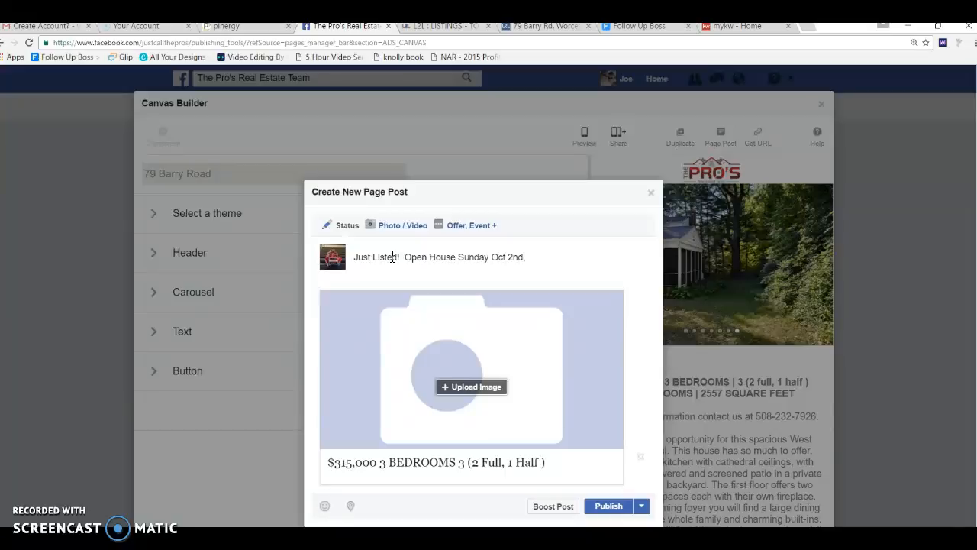
pyautogui.write('from 1')
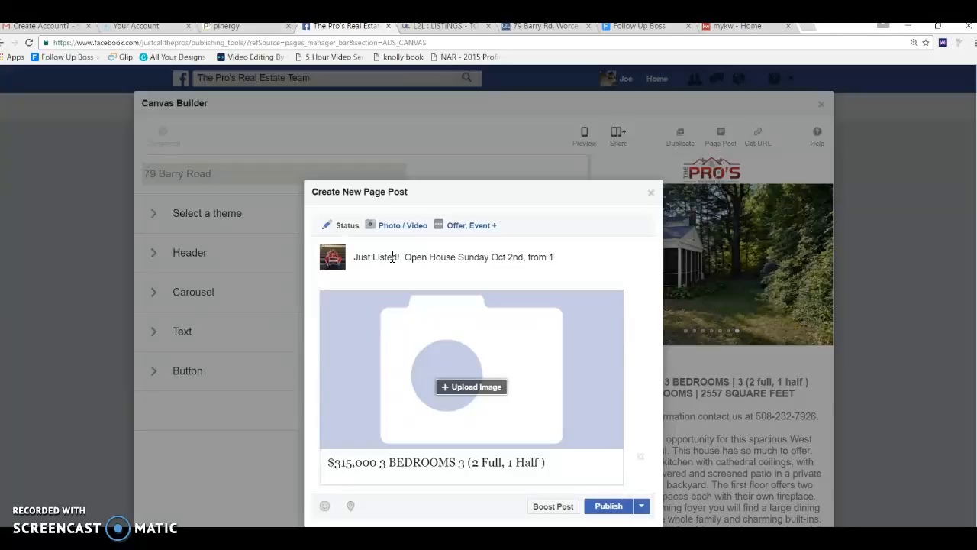
pyautogui.write(':30-')
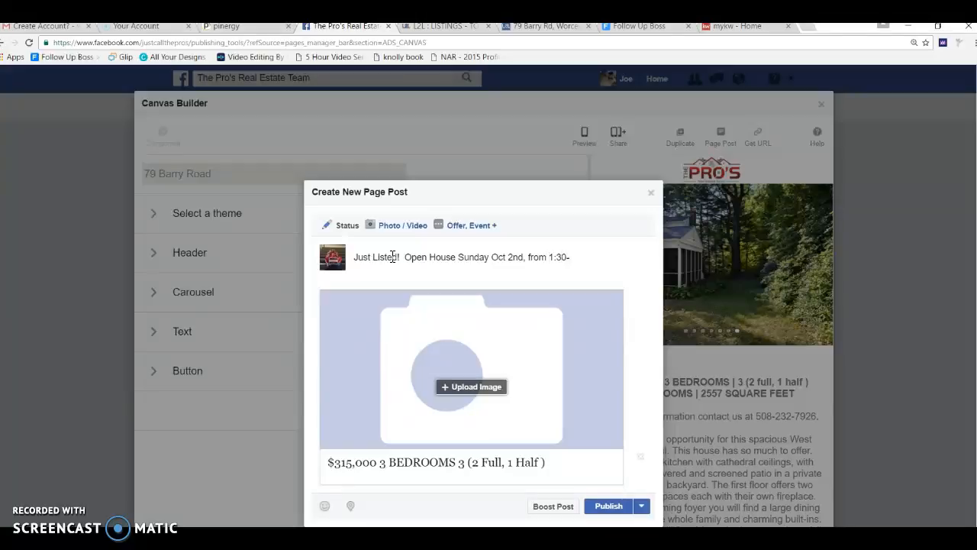
pyautogui.write('3:00')
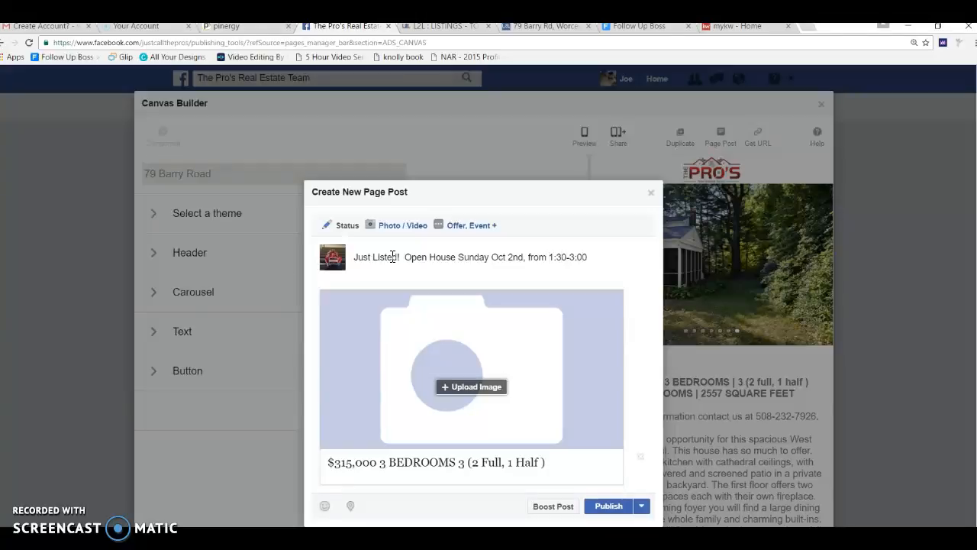
pyautogui.write('pm')
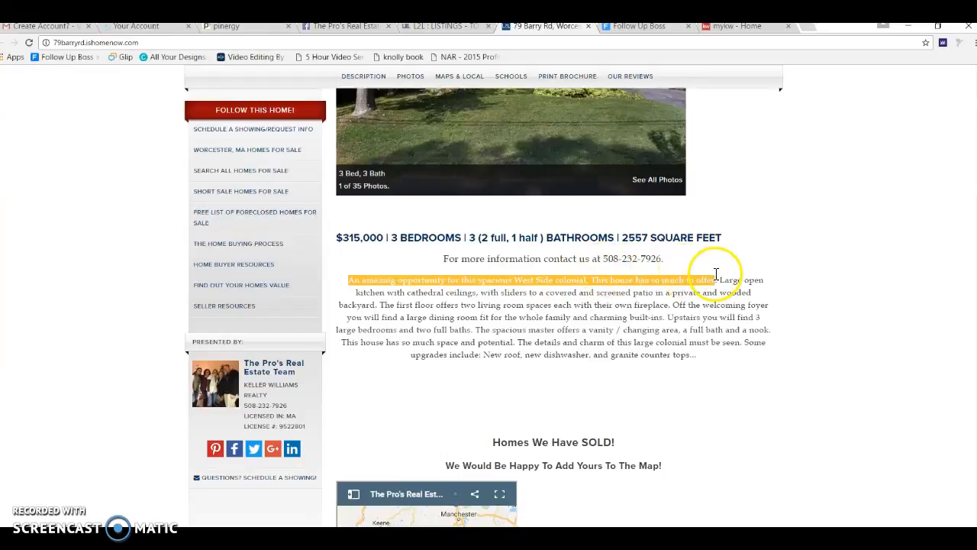
# Step: Add the listing's 'An amazing opportunity for this spacious West Side colonial' description and a 'see for yourself' closing line
pyautogui.rightClick(691, 286)
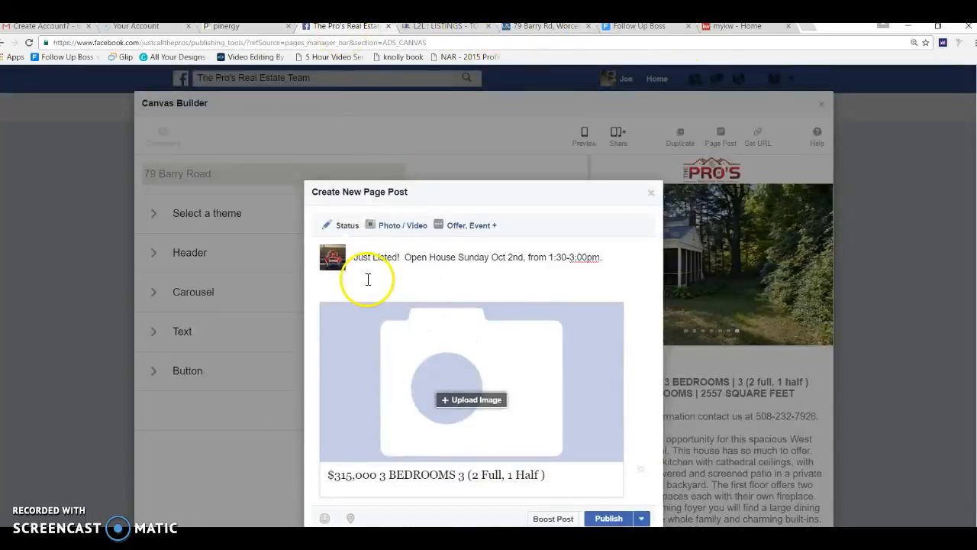
pyautogui.write('An amazing opportunity for this spacious West Side colonial. This house has so much to offer.')
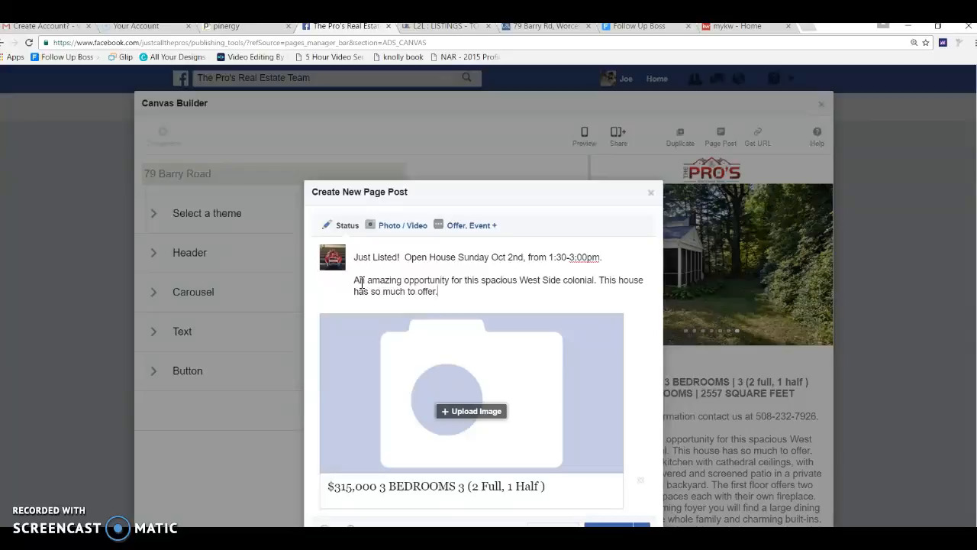
pyautogui.write('Come take a l')
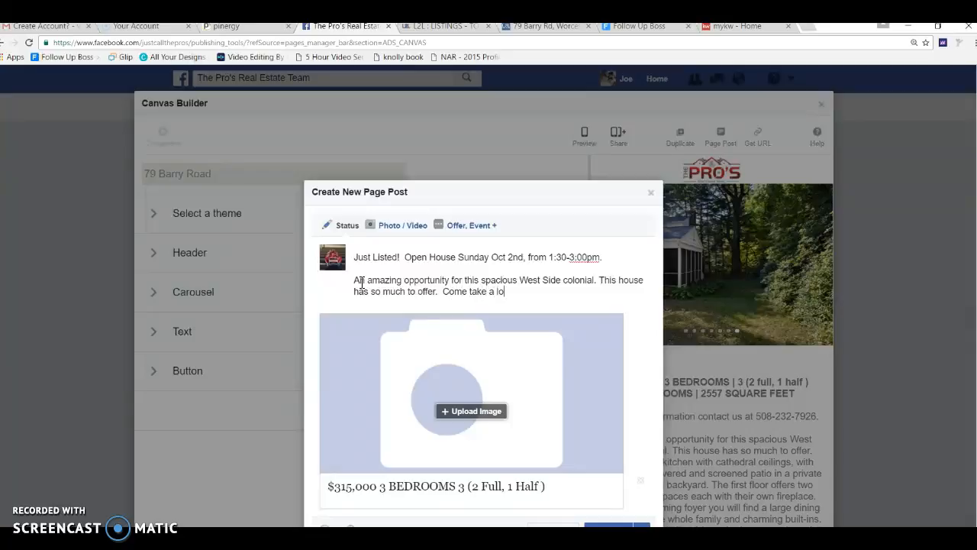
pyautogui.write('ok')
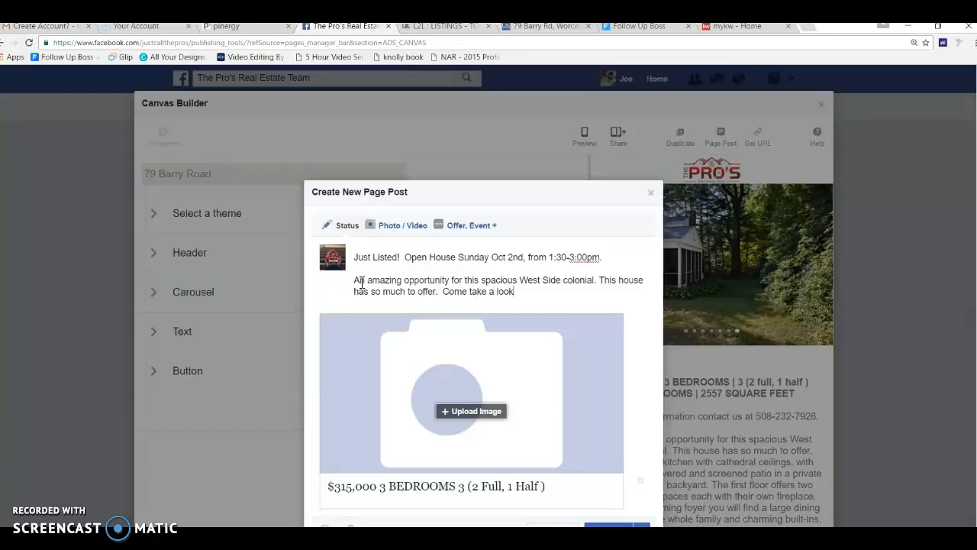
pyautogui.write('and see for your')
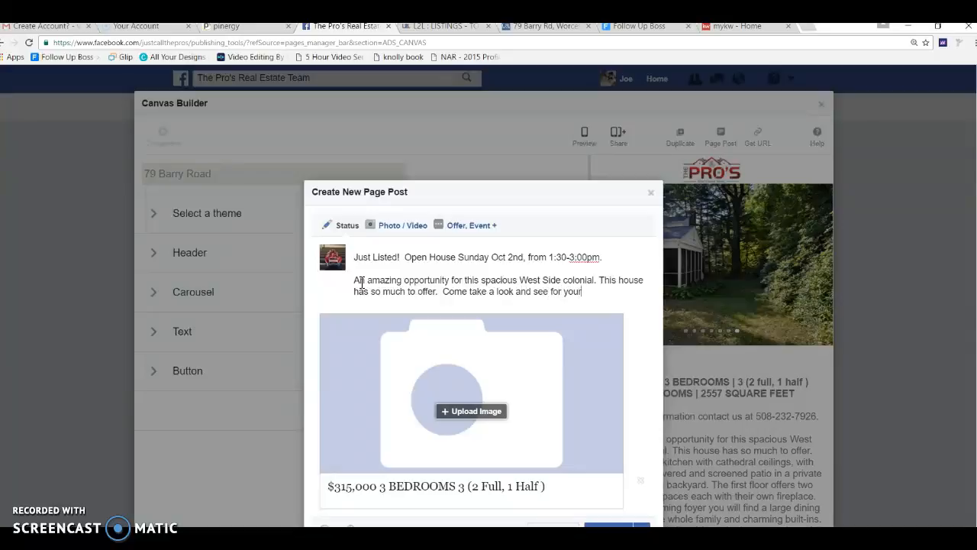
pyautogui.write('self')
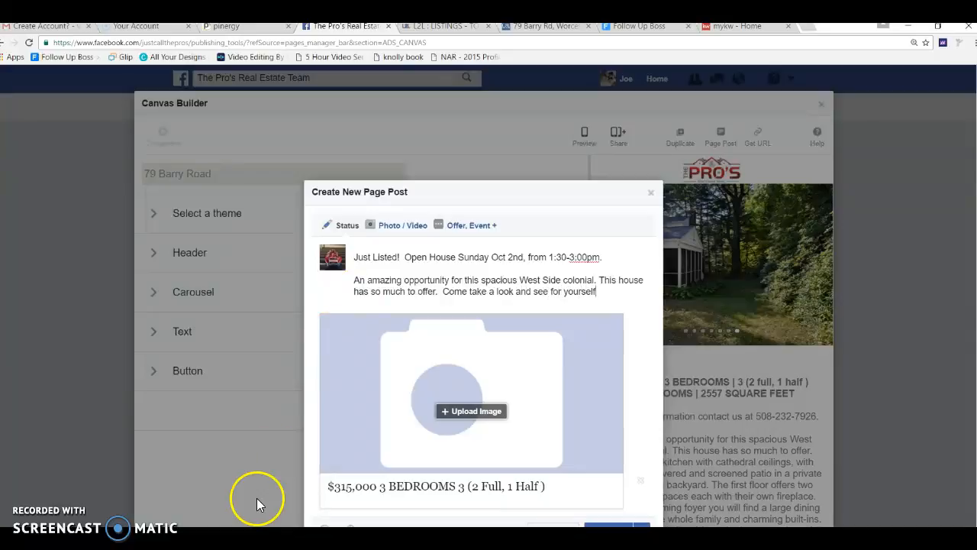
# Step: Edit the link caption to 'Courtesy of The Pro's Real Estate Team … 3 bedrooms, 3 bathrooms'
pyautogui.tripleClick(424, 486)
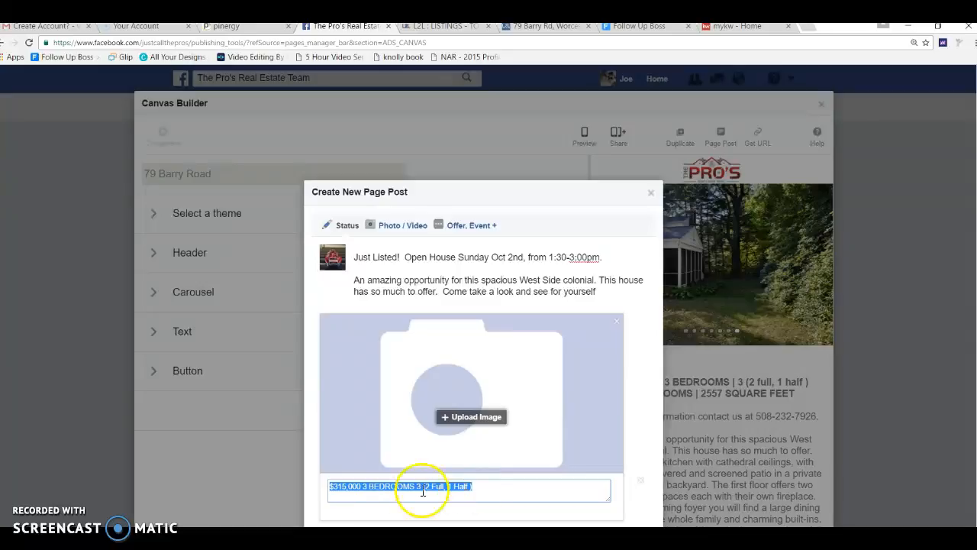
pyautogui.click(332, 486)
pyautogui.write('NEW LISTING C')
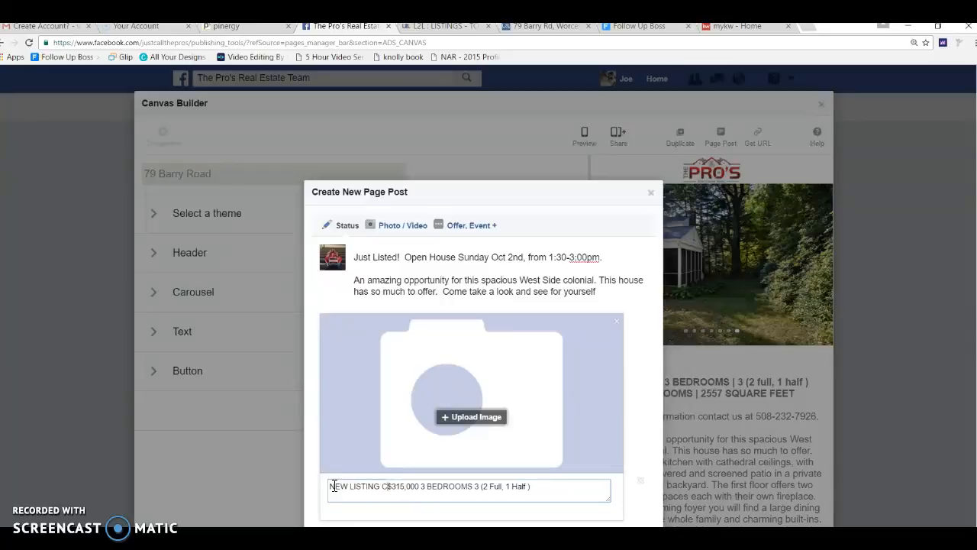
pyautogui.write('ourtesy of')
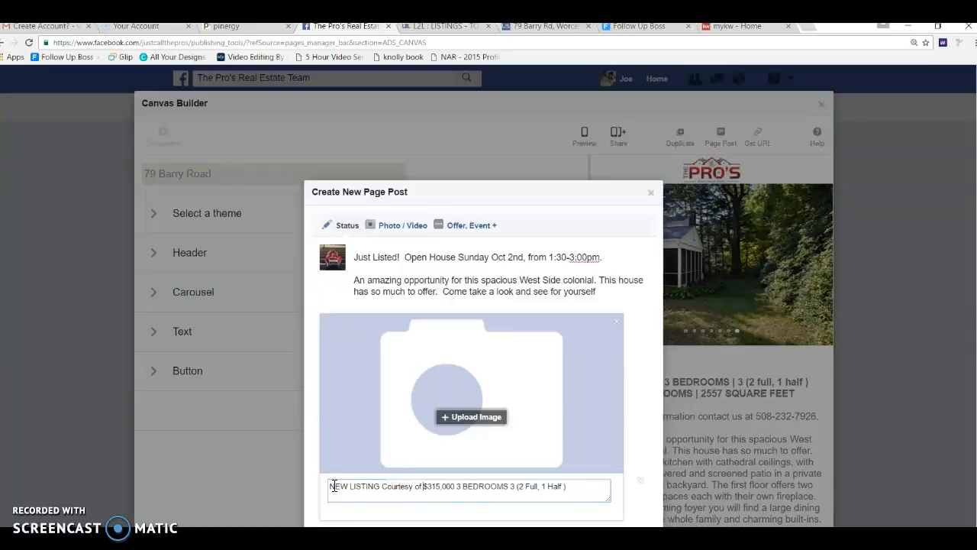
pyautogui.write("The Pro's Real Estate Team -")
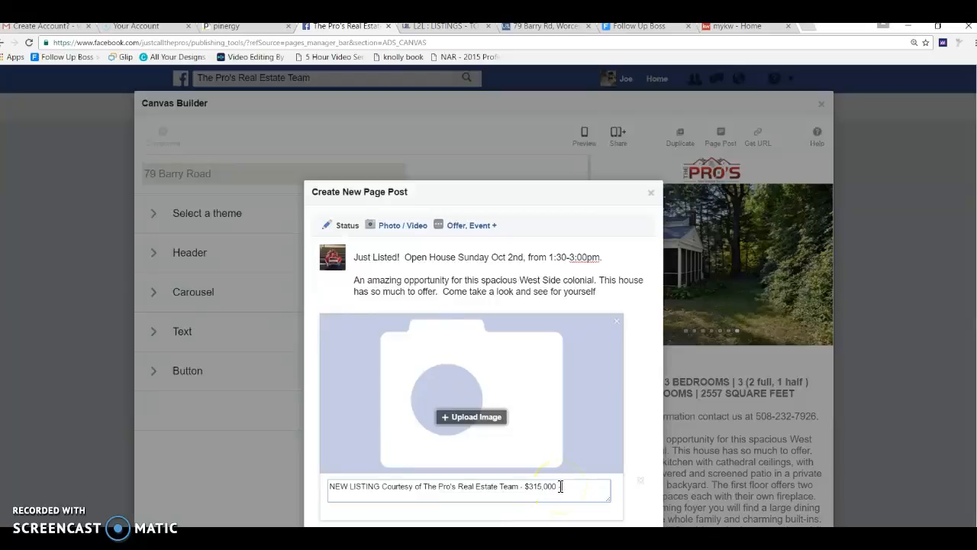
pyautogui.write('3 bed')
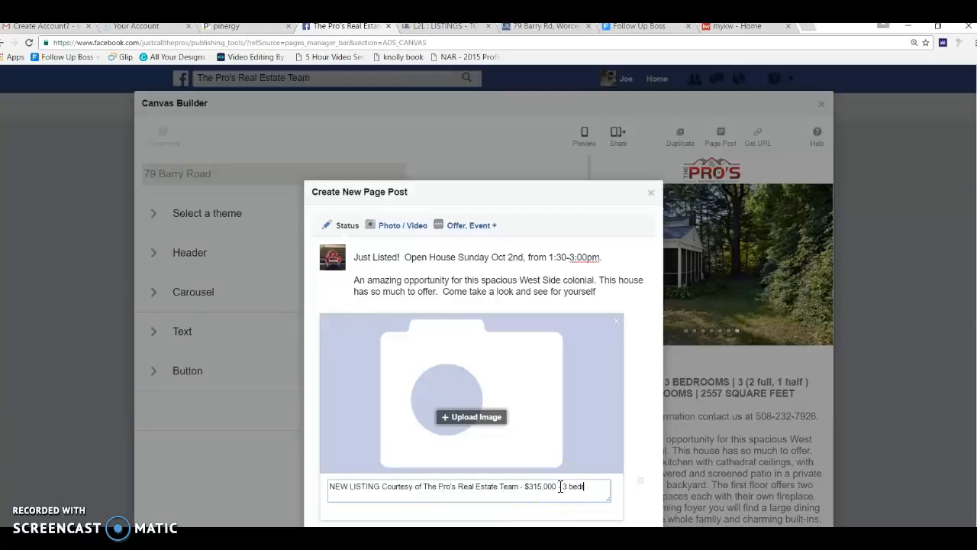
pyautogui.write('rooms')
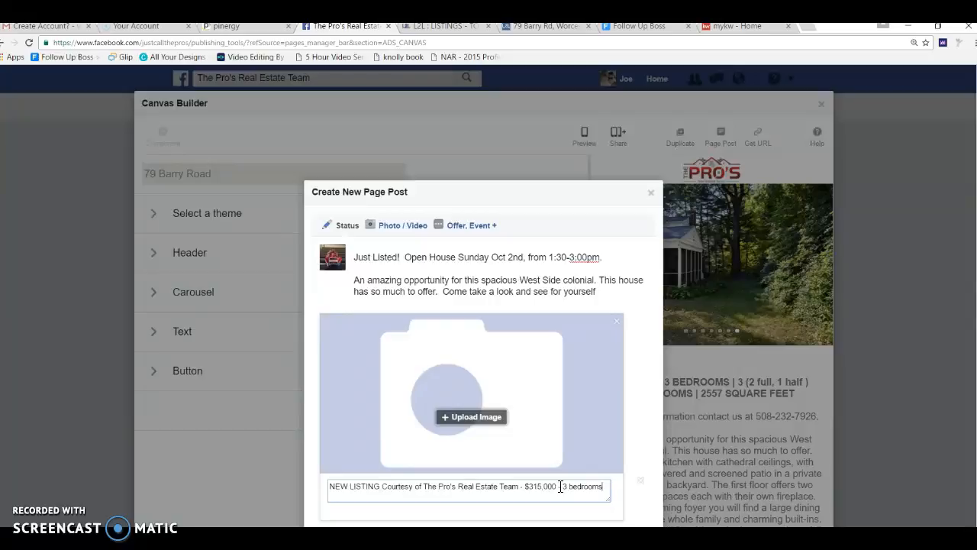
pyautogui.write(', 3 bath')
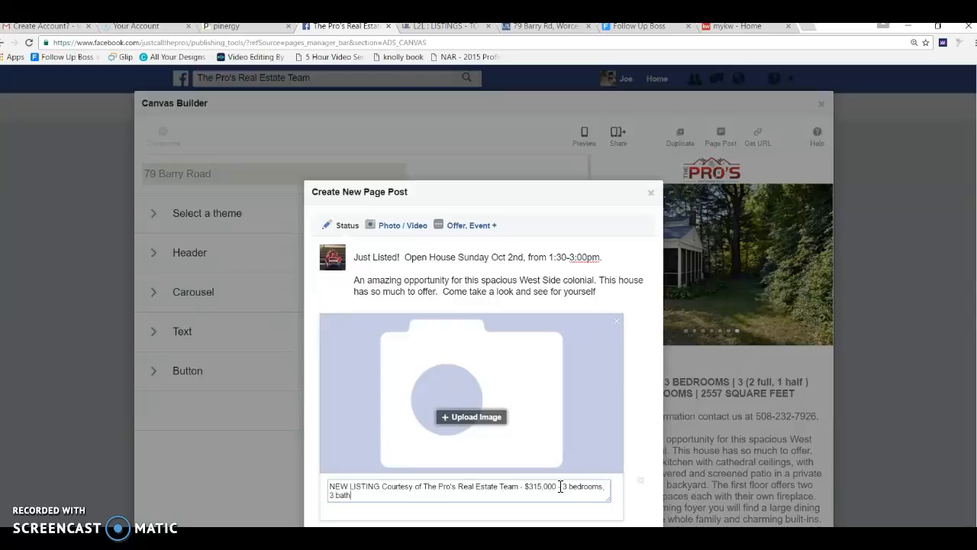
pyautogui.write('rooms')
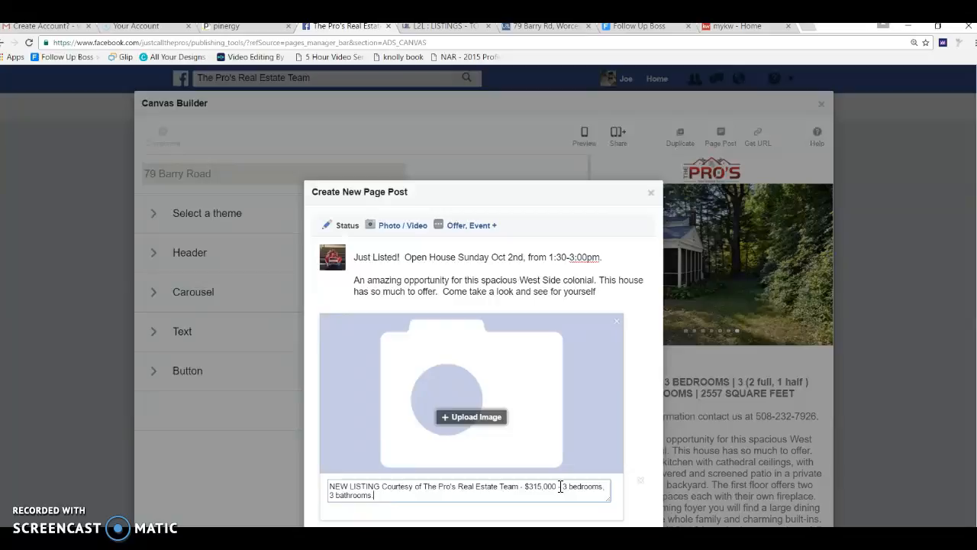
pyautogui.click(471, 417)
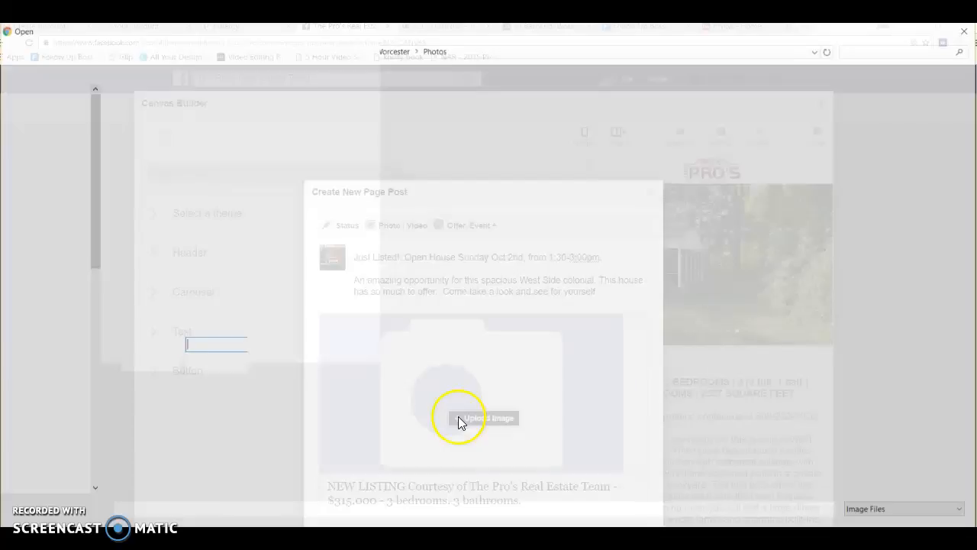
pyautogui.click(489, 417)
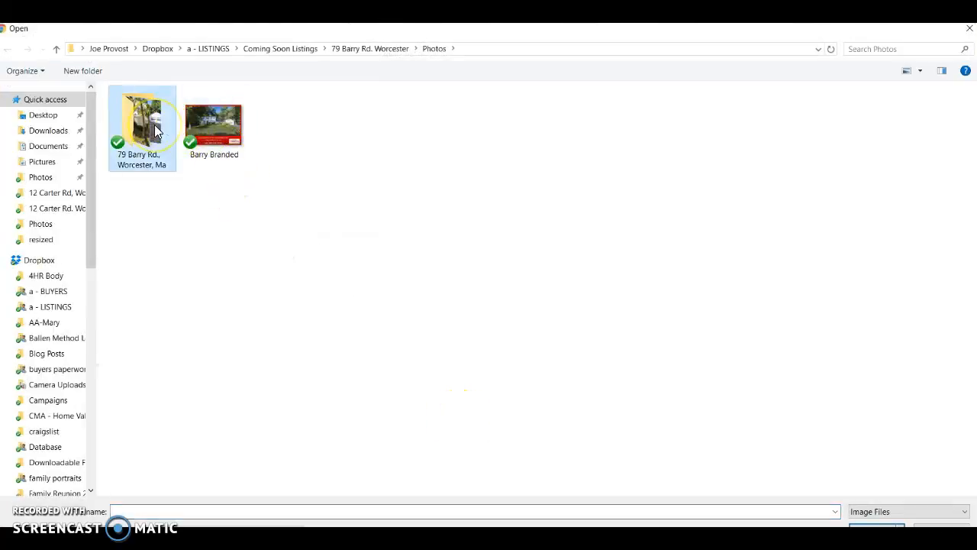
pyautogui.doubleClick(142, 126)
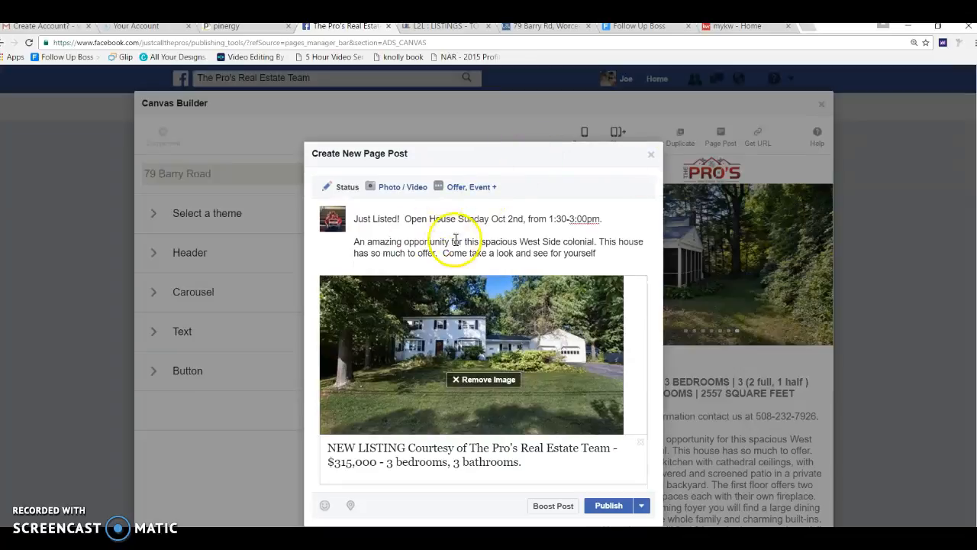
pyautogui.moveTo(556, 229)
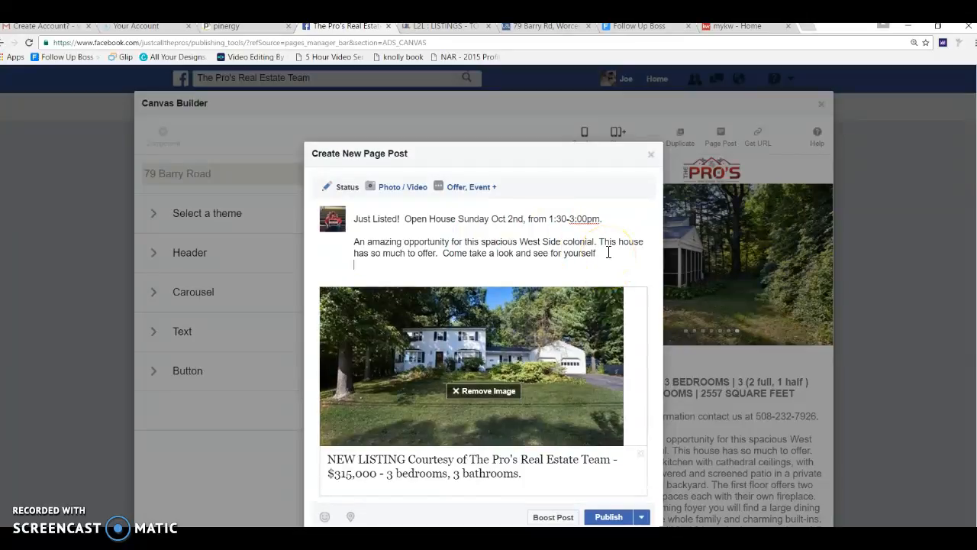
pyautogui.write('For mroe')
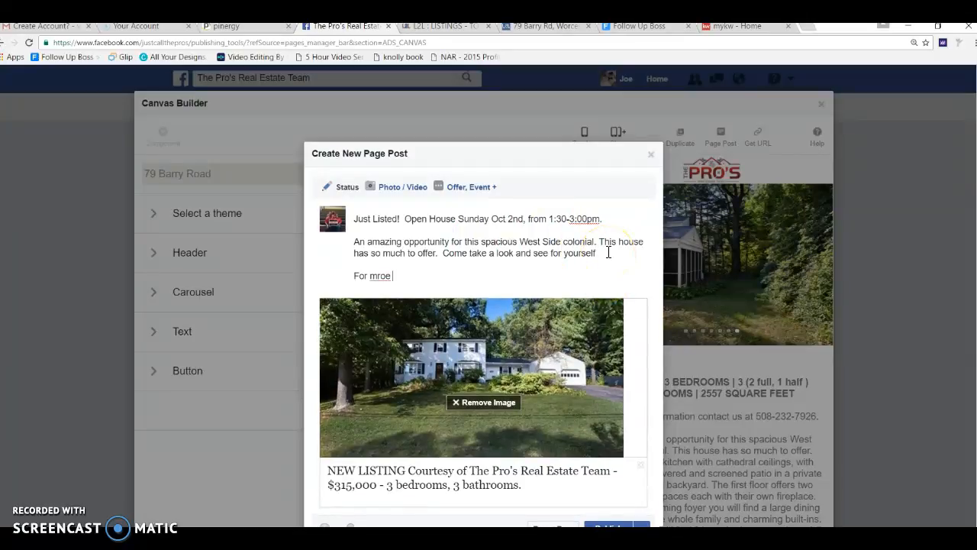
pyautogui.write('more')
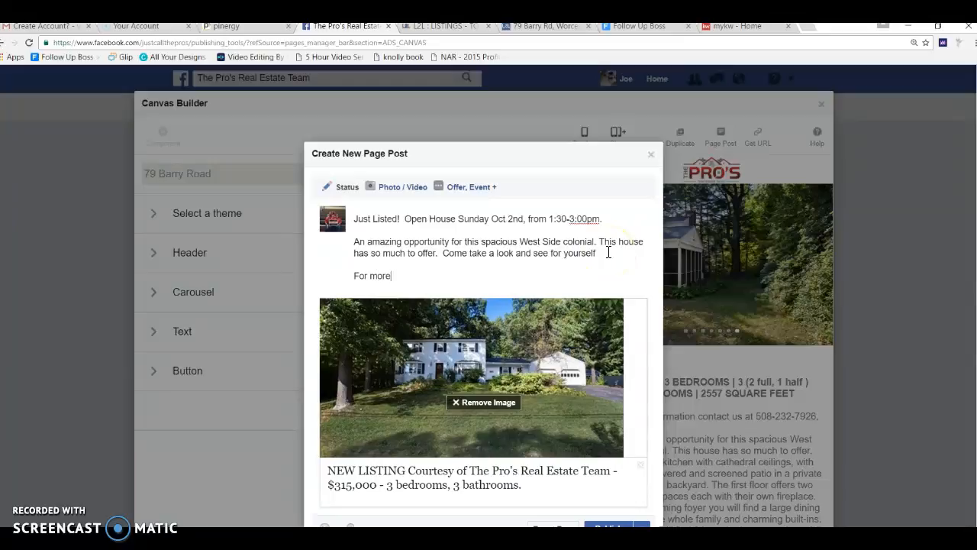
pyautogui.write('information v')
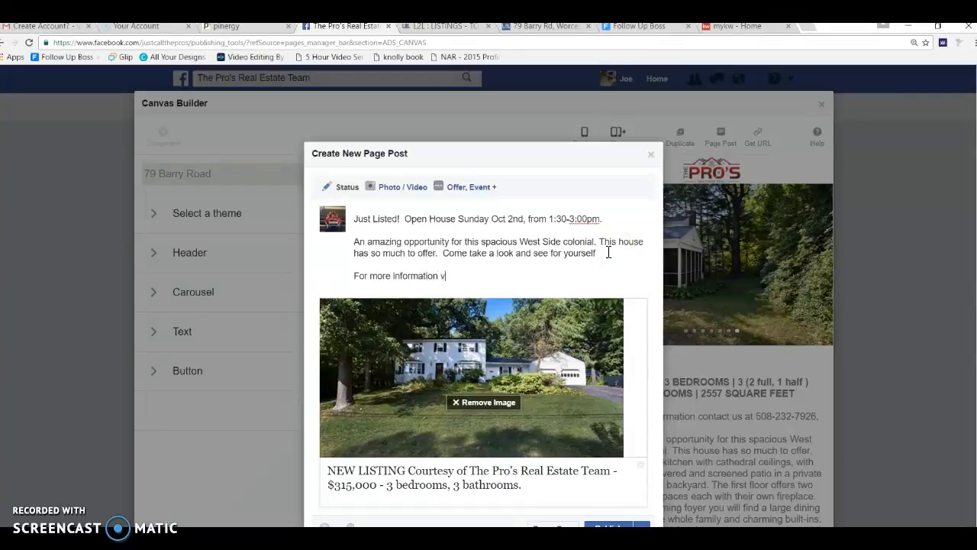
pyautogui.write('isit:')
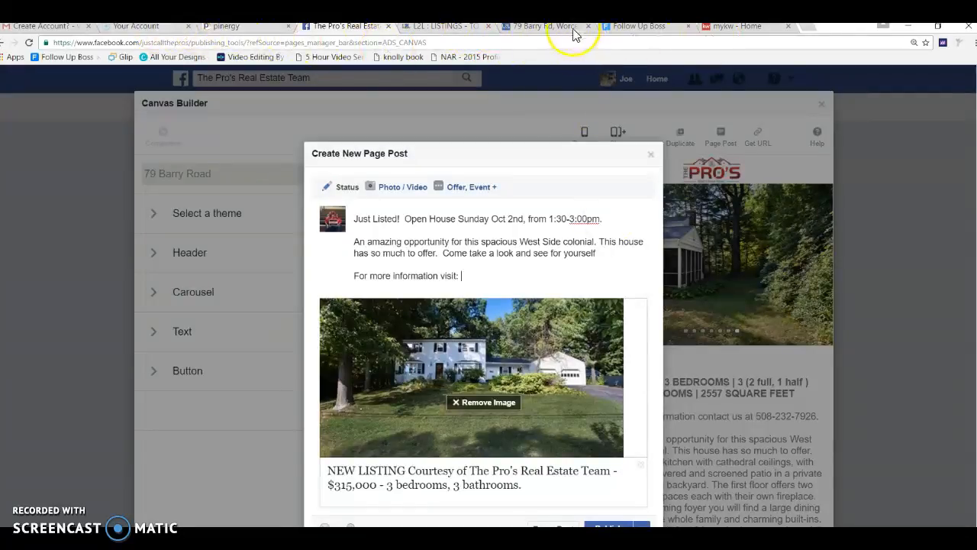
pyautogui.click(544, 25)
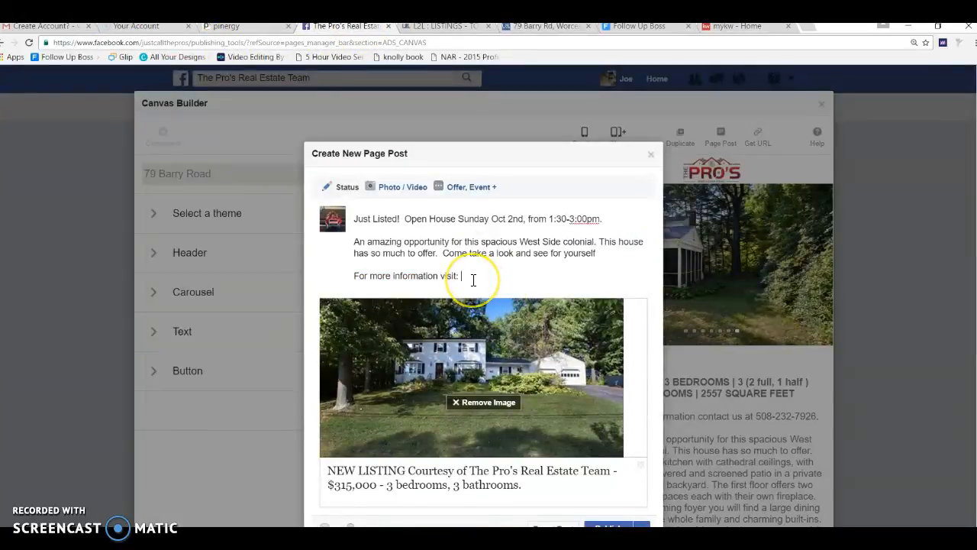
pyautogui.write('http://79barryrd.ishomenow.com/')
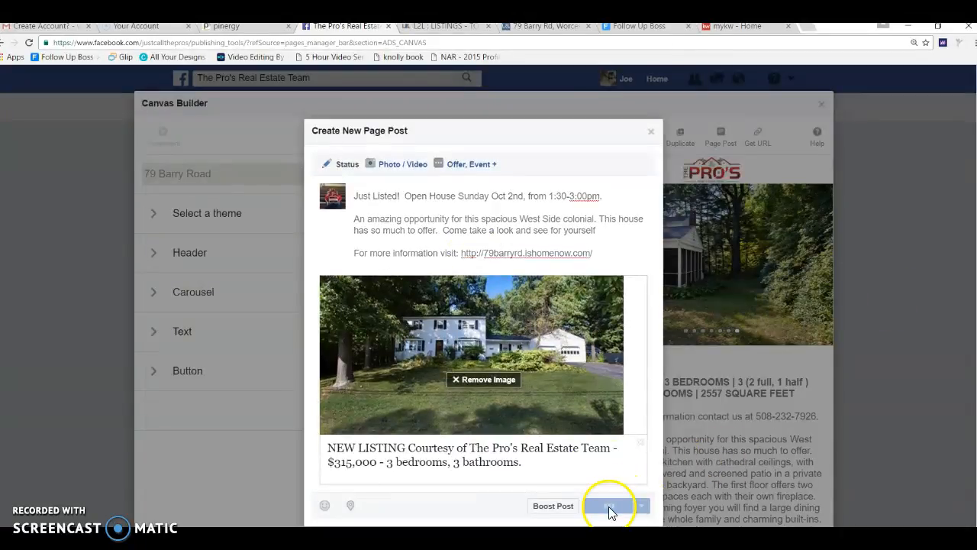
# Step: Publish the post, verify it under Published Posts, and return to the Canvas list
pyautogui.click(610, 506)
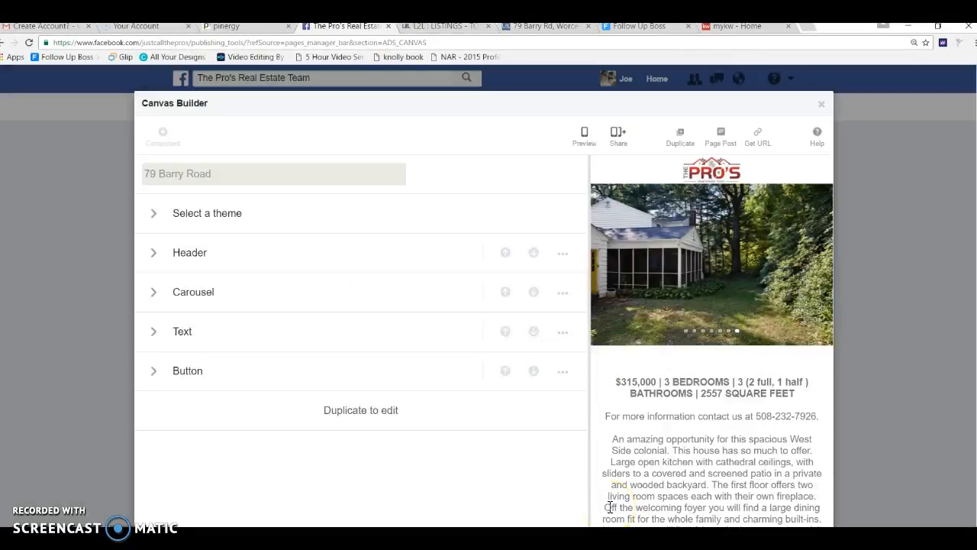
pyautogui.moveTo(823, 106)
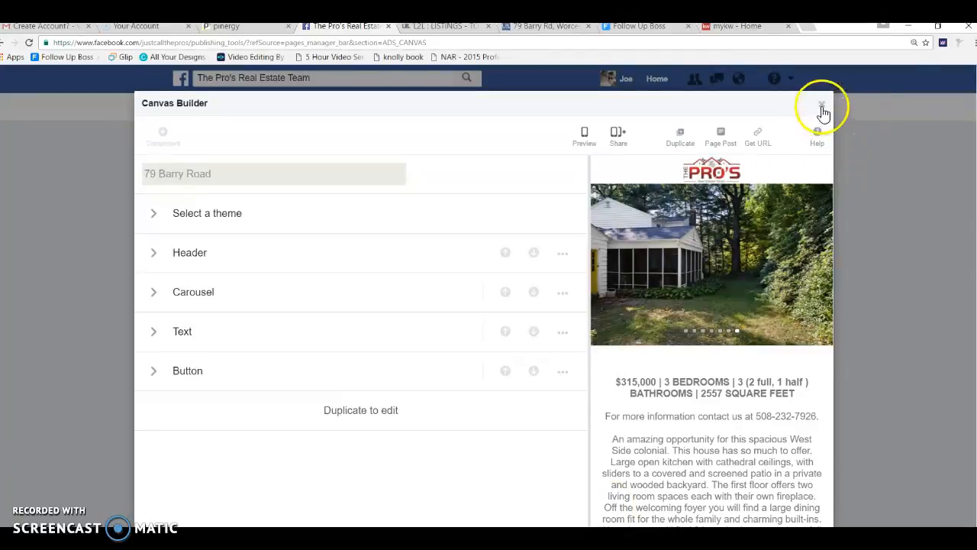
pyautogui.moveTo(822, 105)
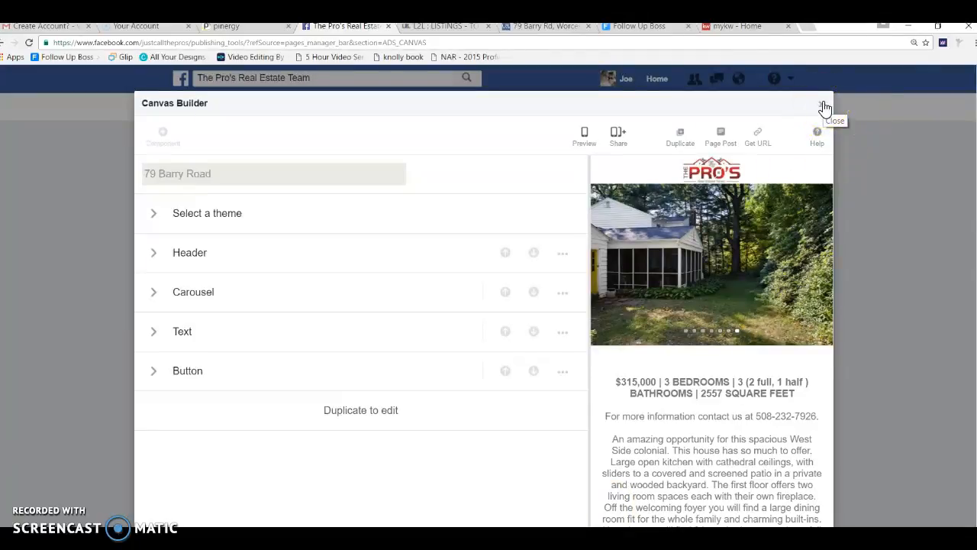
pyautogui.click(824, 104)
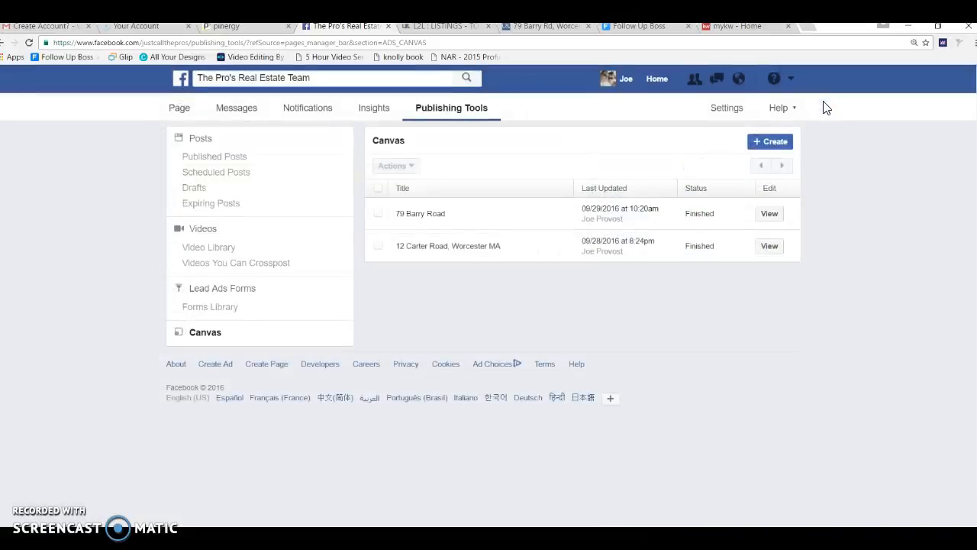
pyautogui.moveTo(180, 108)
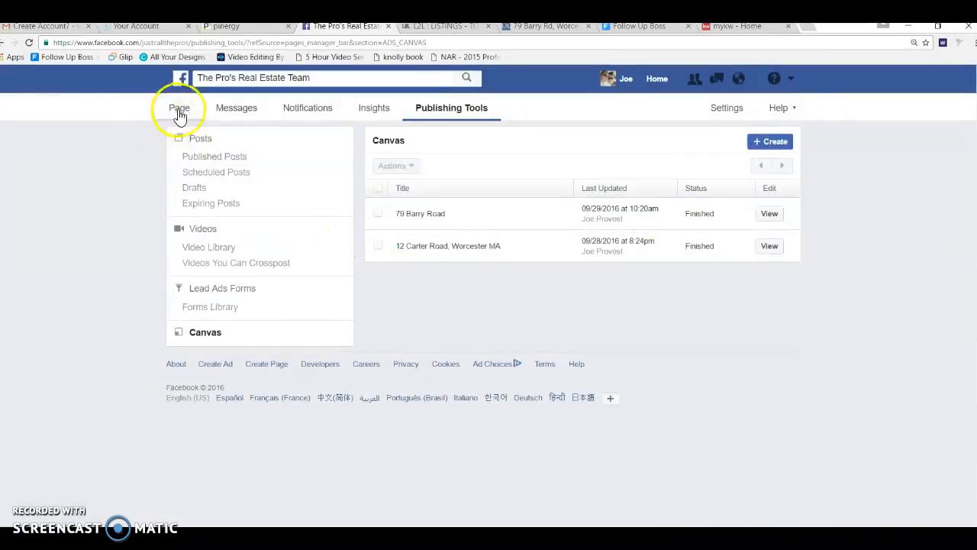
pyautogui.click(178, 108)
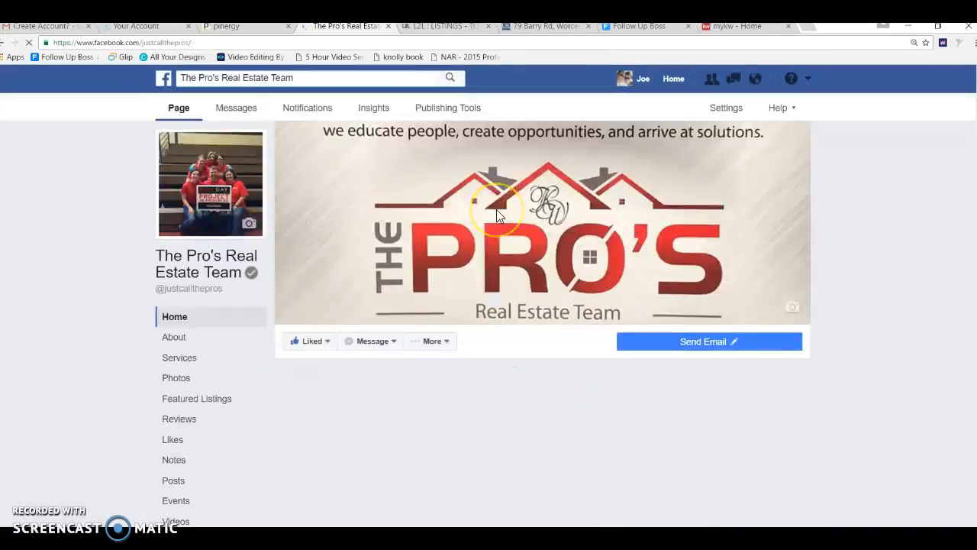
pyautogui.moveTo(947, 151)
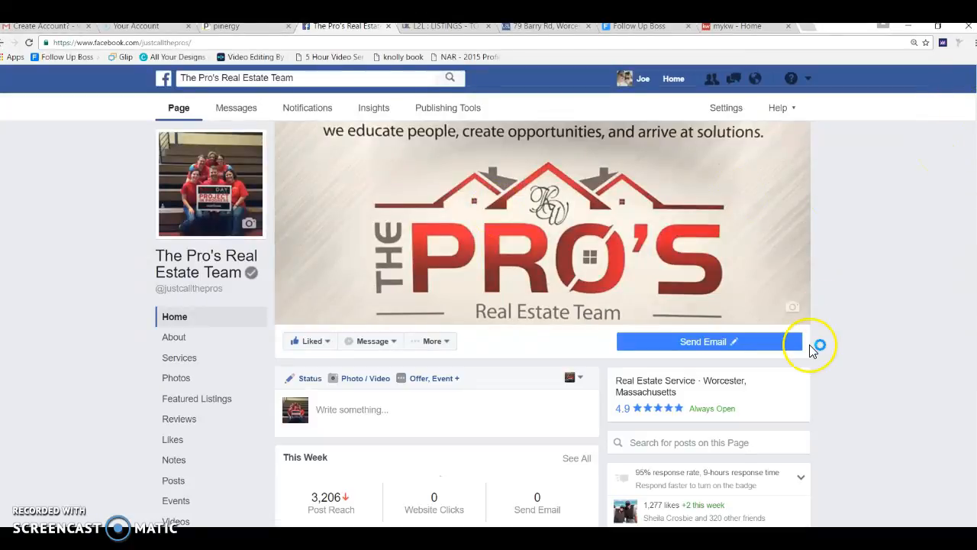
pyautogui.moveTo(700, 177)
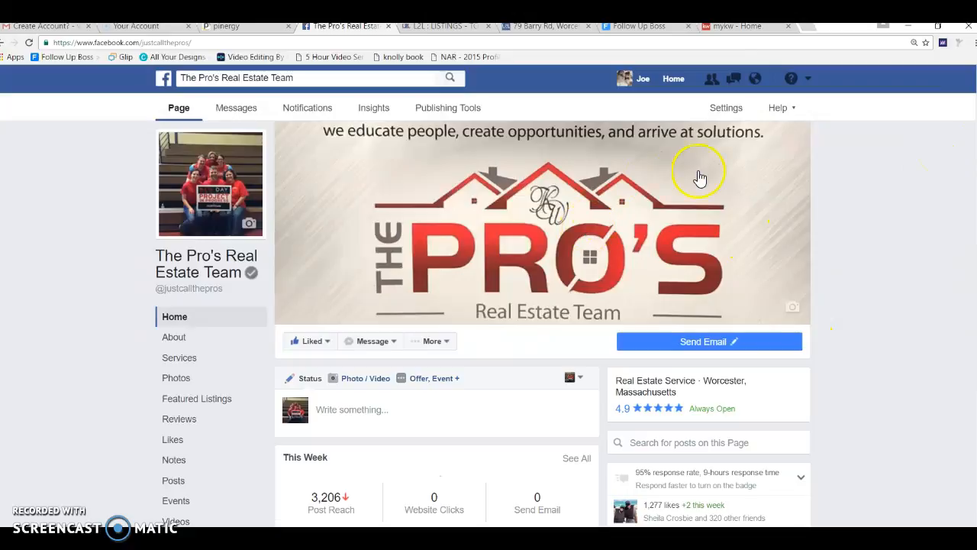
pyautogui.click(447, 108)
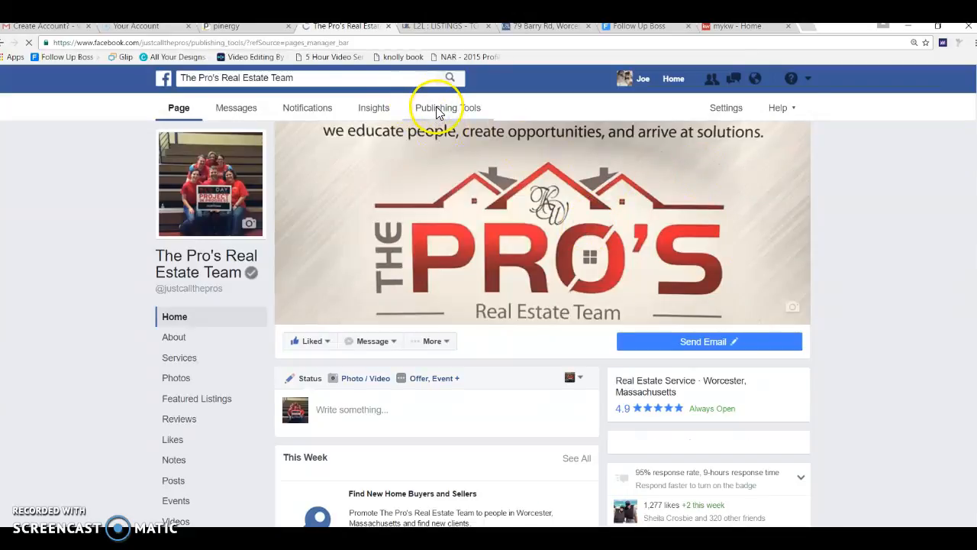
pyautogui.click(452, 106)
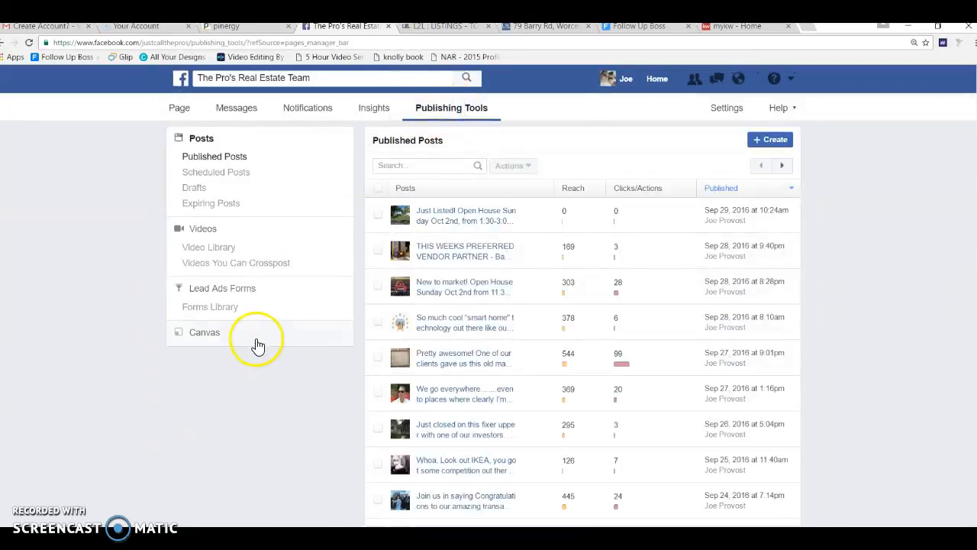
pyautogui.click(205, 331)
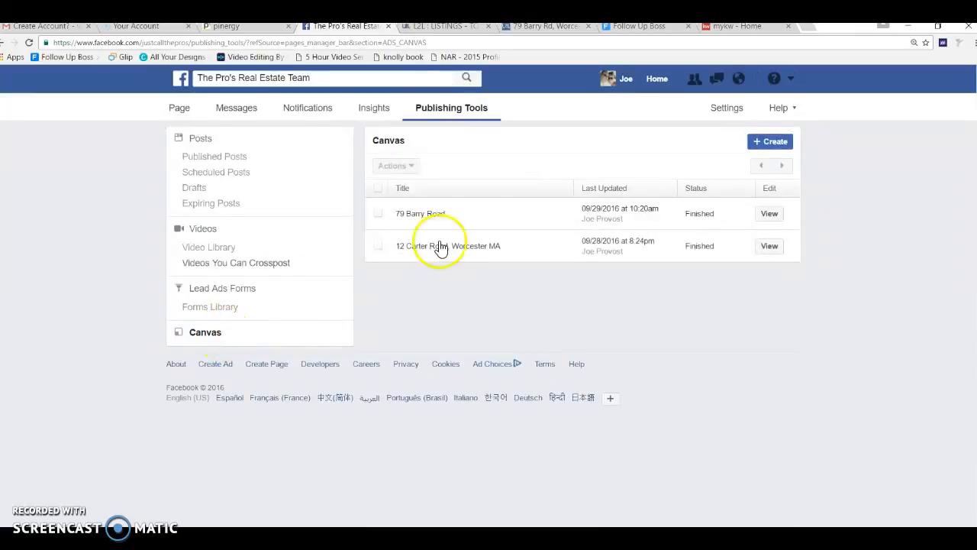
pyautogui.moveTo(226, 337)
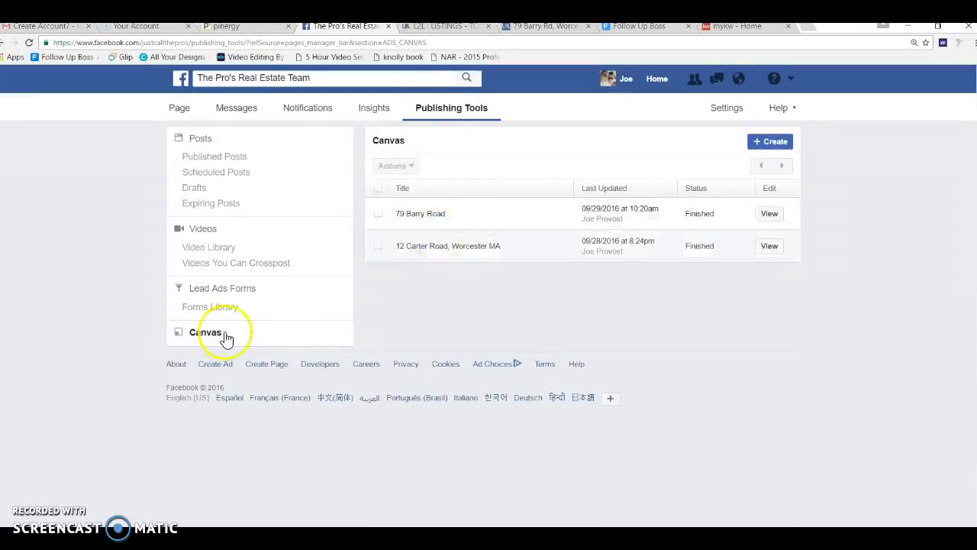
pyautogui.moveTo(88, 409)
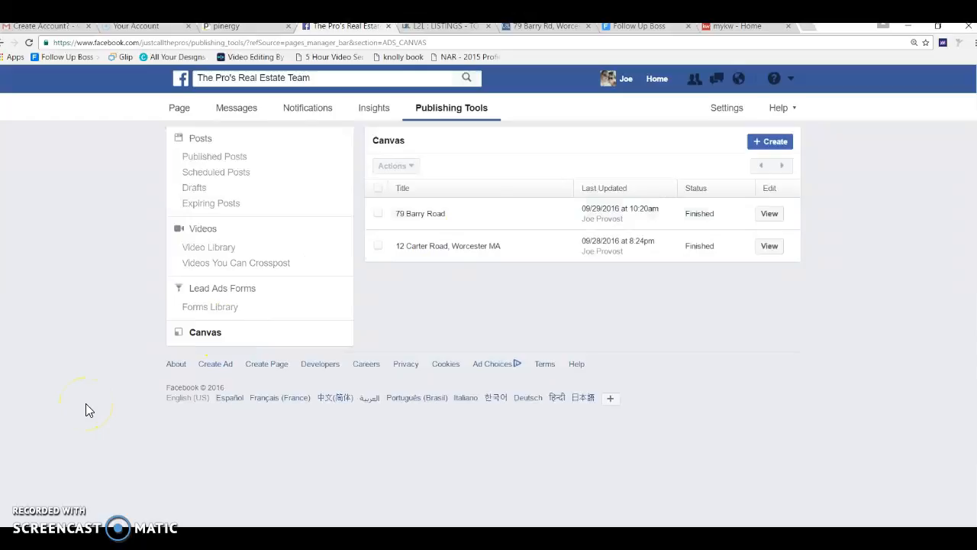